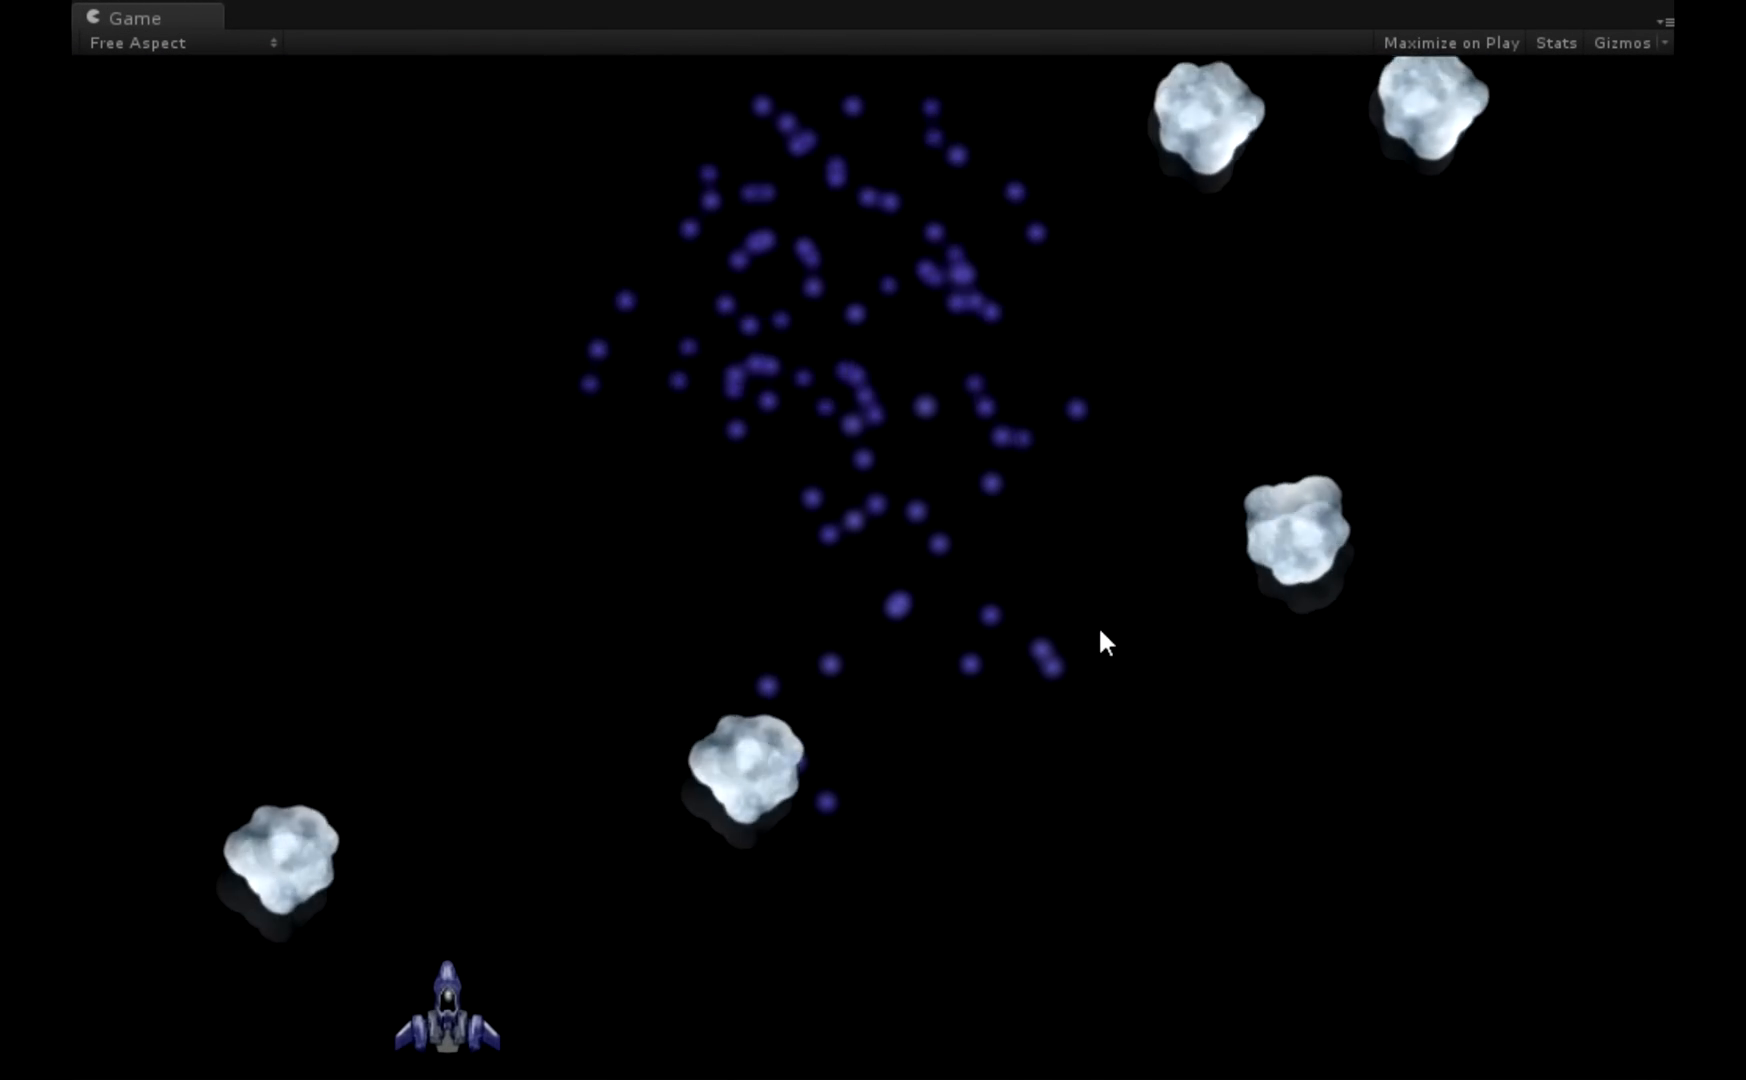
Add the MasterAudio and PlaylistController prefabs to DemoScene from the Audio Manager window
click(619, 38)
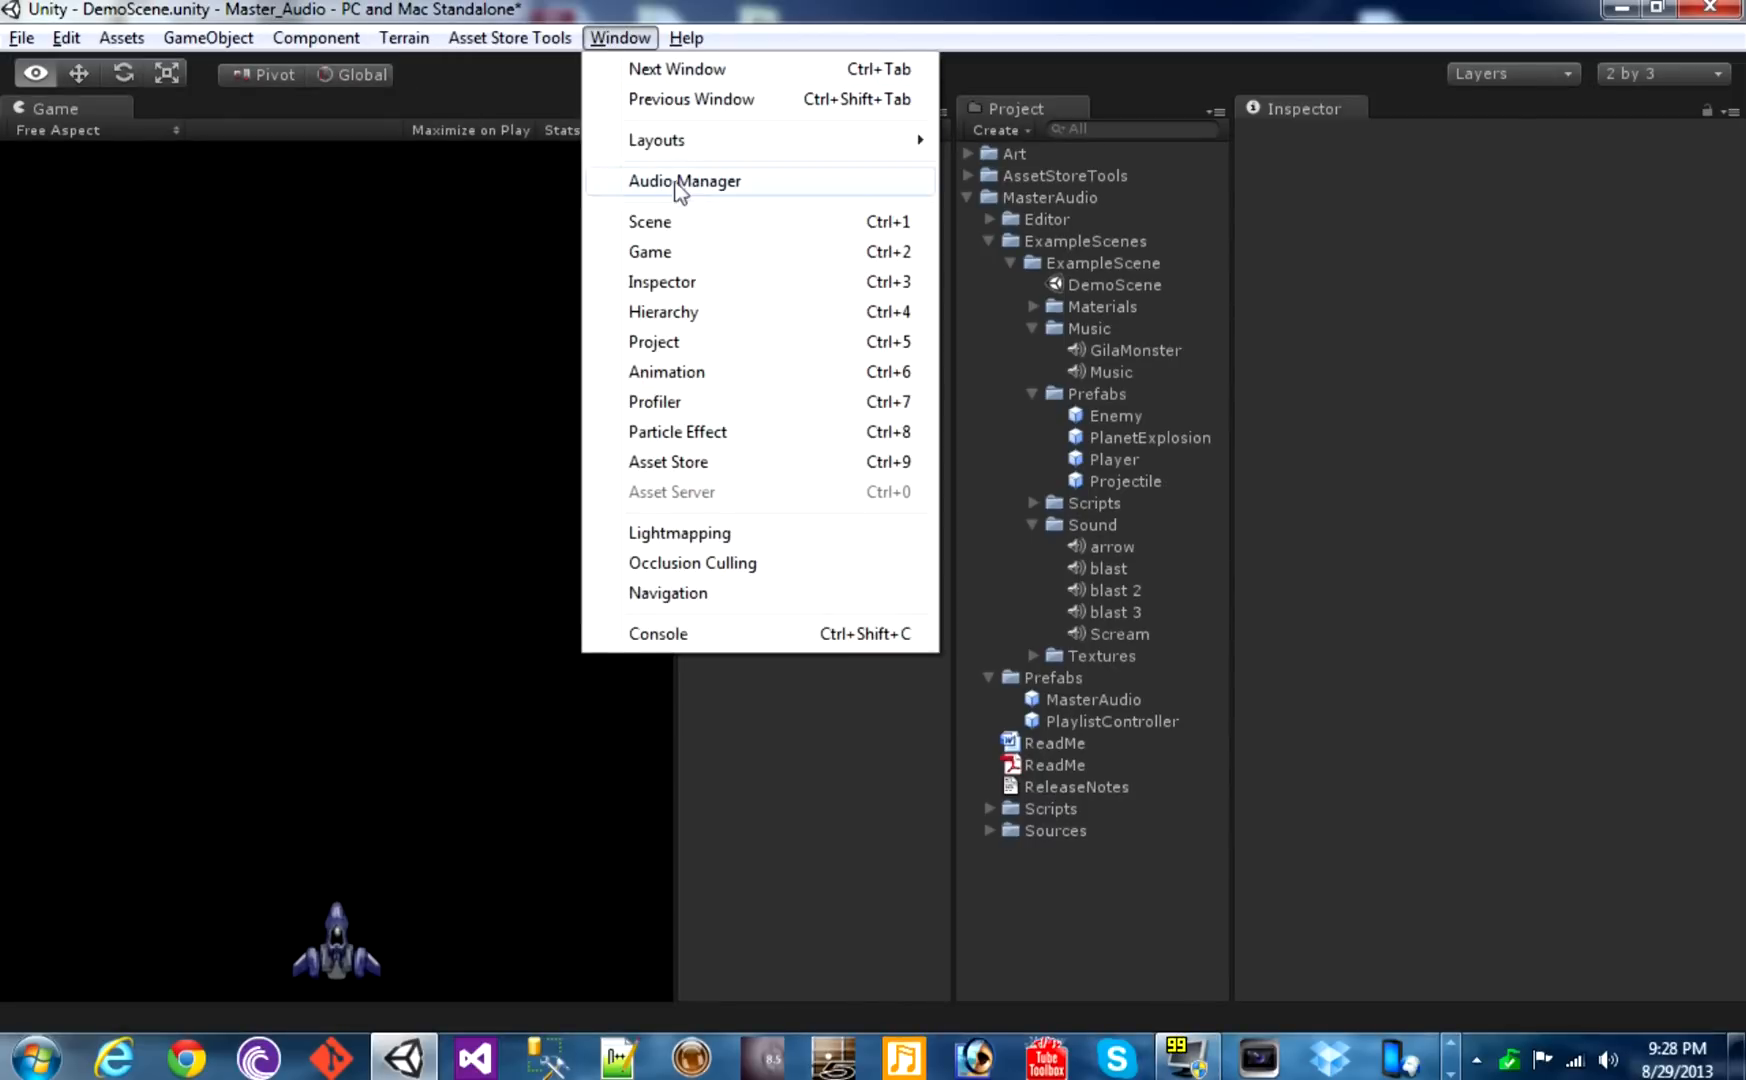
click(685, 180)
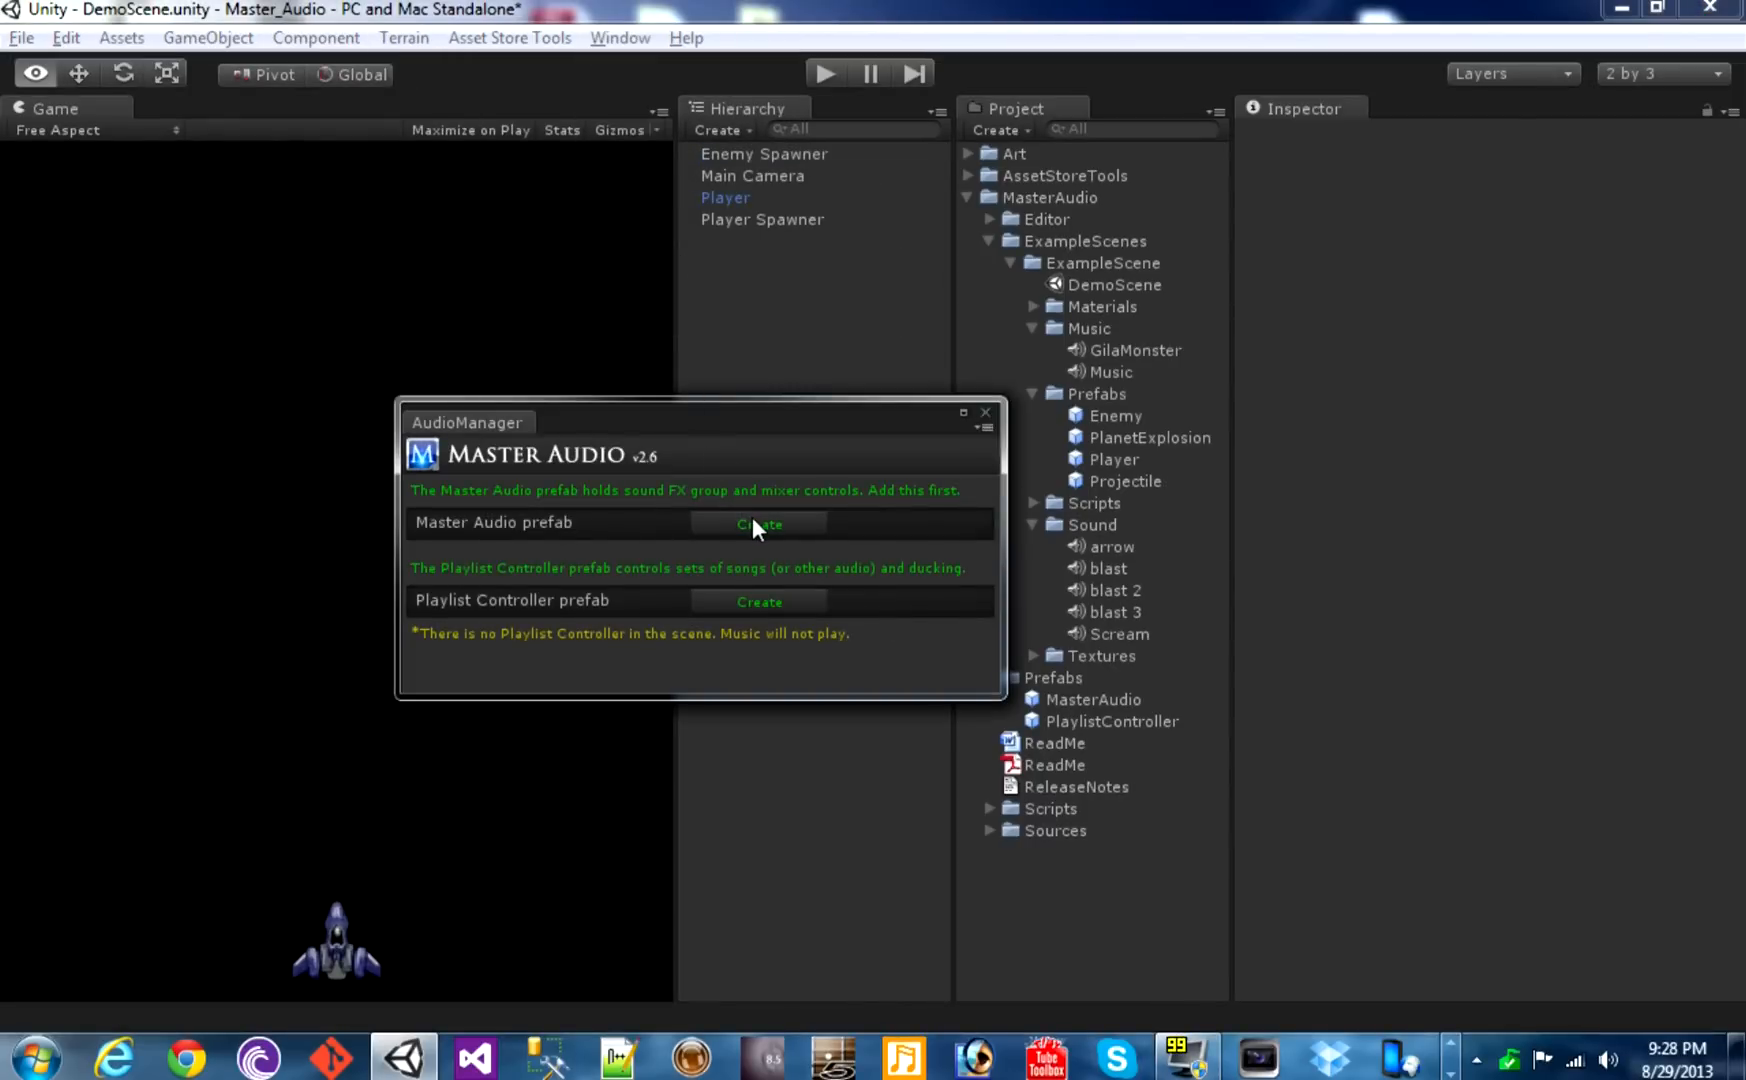
click(757, 523)
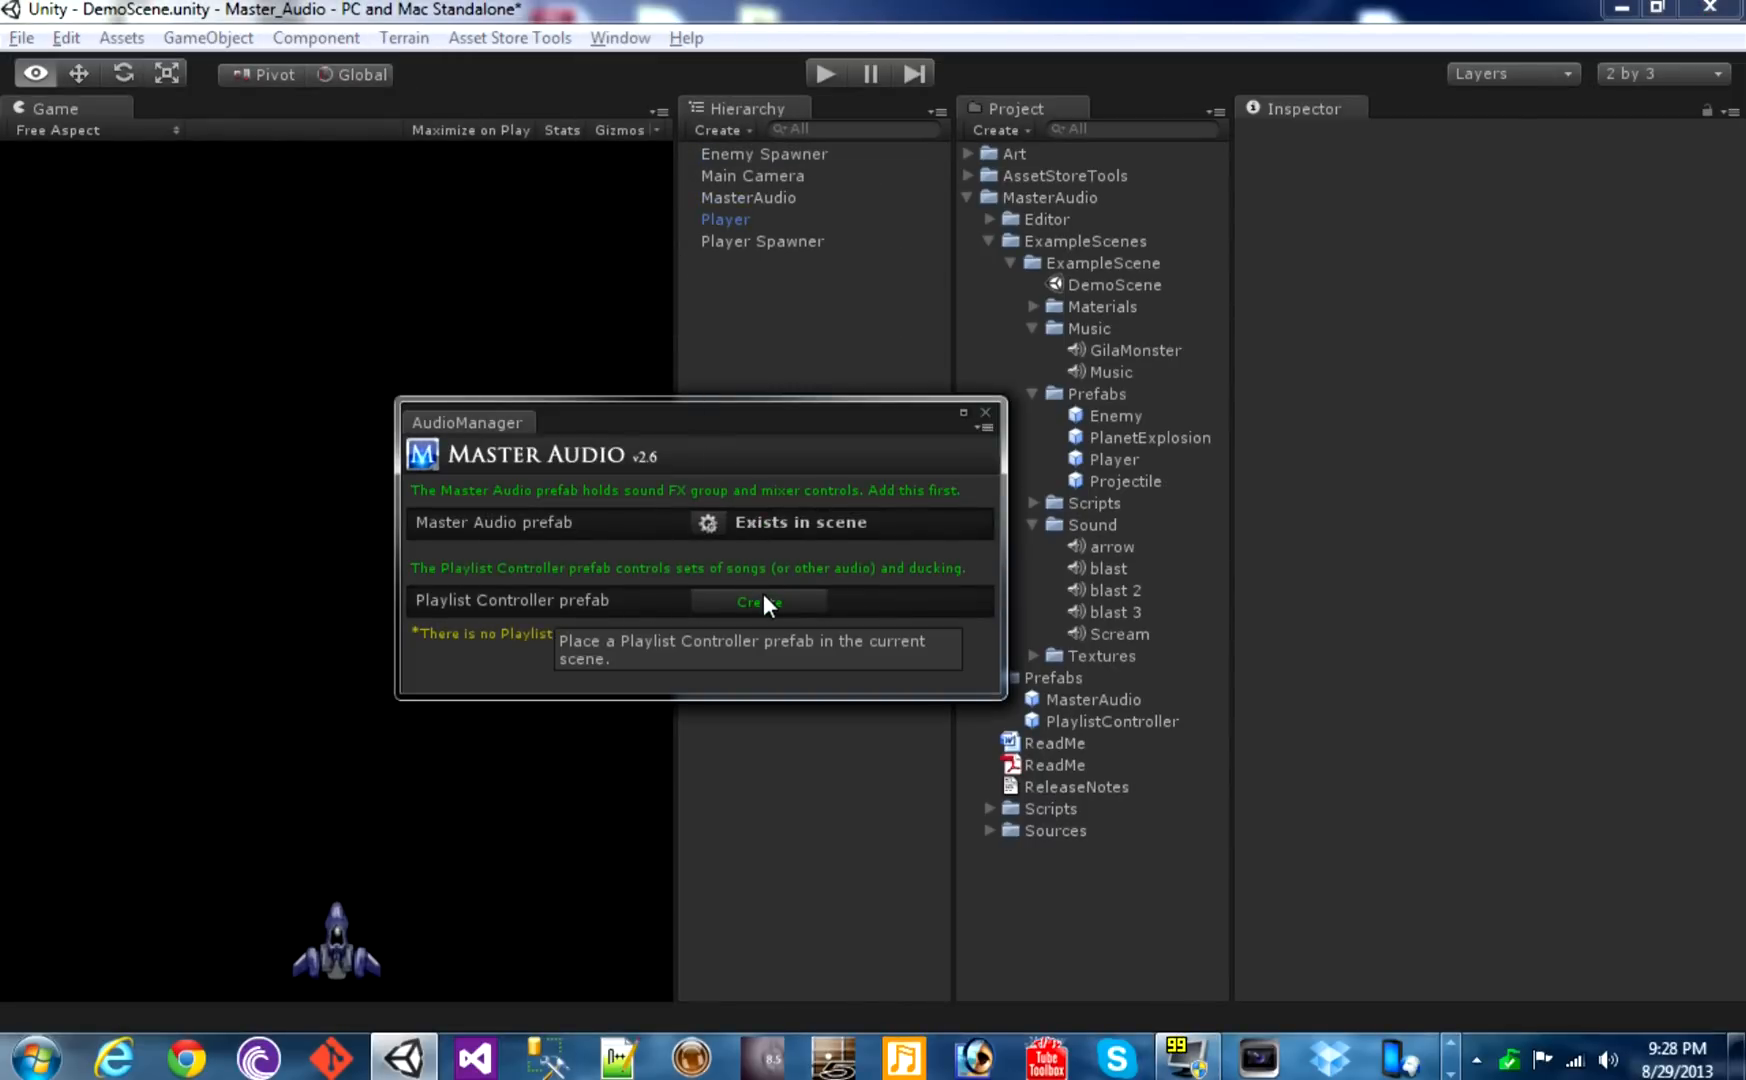
mouse_move(764, 601)
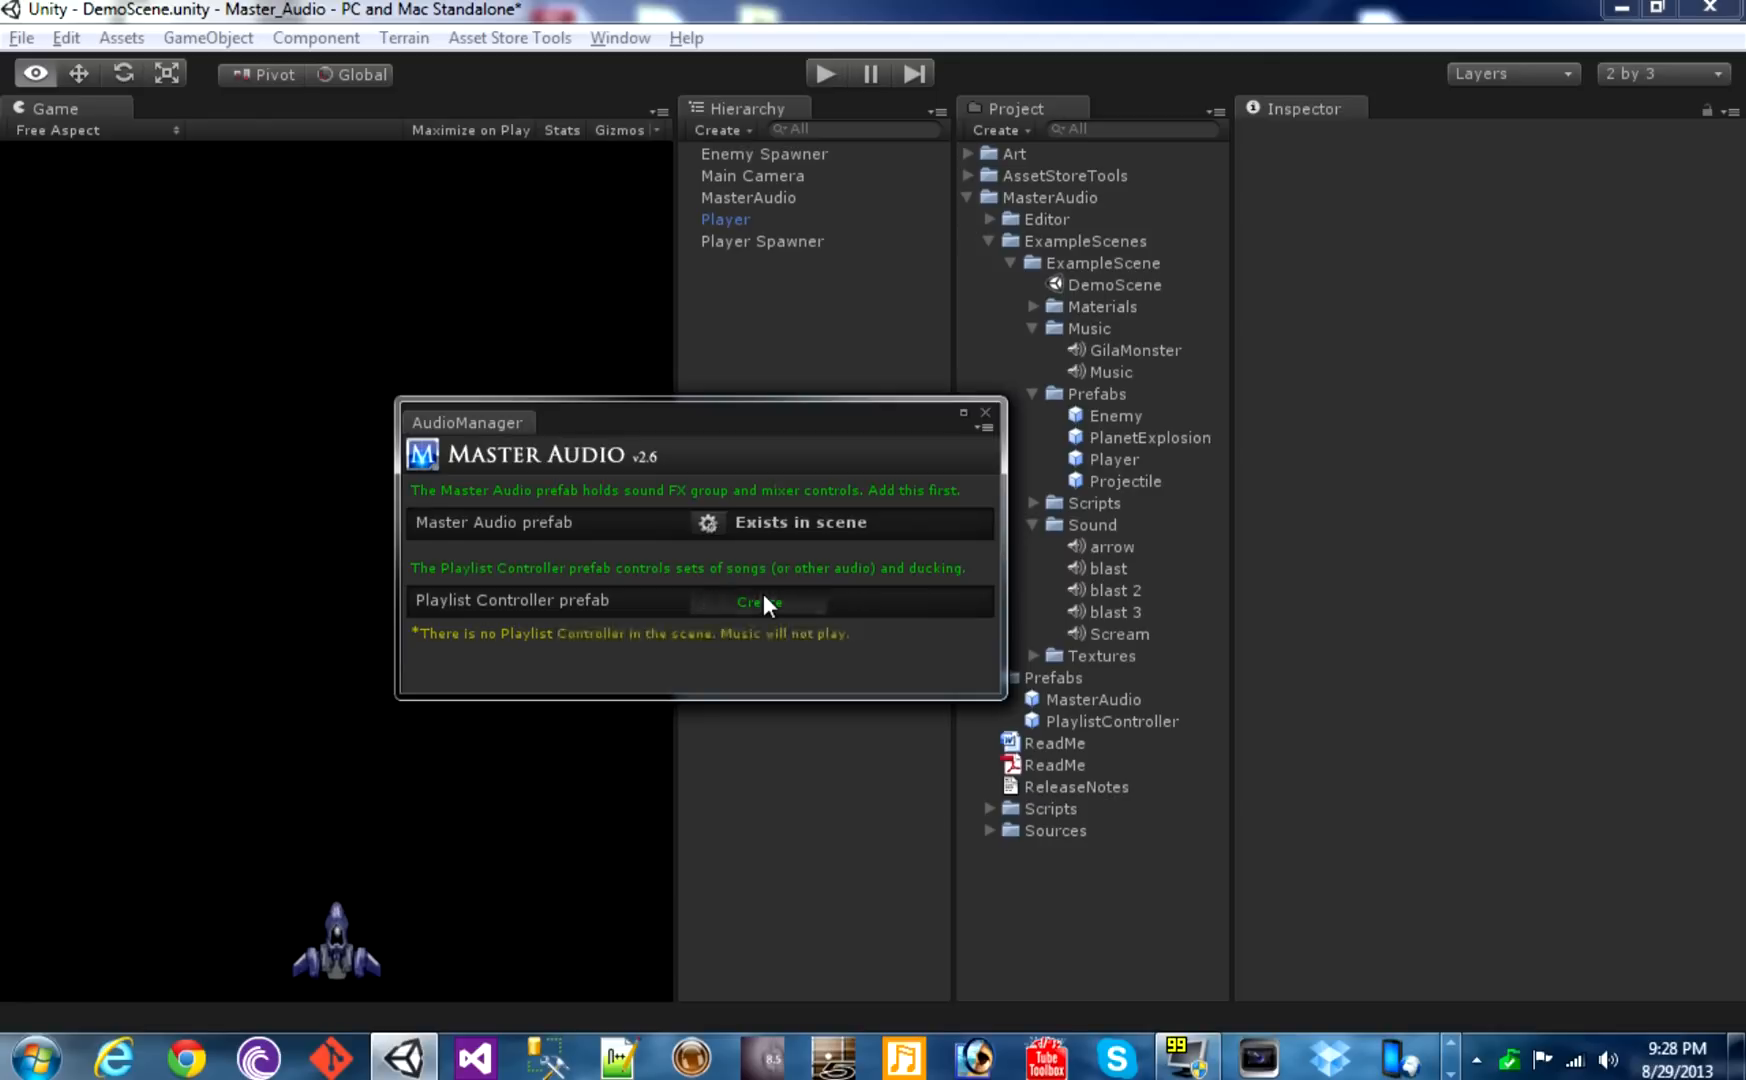
click(759, 601)
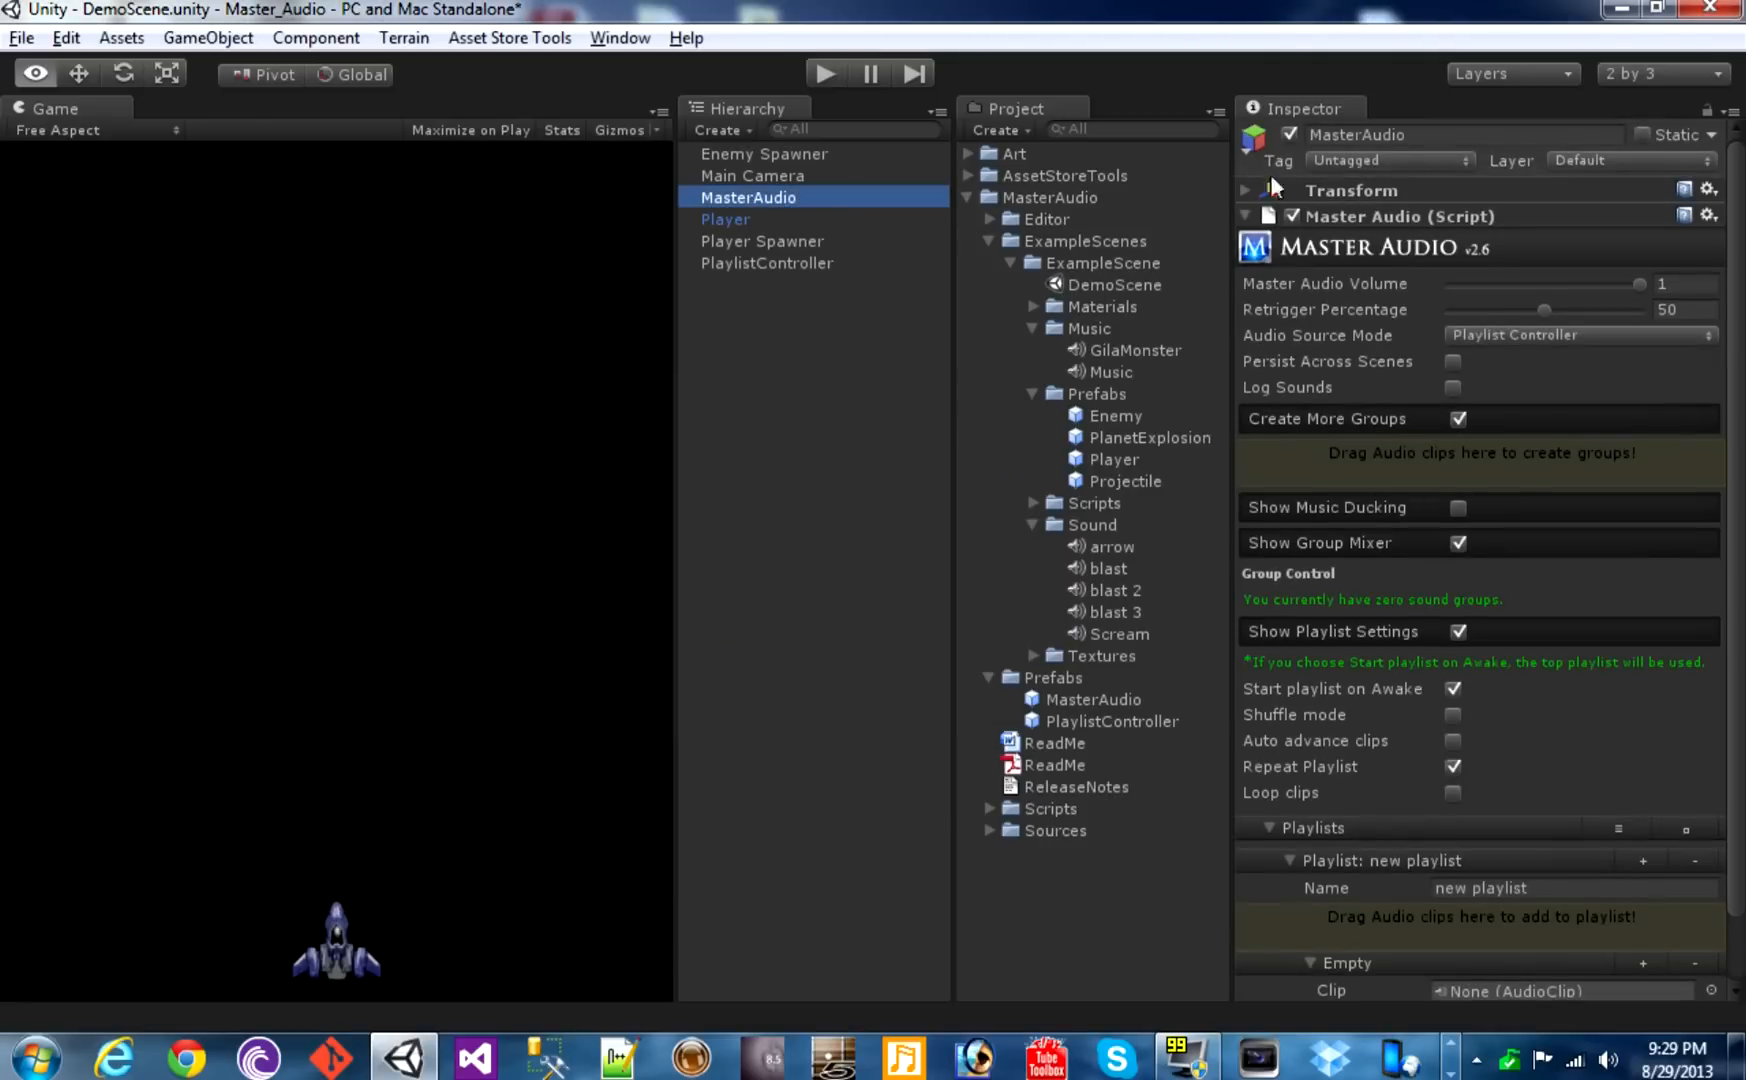
mouse_move(1709, 117)
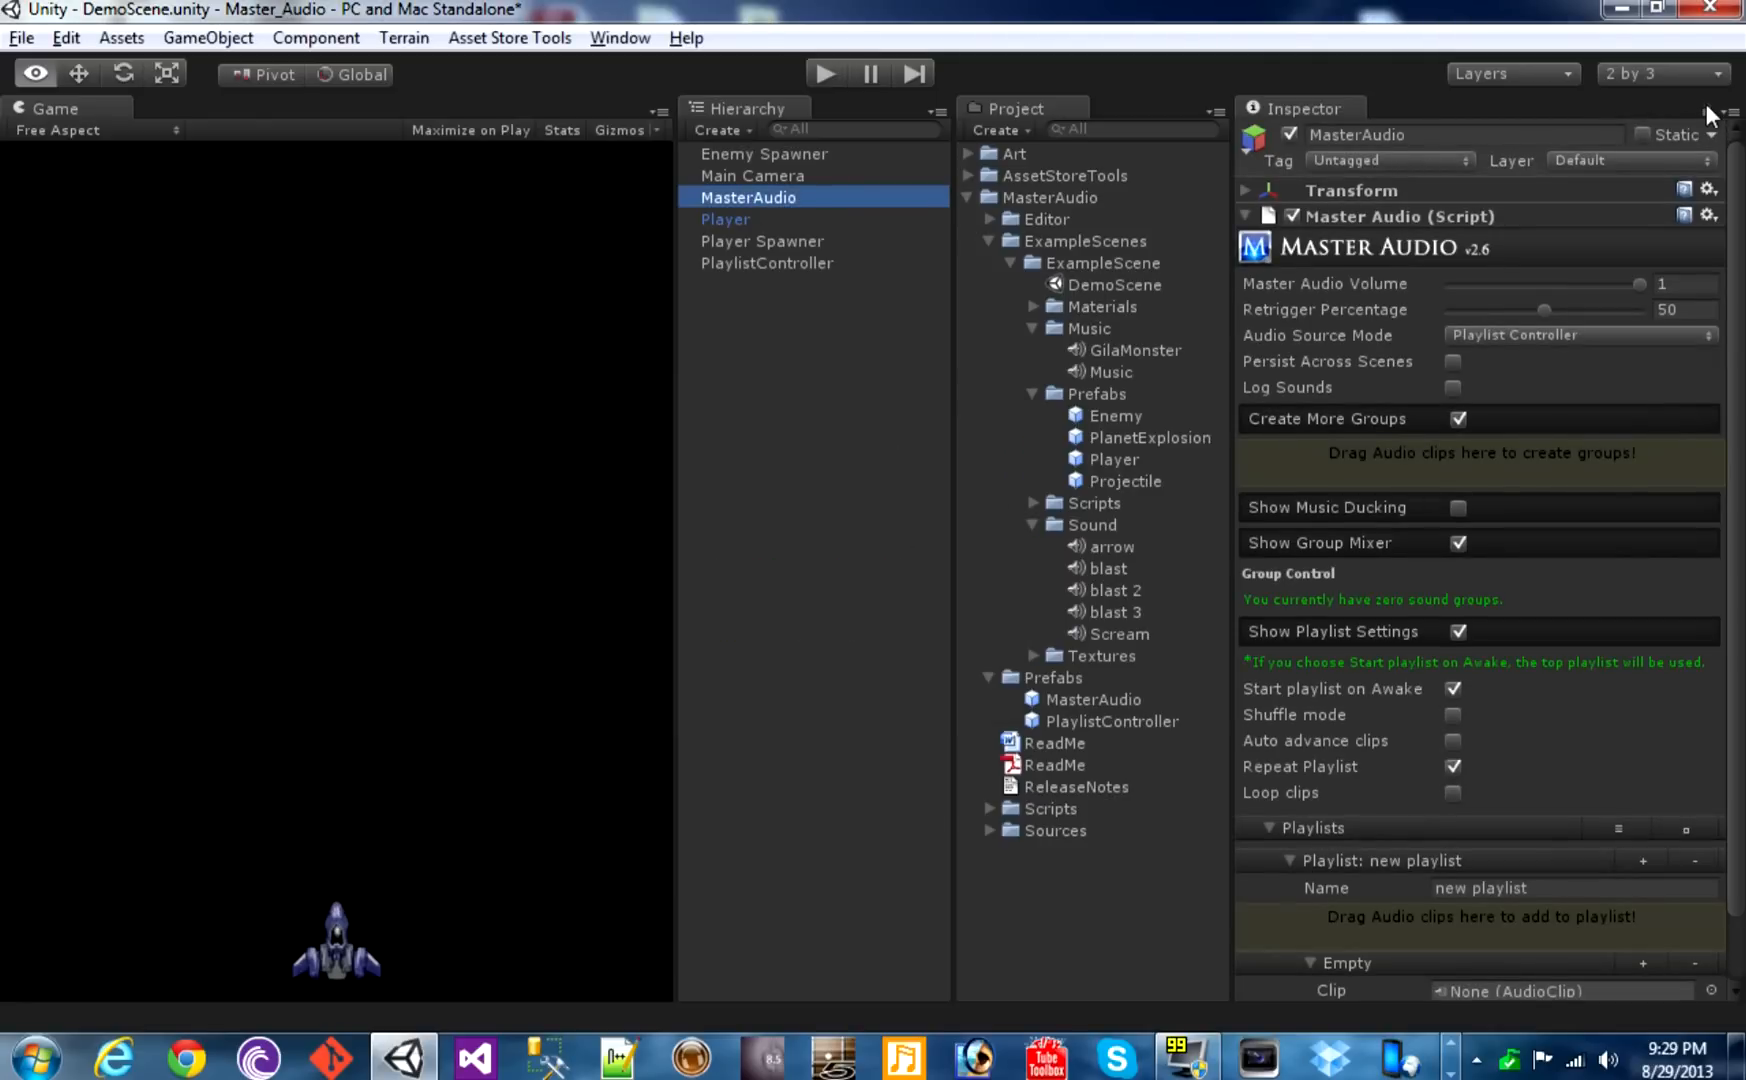
mouse_move(1715, 167)
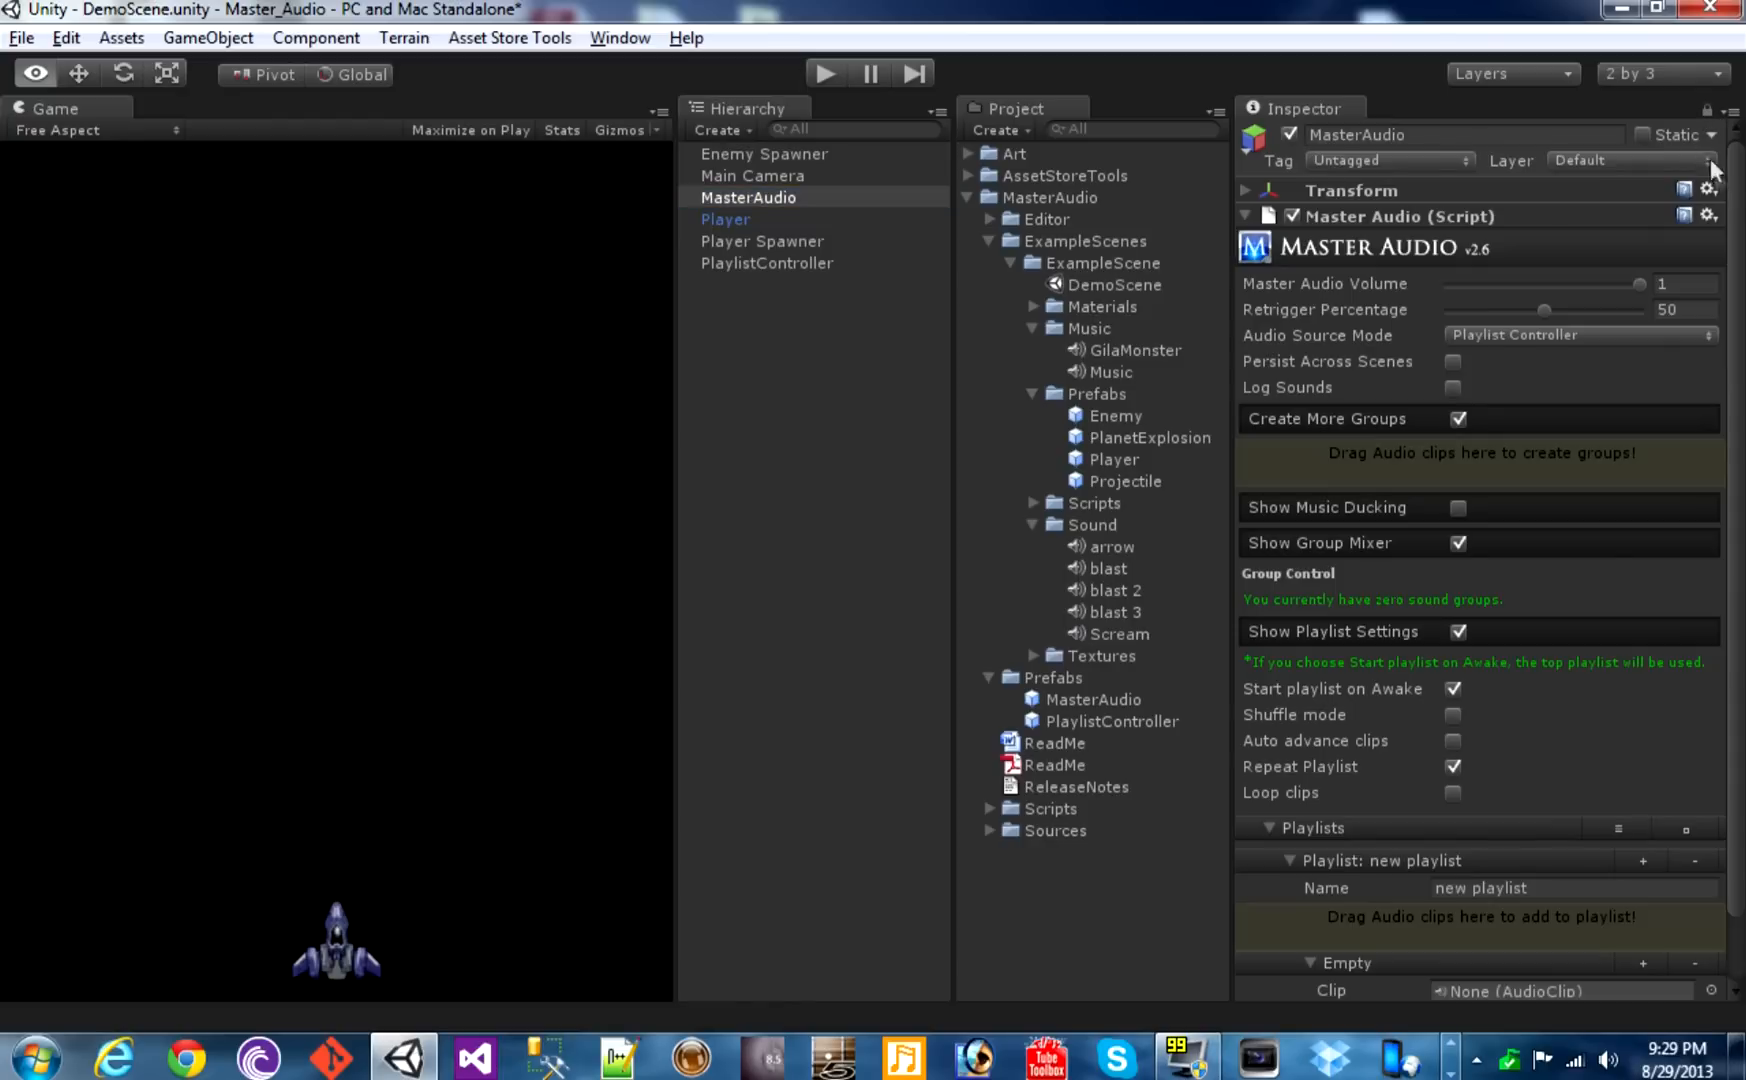
Create Arrow, Blast and Scream groups from the clips and lower Scream's volume to 0.83
scroll(down, 3)
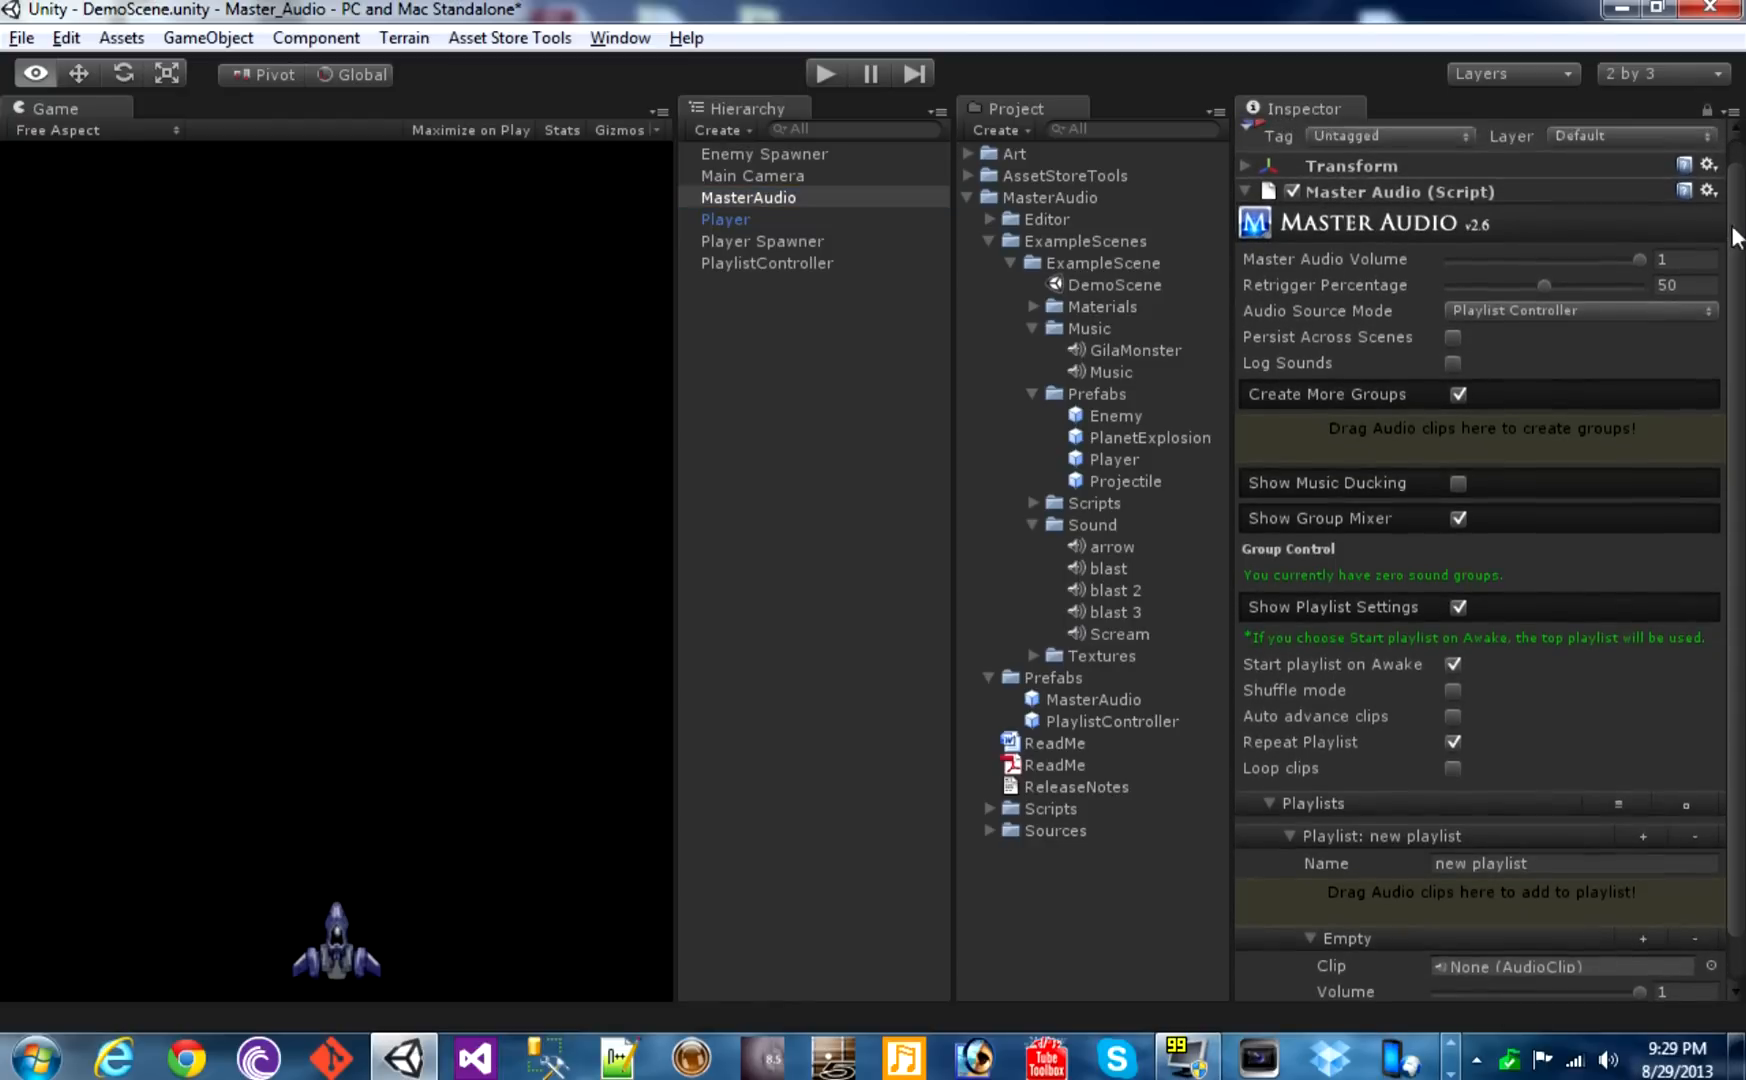
click(1110, 547)
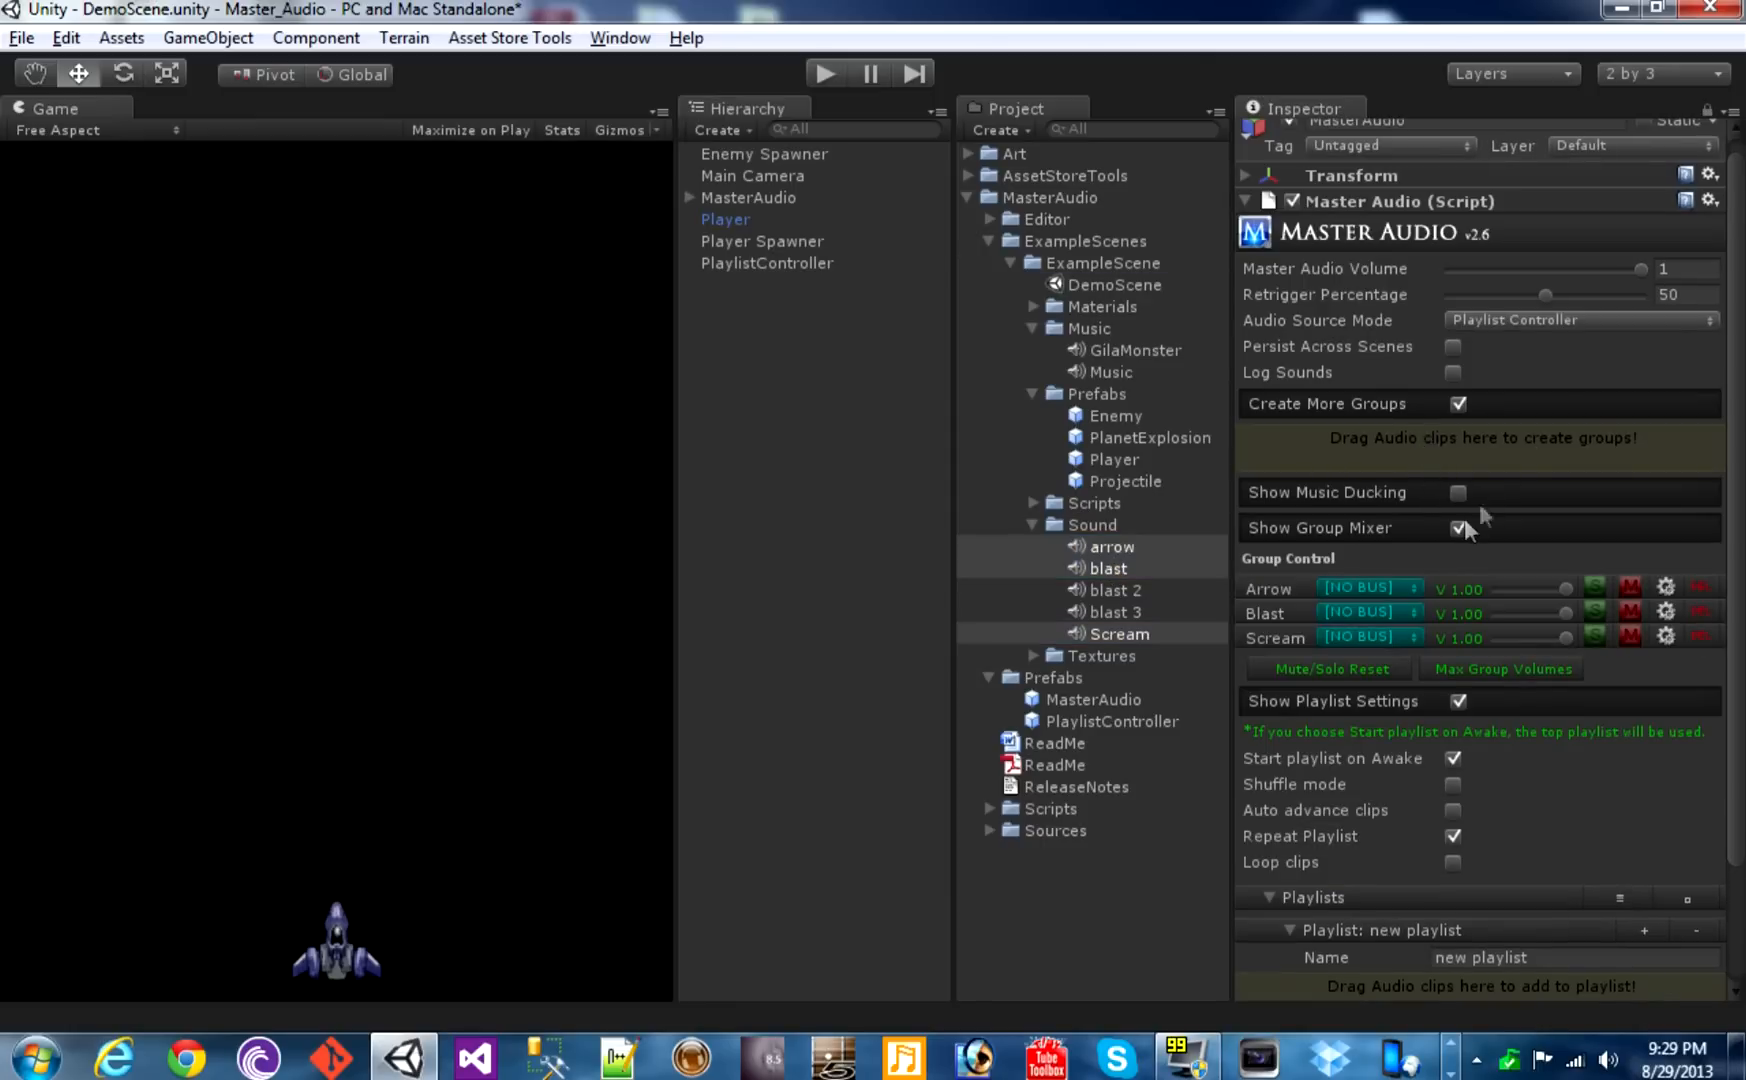
click(748, 197)
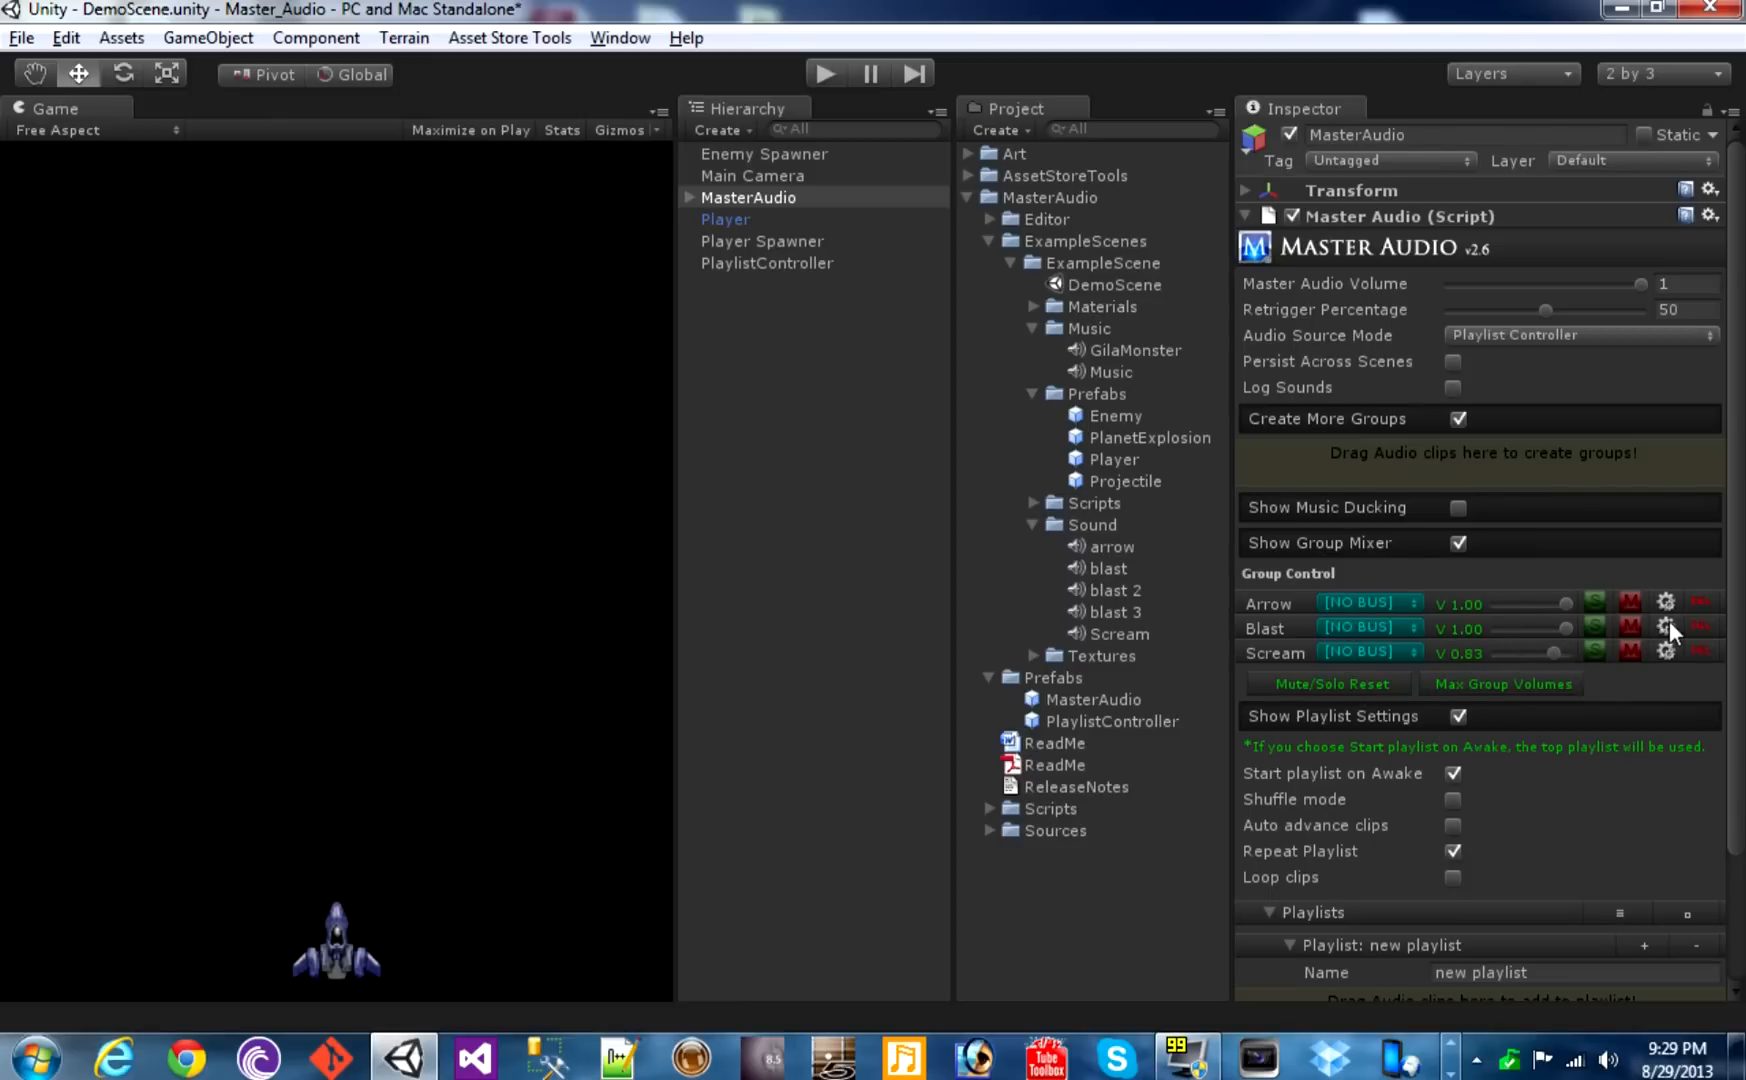
In the Blast group's settings, give blast weight 5 and blast 2 random pitch 0.34
click(1667, 627)
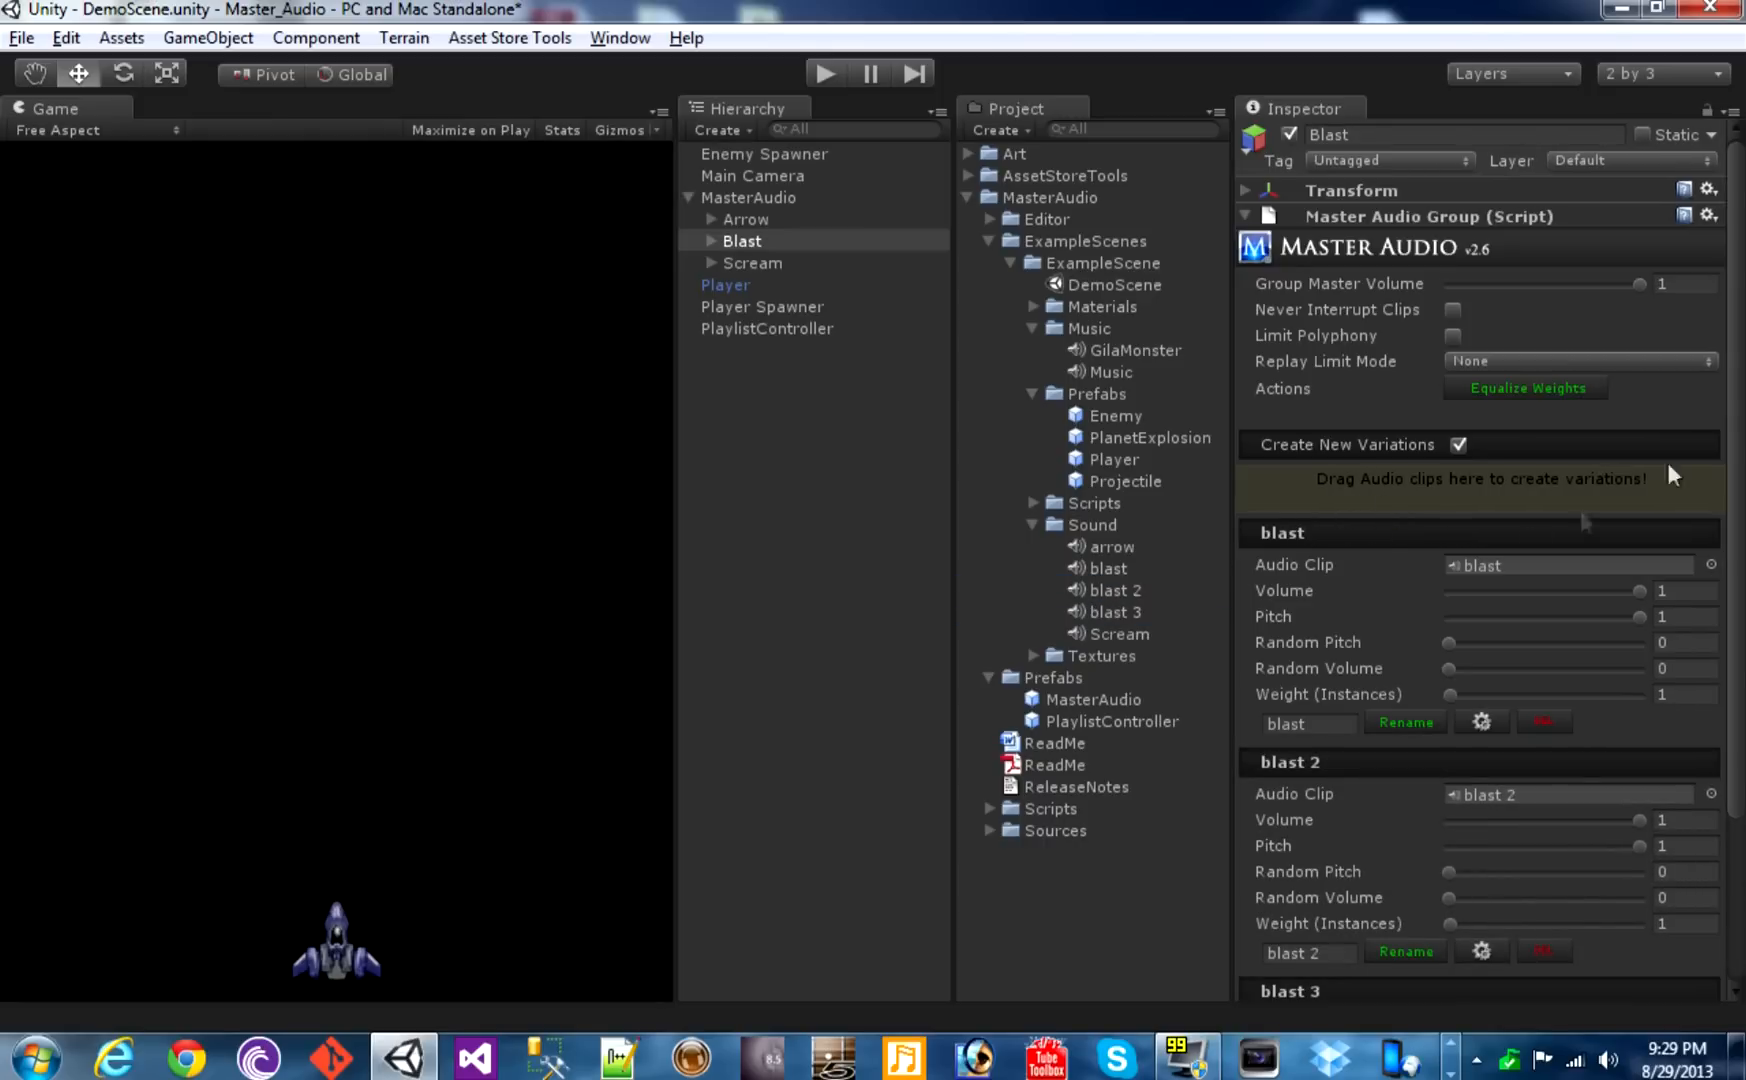
scroll(down, 3)
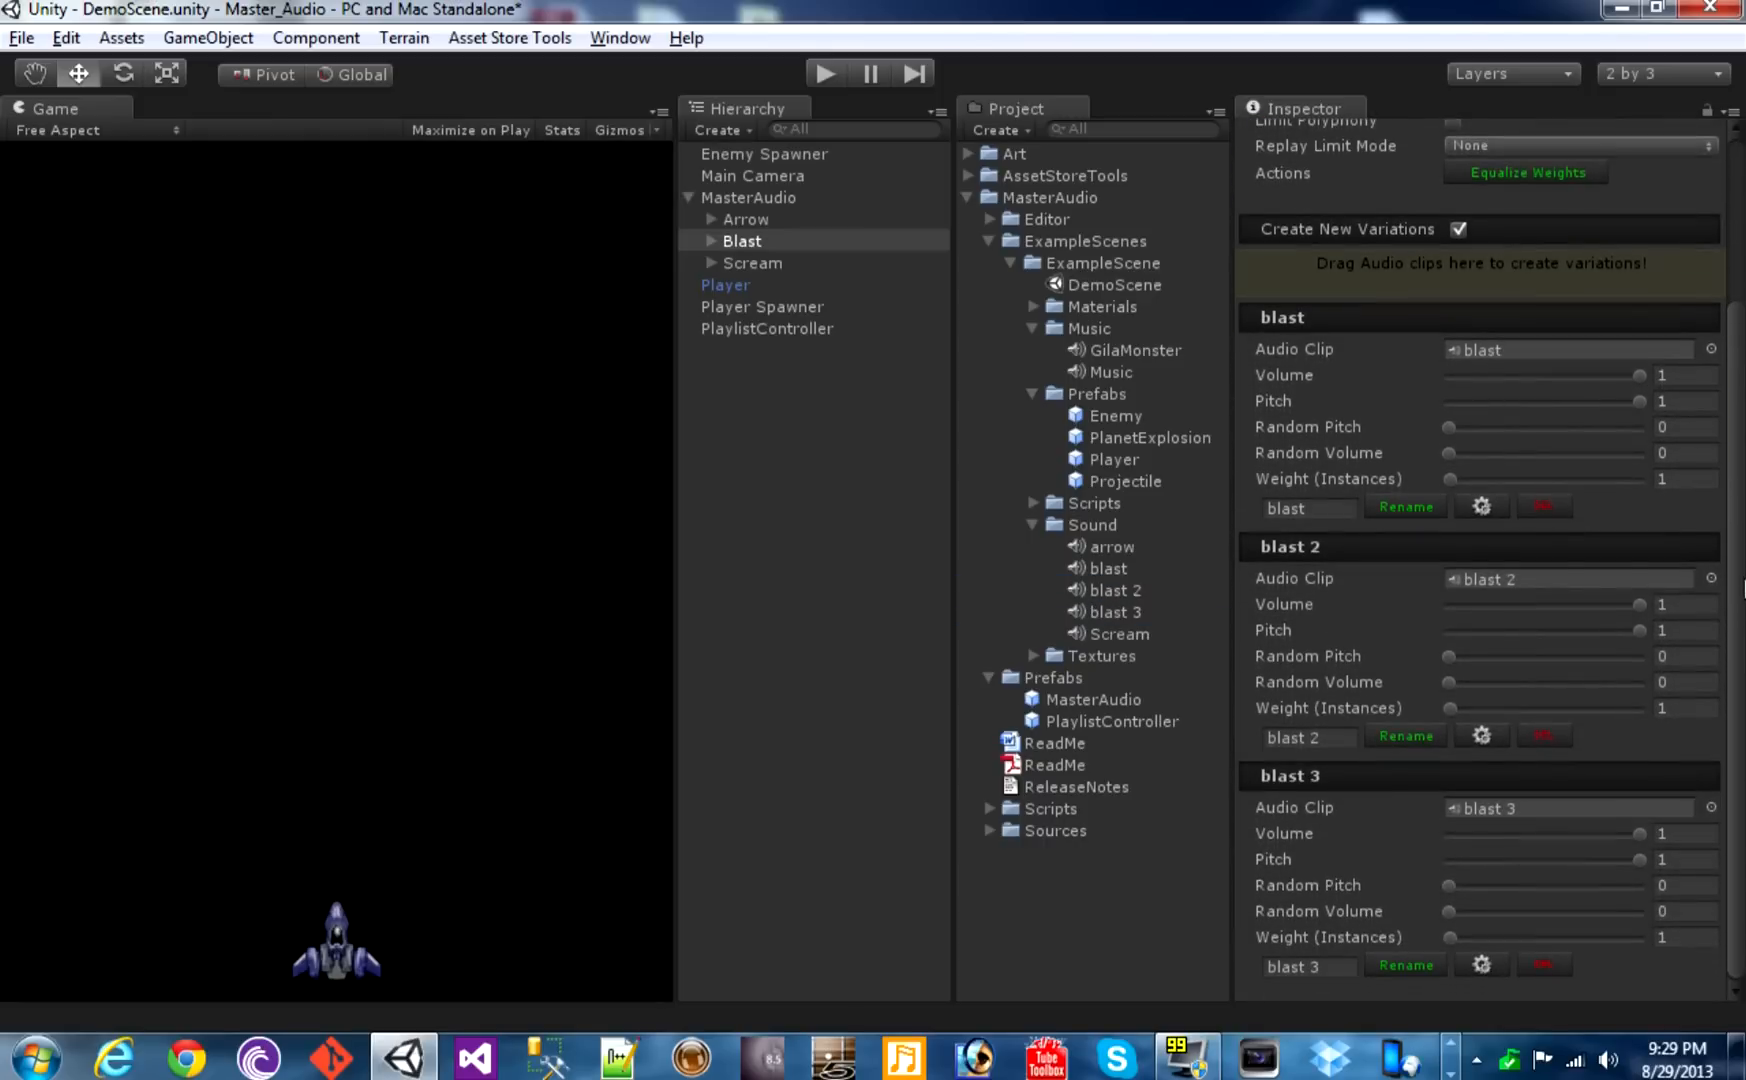
mouse_move(1460, 493)
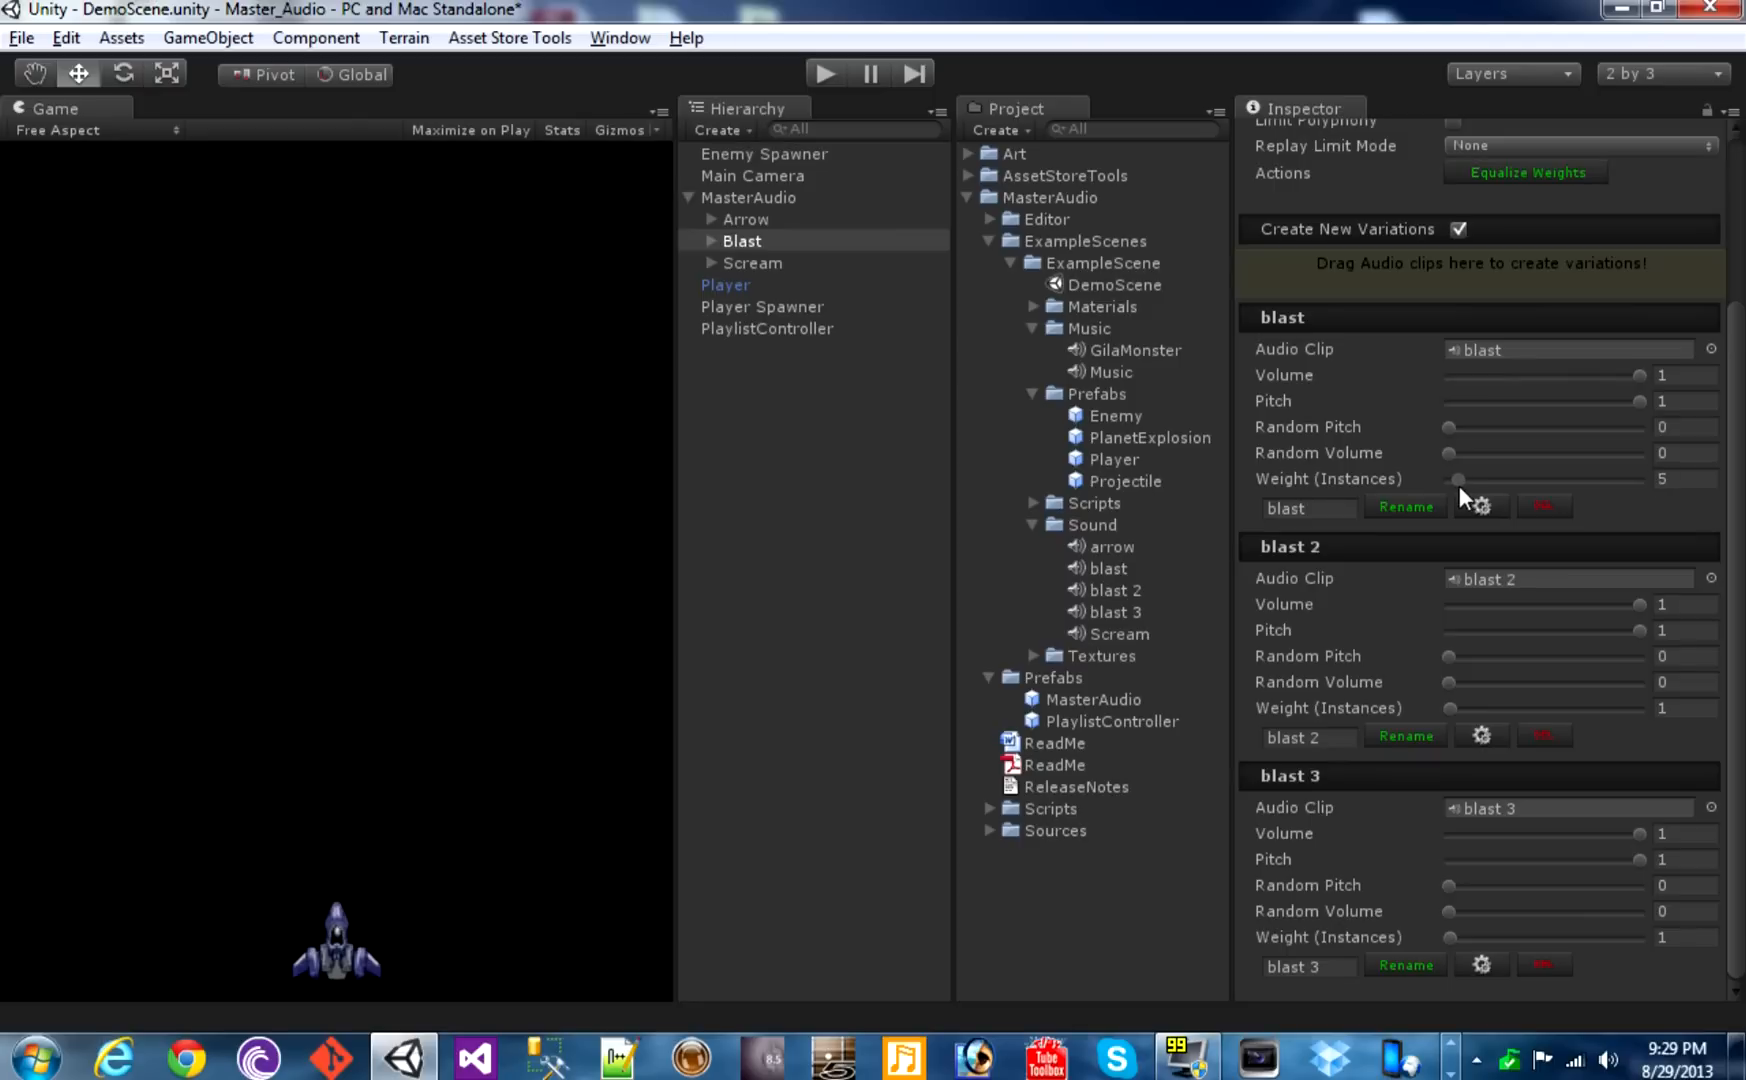
mouse_move(1448, 666)
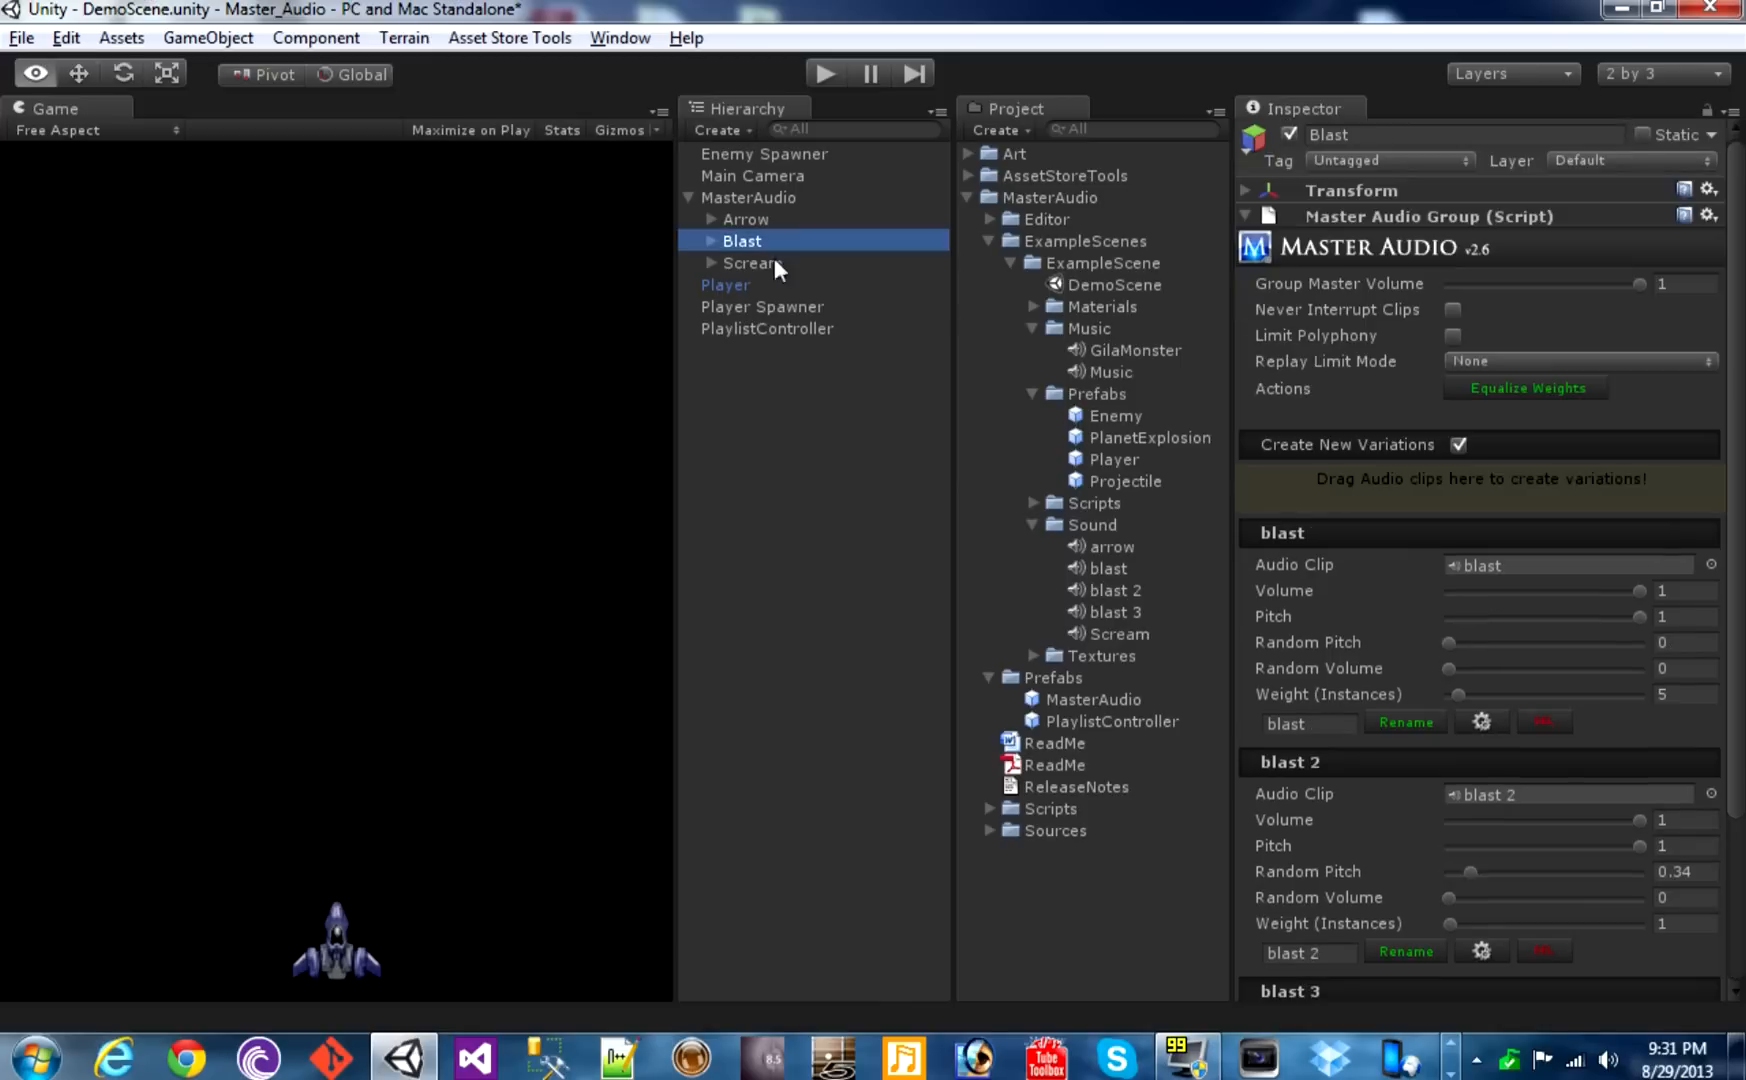
Hide playlist settings, create the Explosions bus on Arrow, and assign Blast to it
click(751, 197)
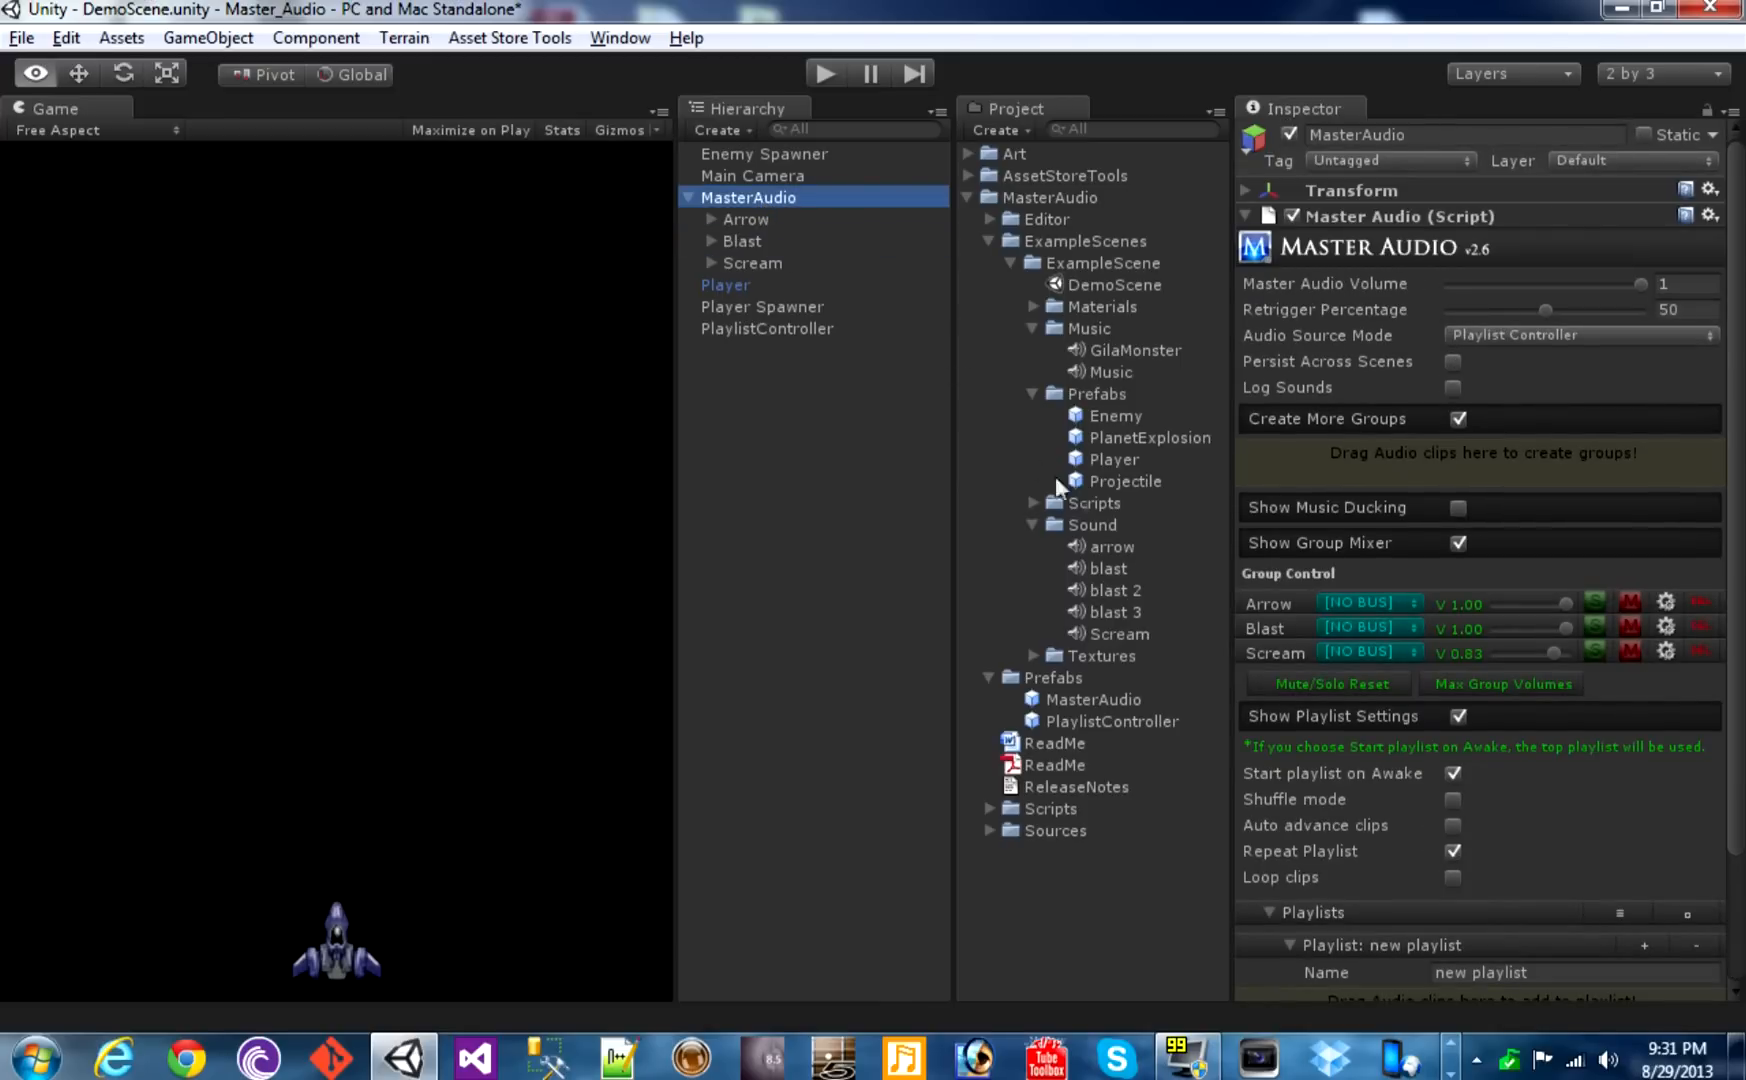
click(1458, 716)
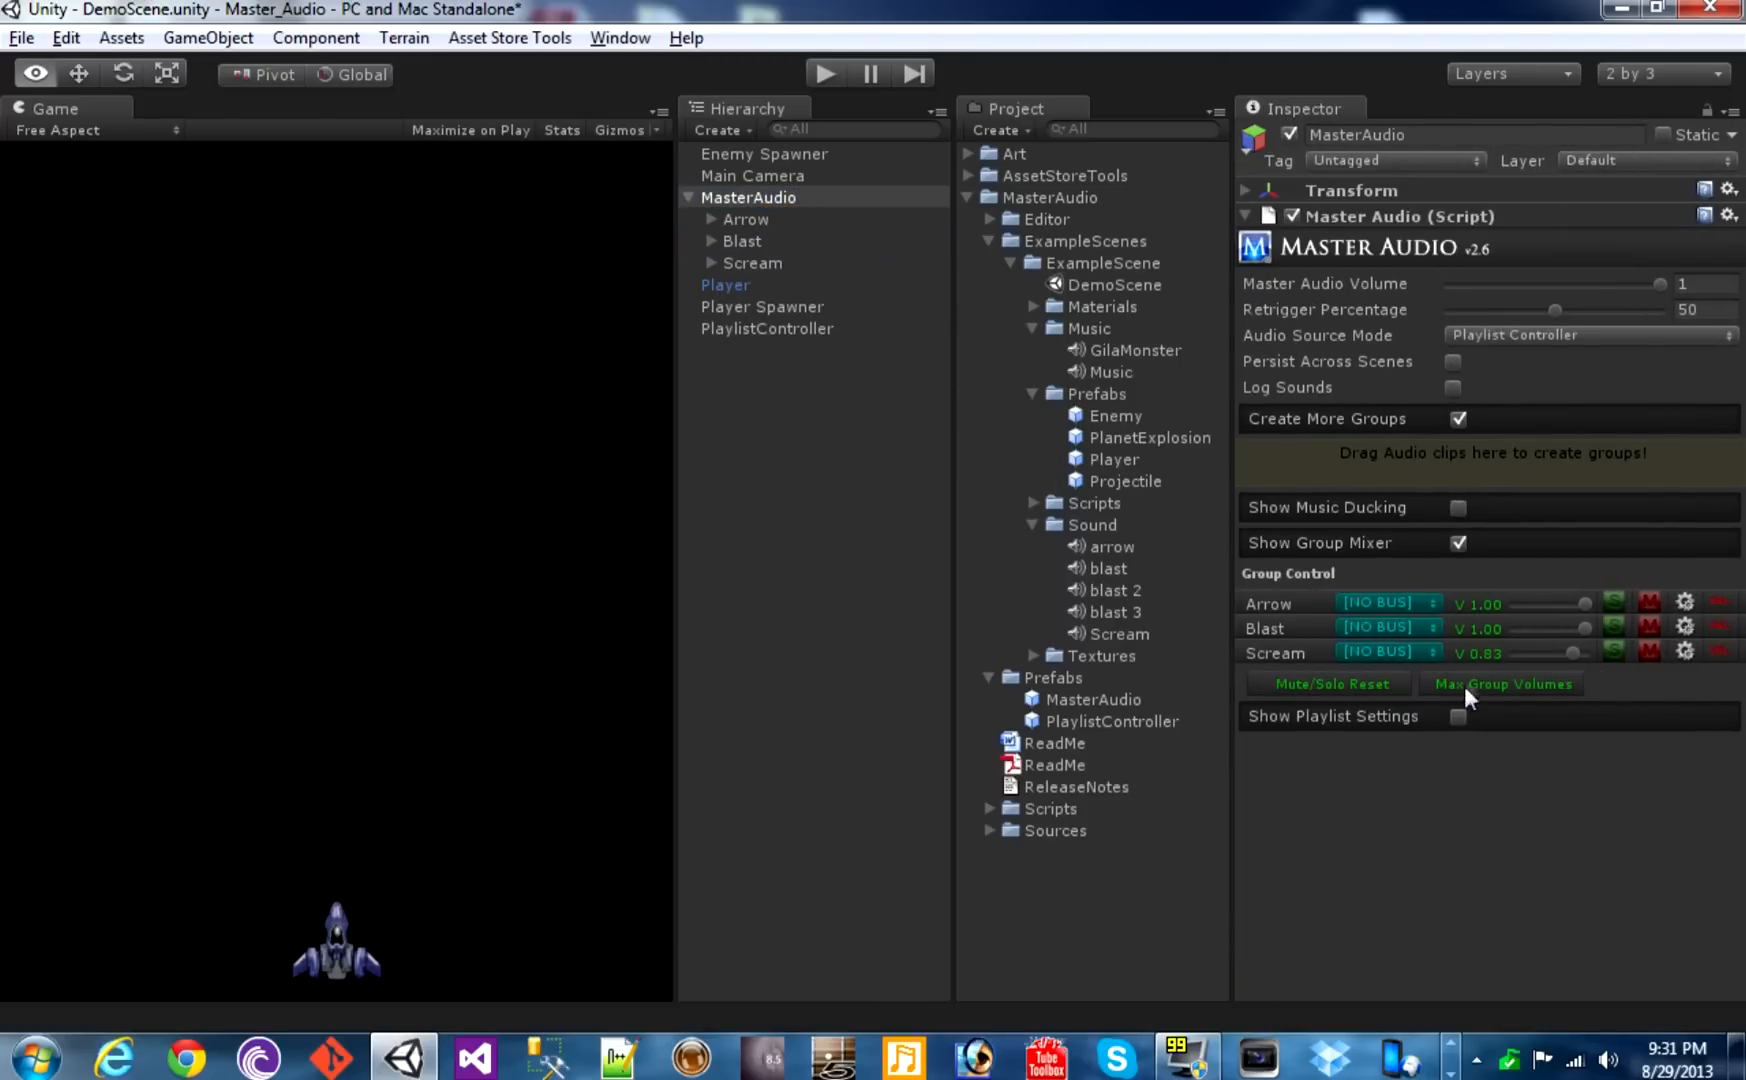
mouse_move(1374, 610)
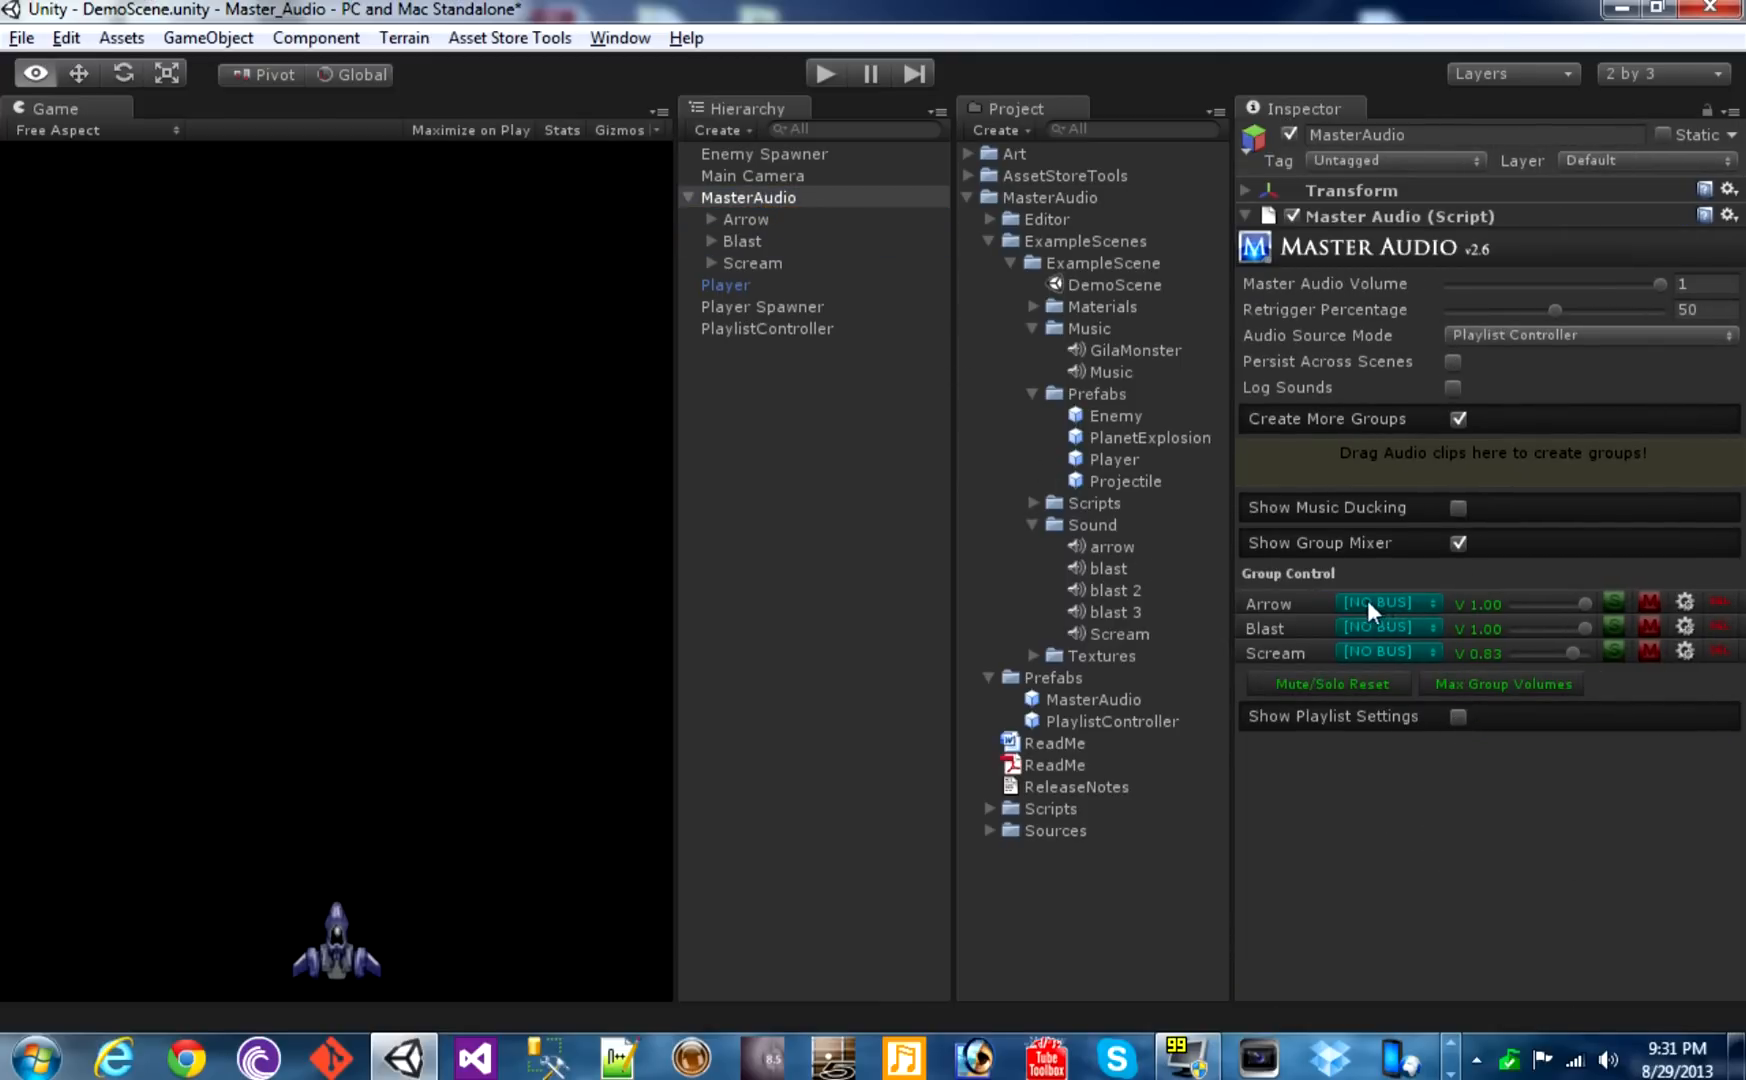
click(1390, 602)
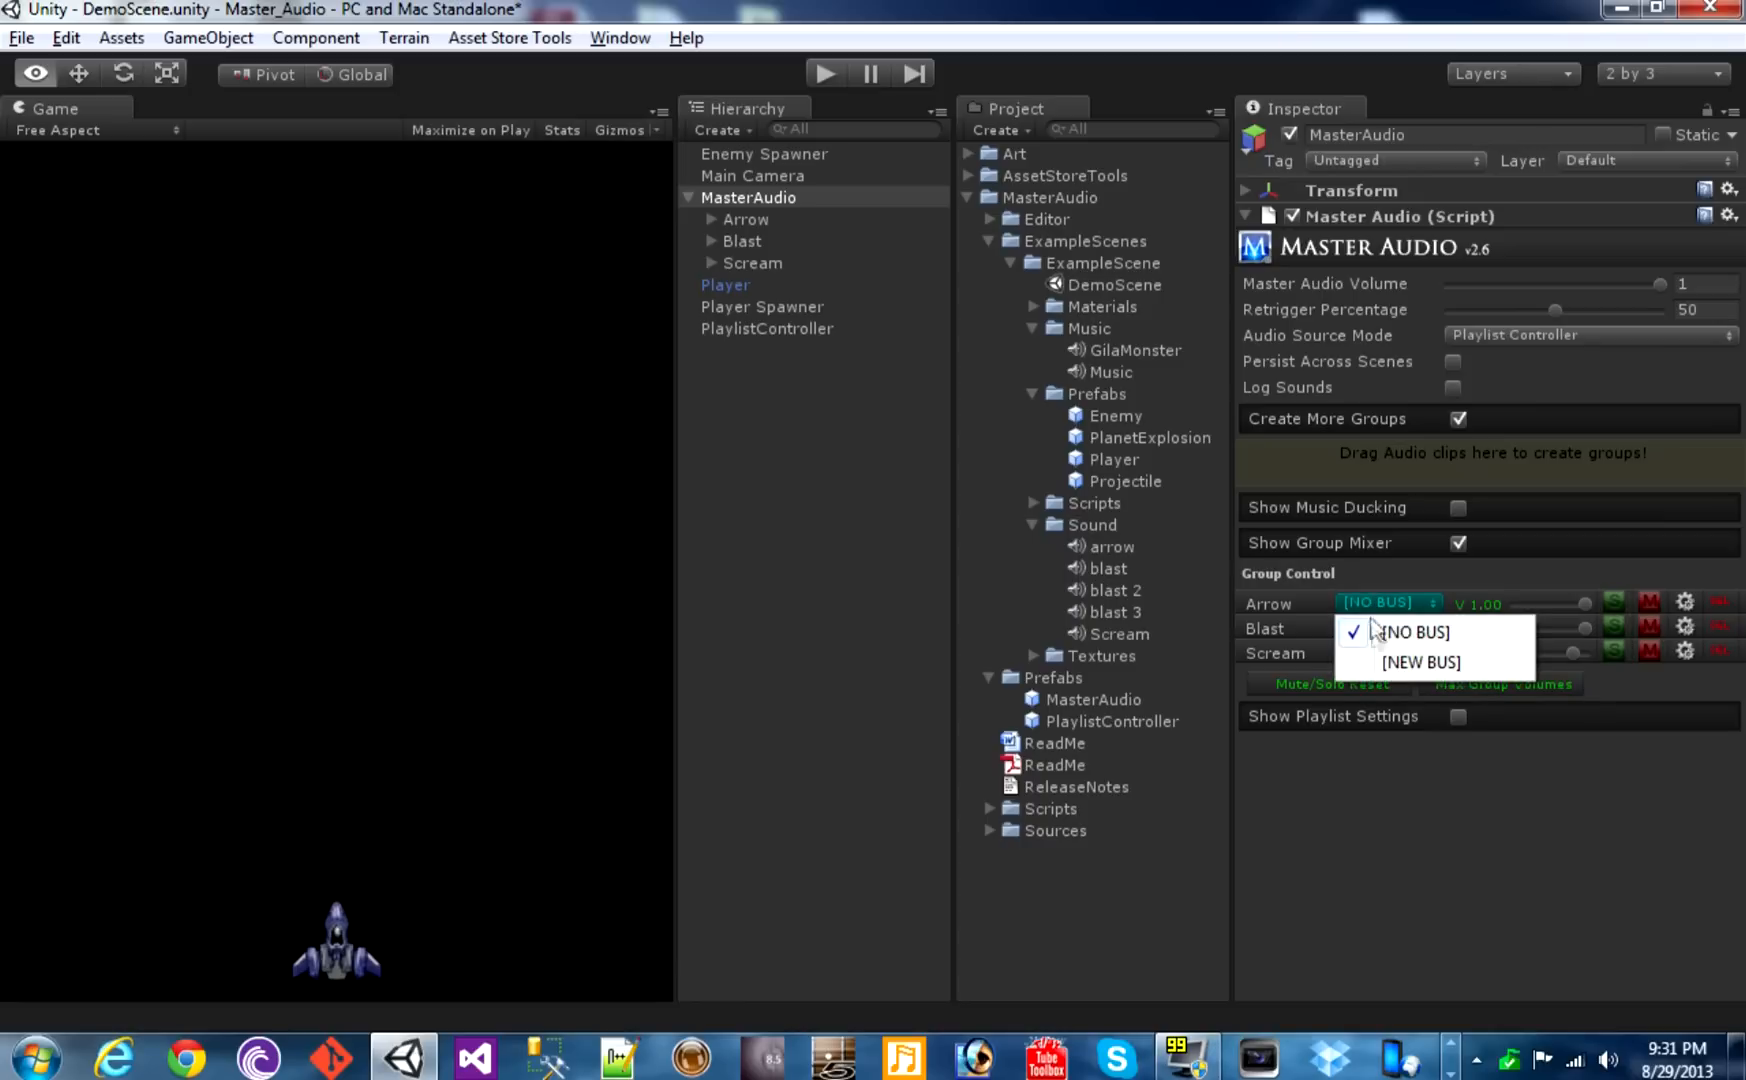
click(1421, 661)
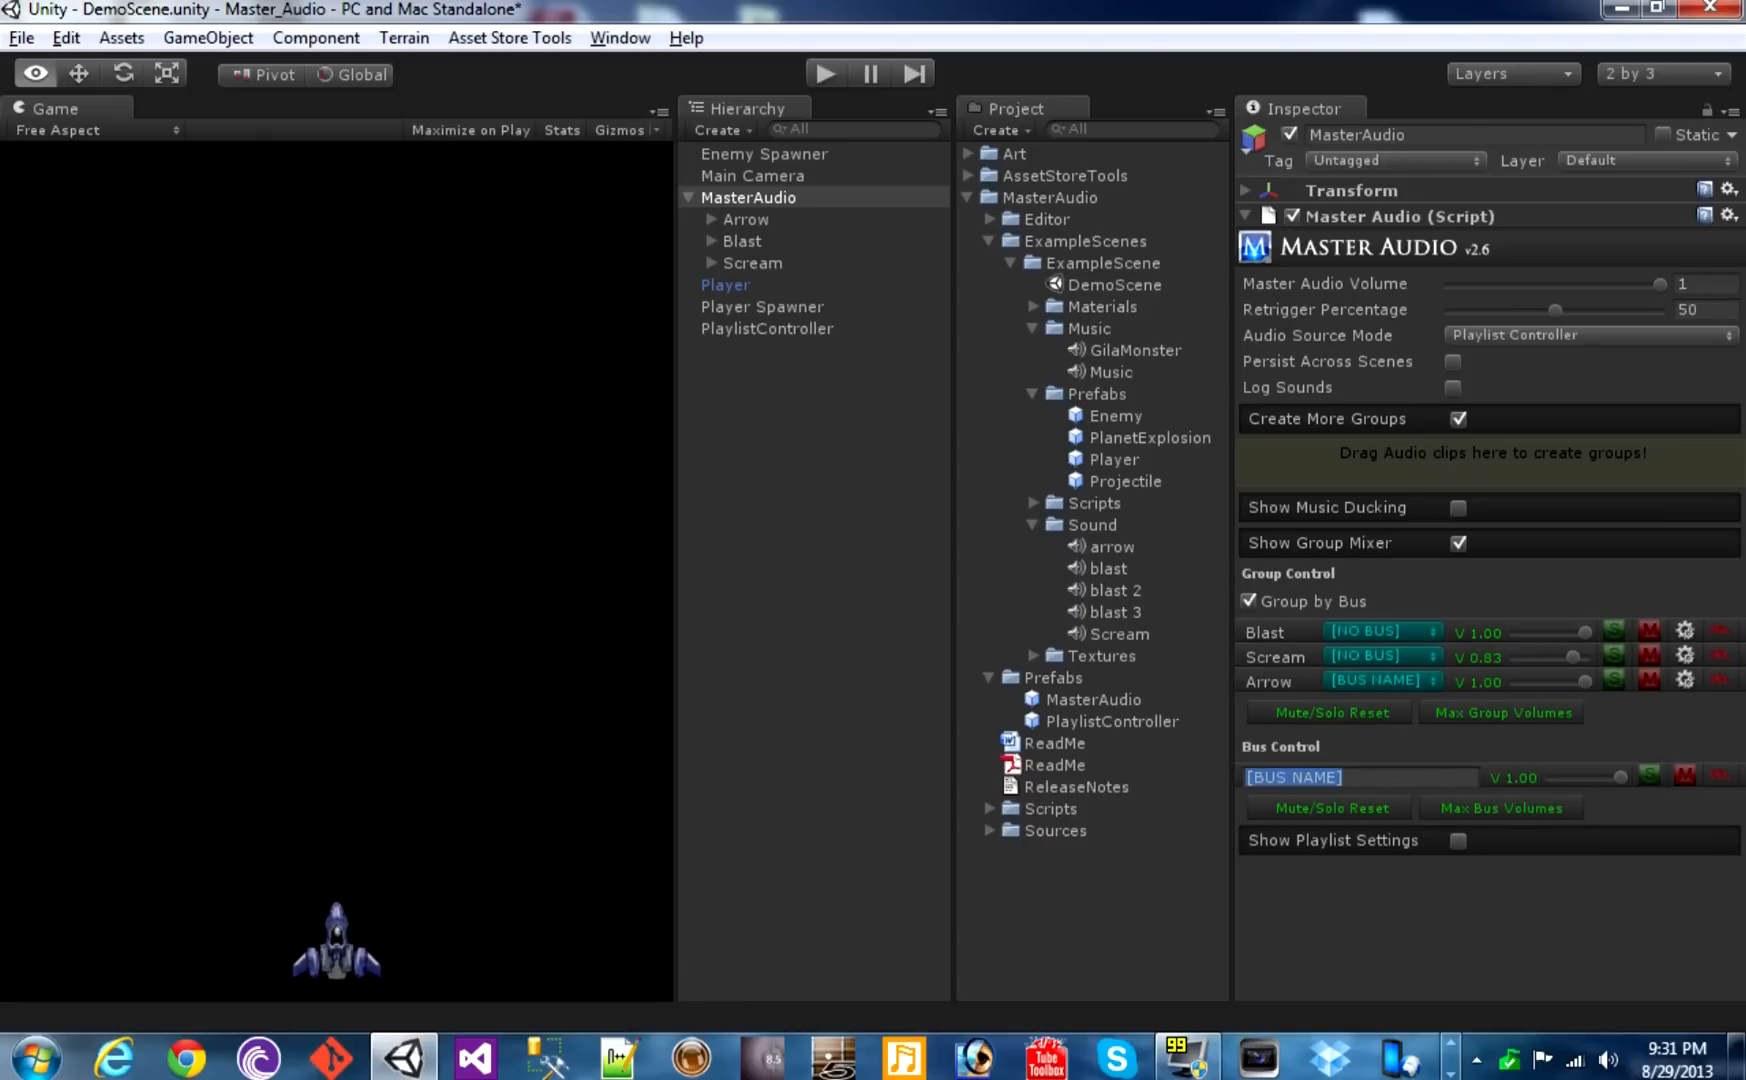
text(Exp)
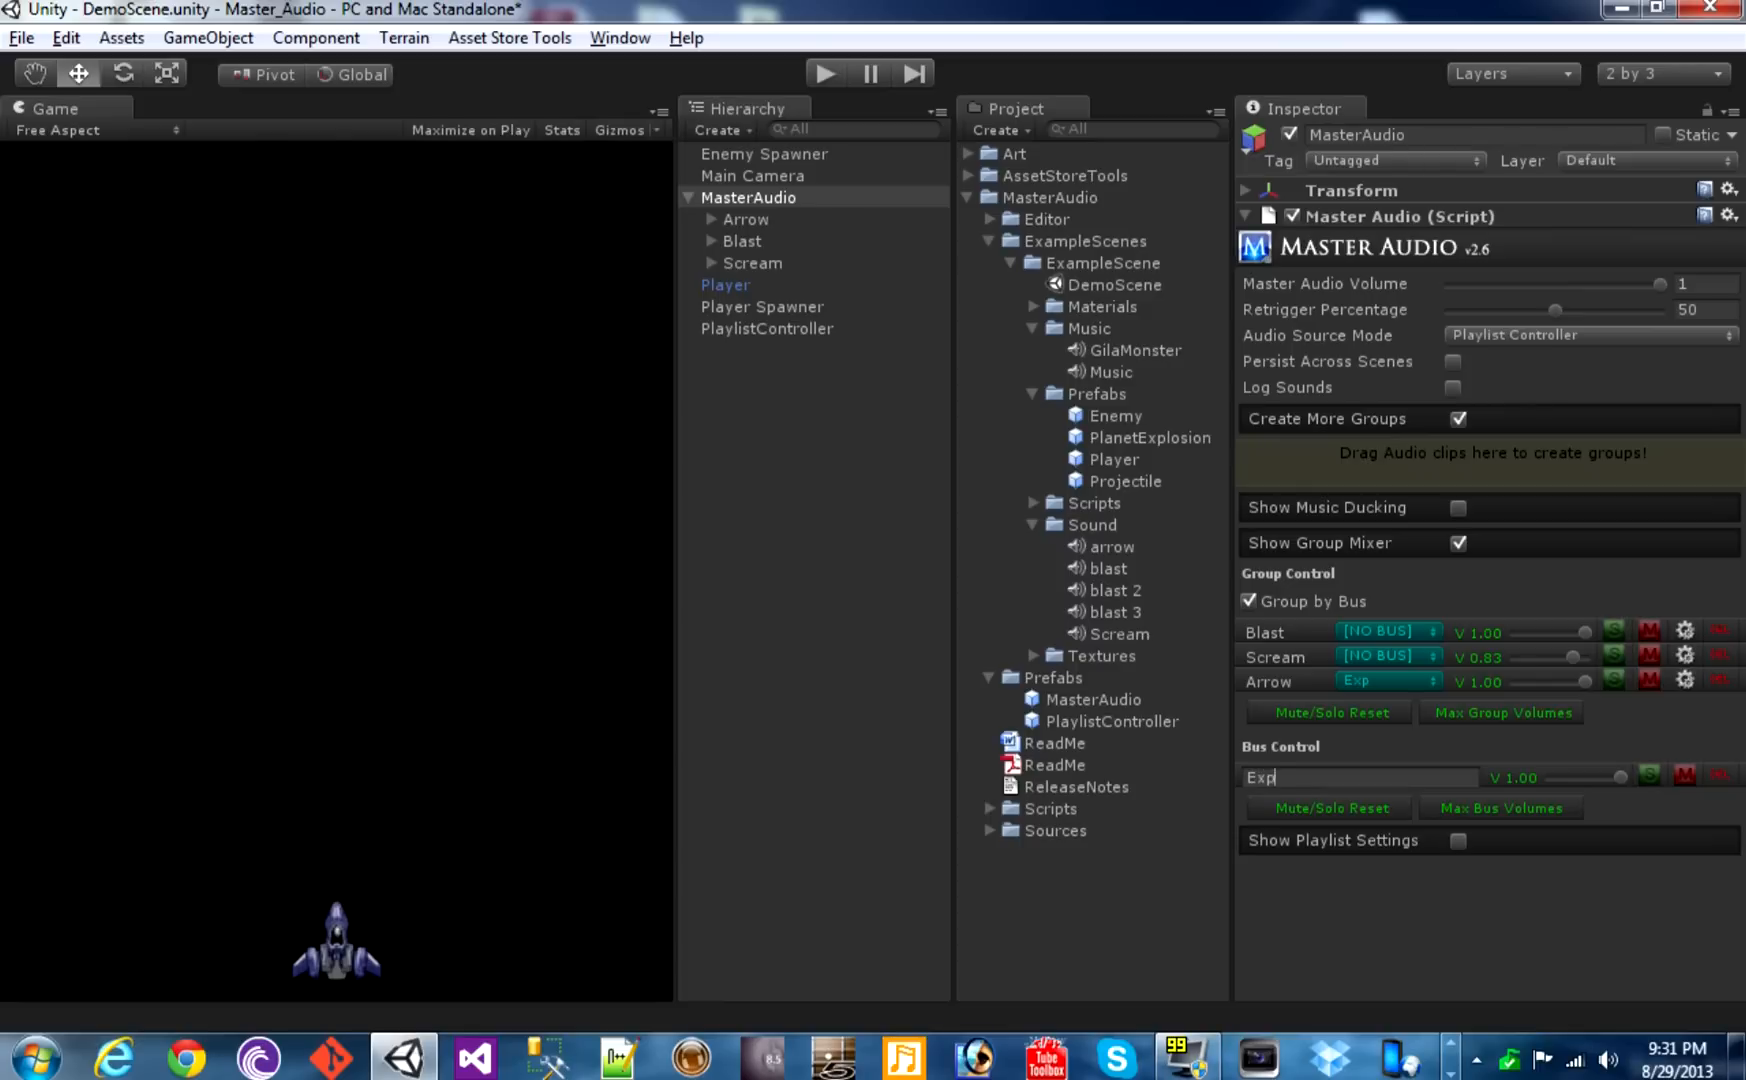
text(losions)
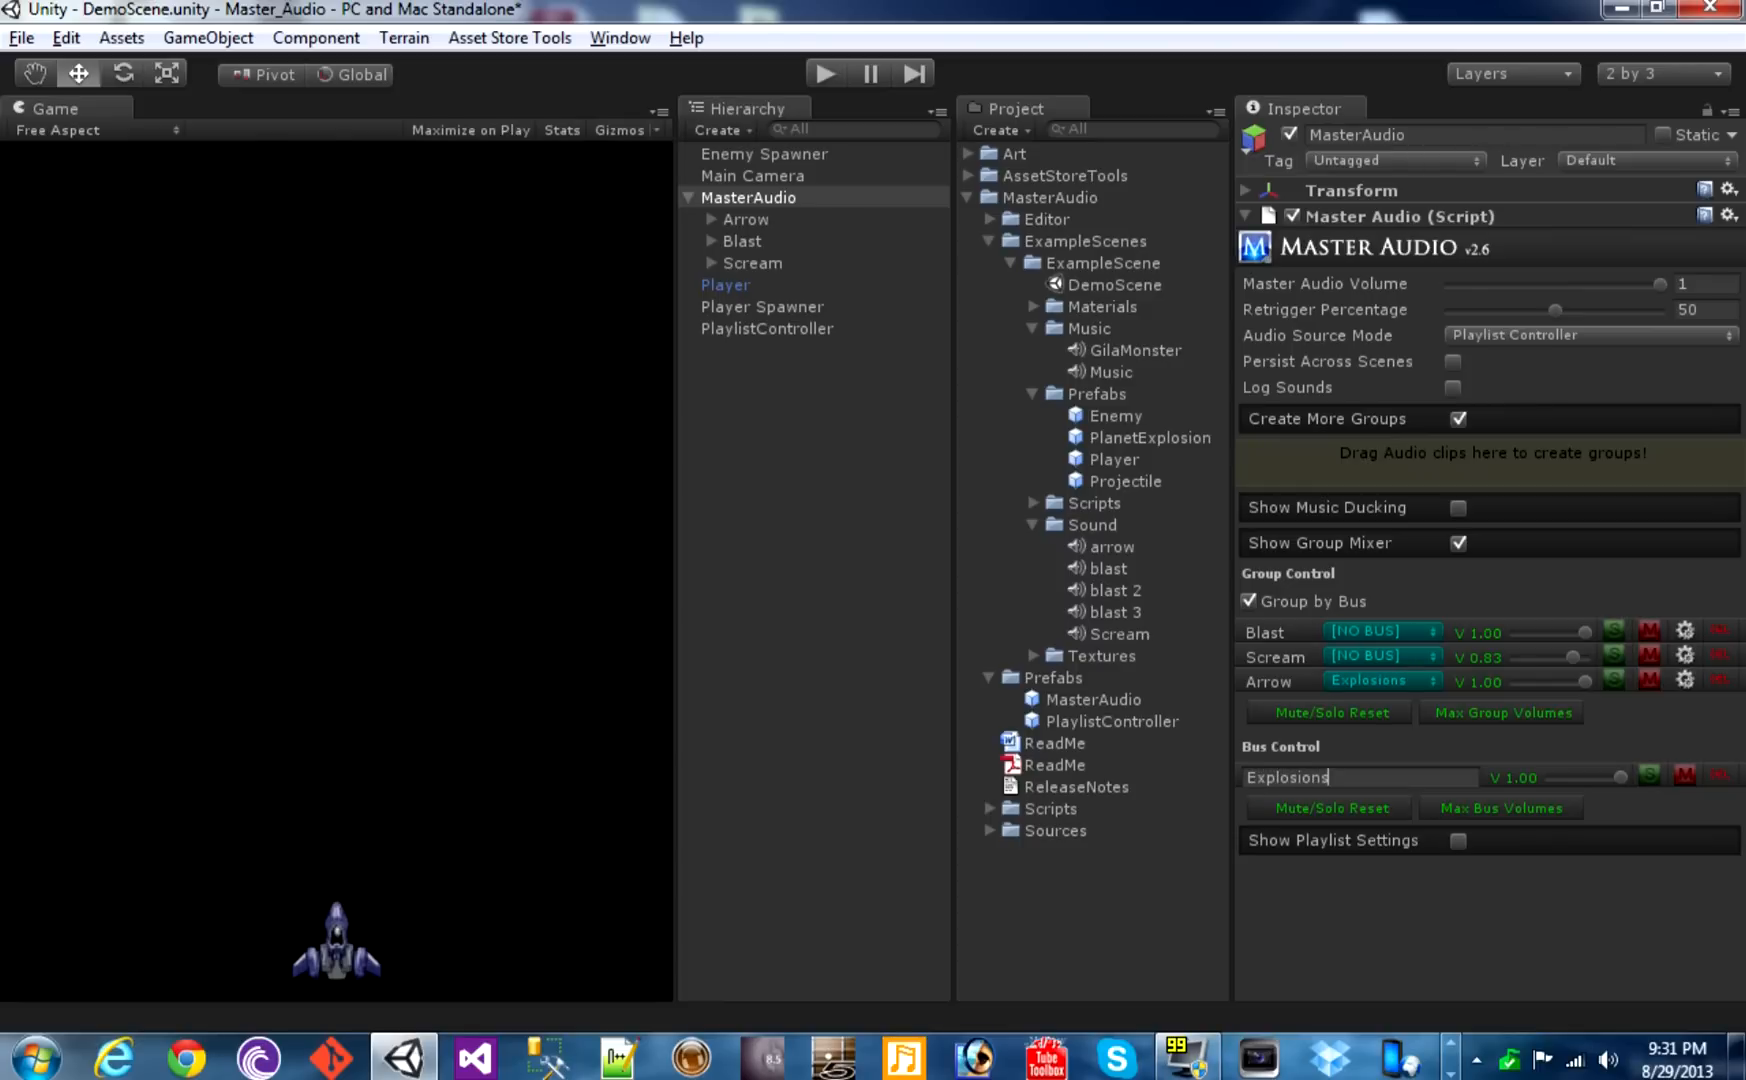
mouse_move(1356, 644)
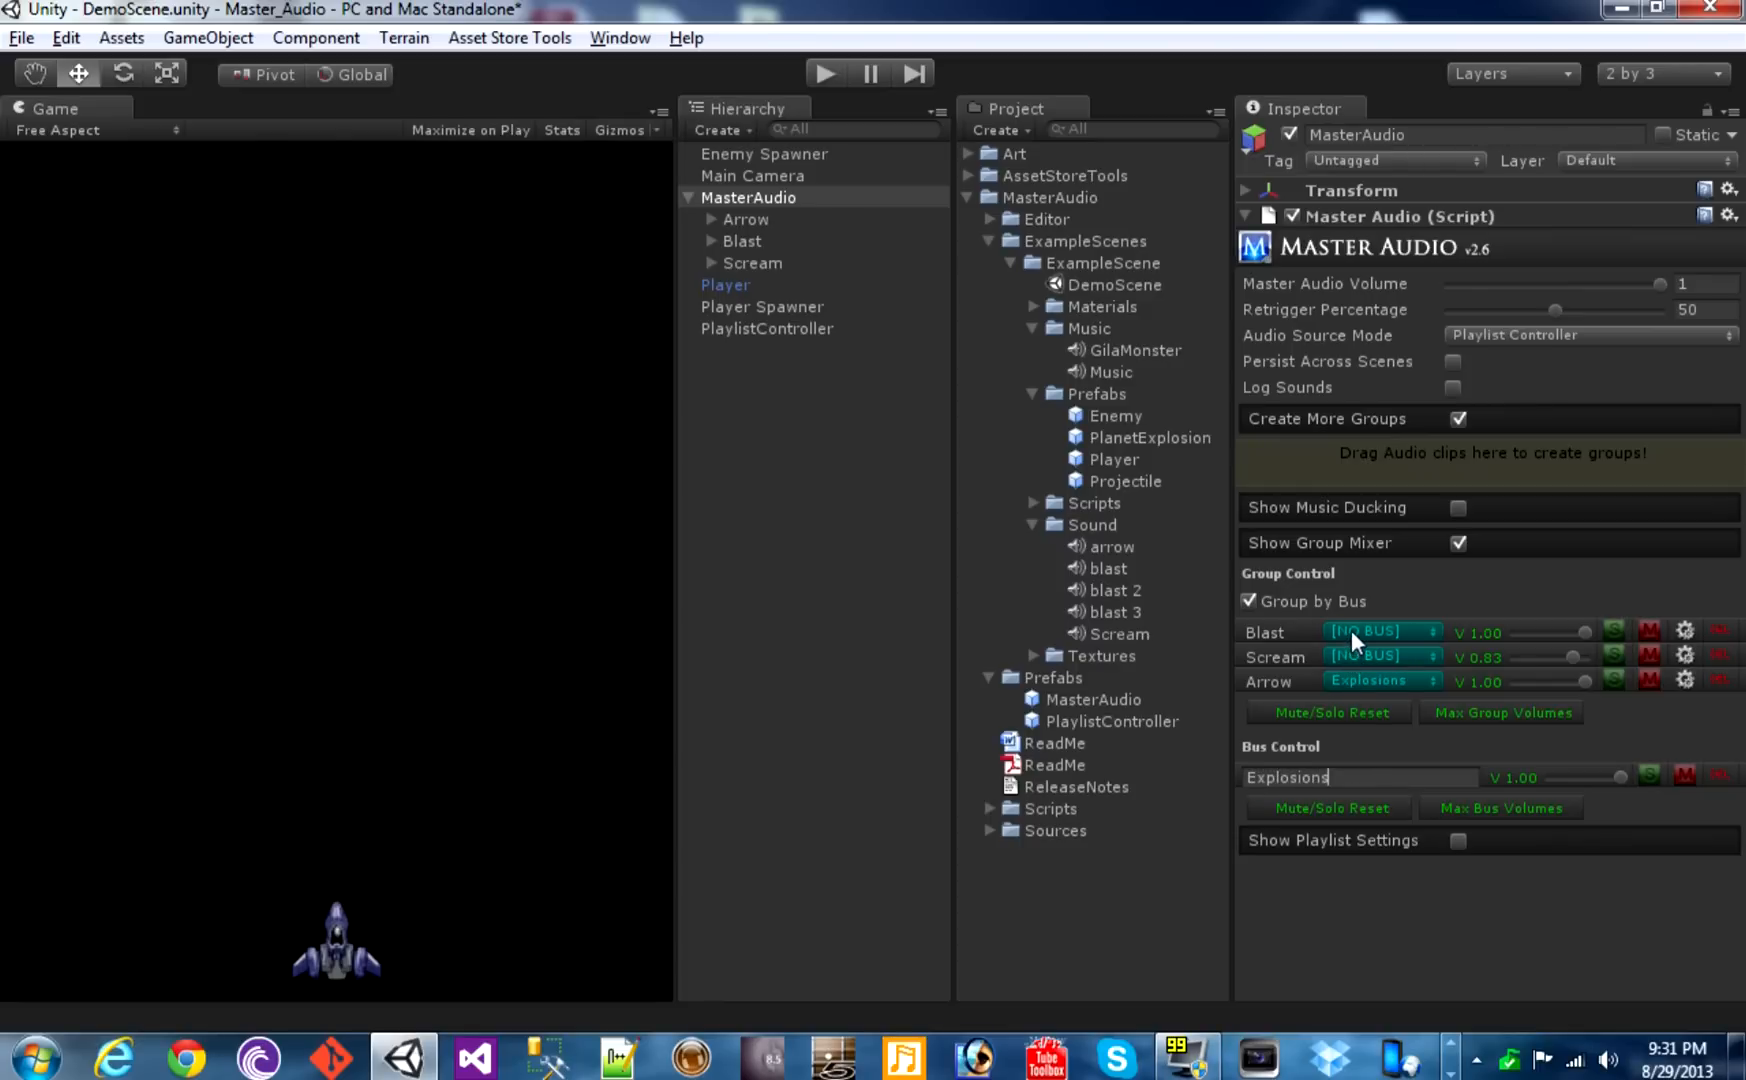
click(1382, 632)
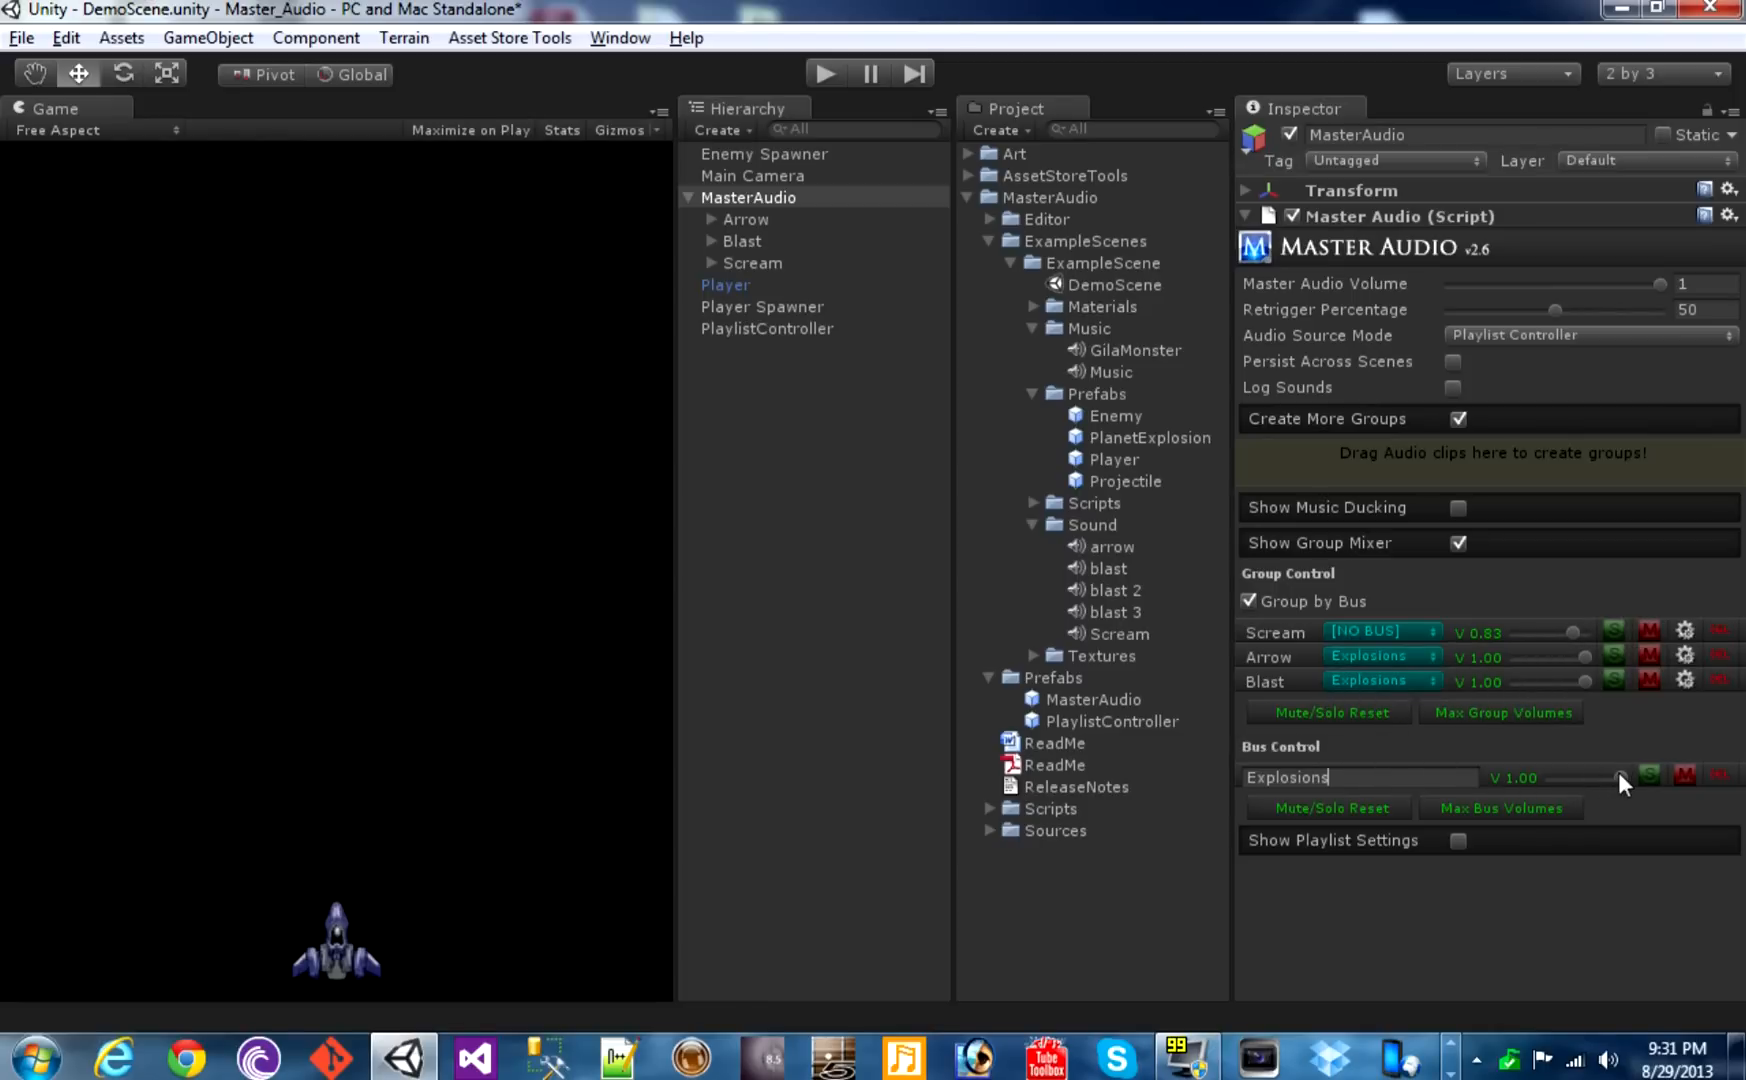
mouse_move(1626, 788)
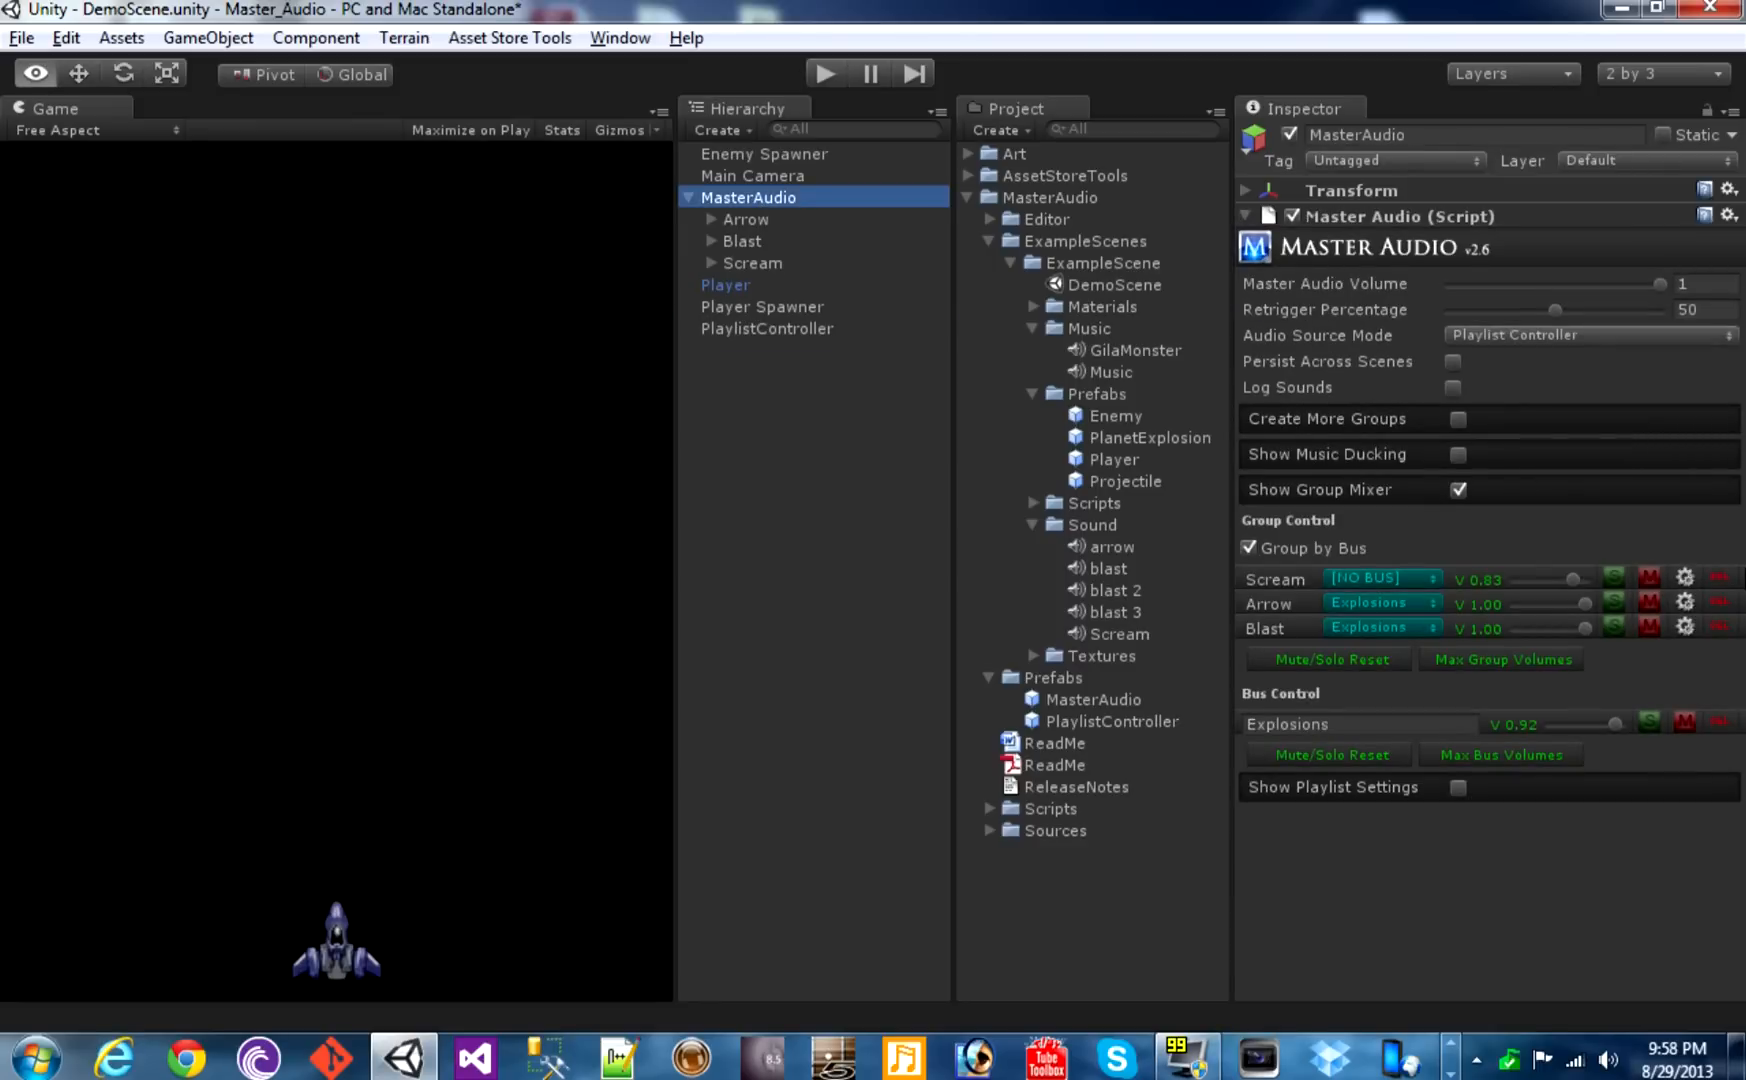
mouse_move(1531, 629)
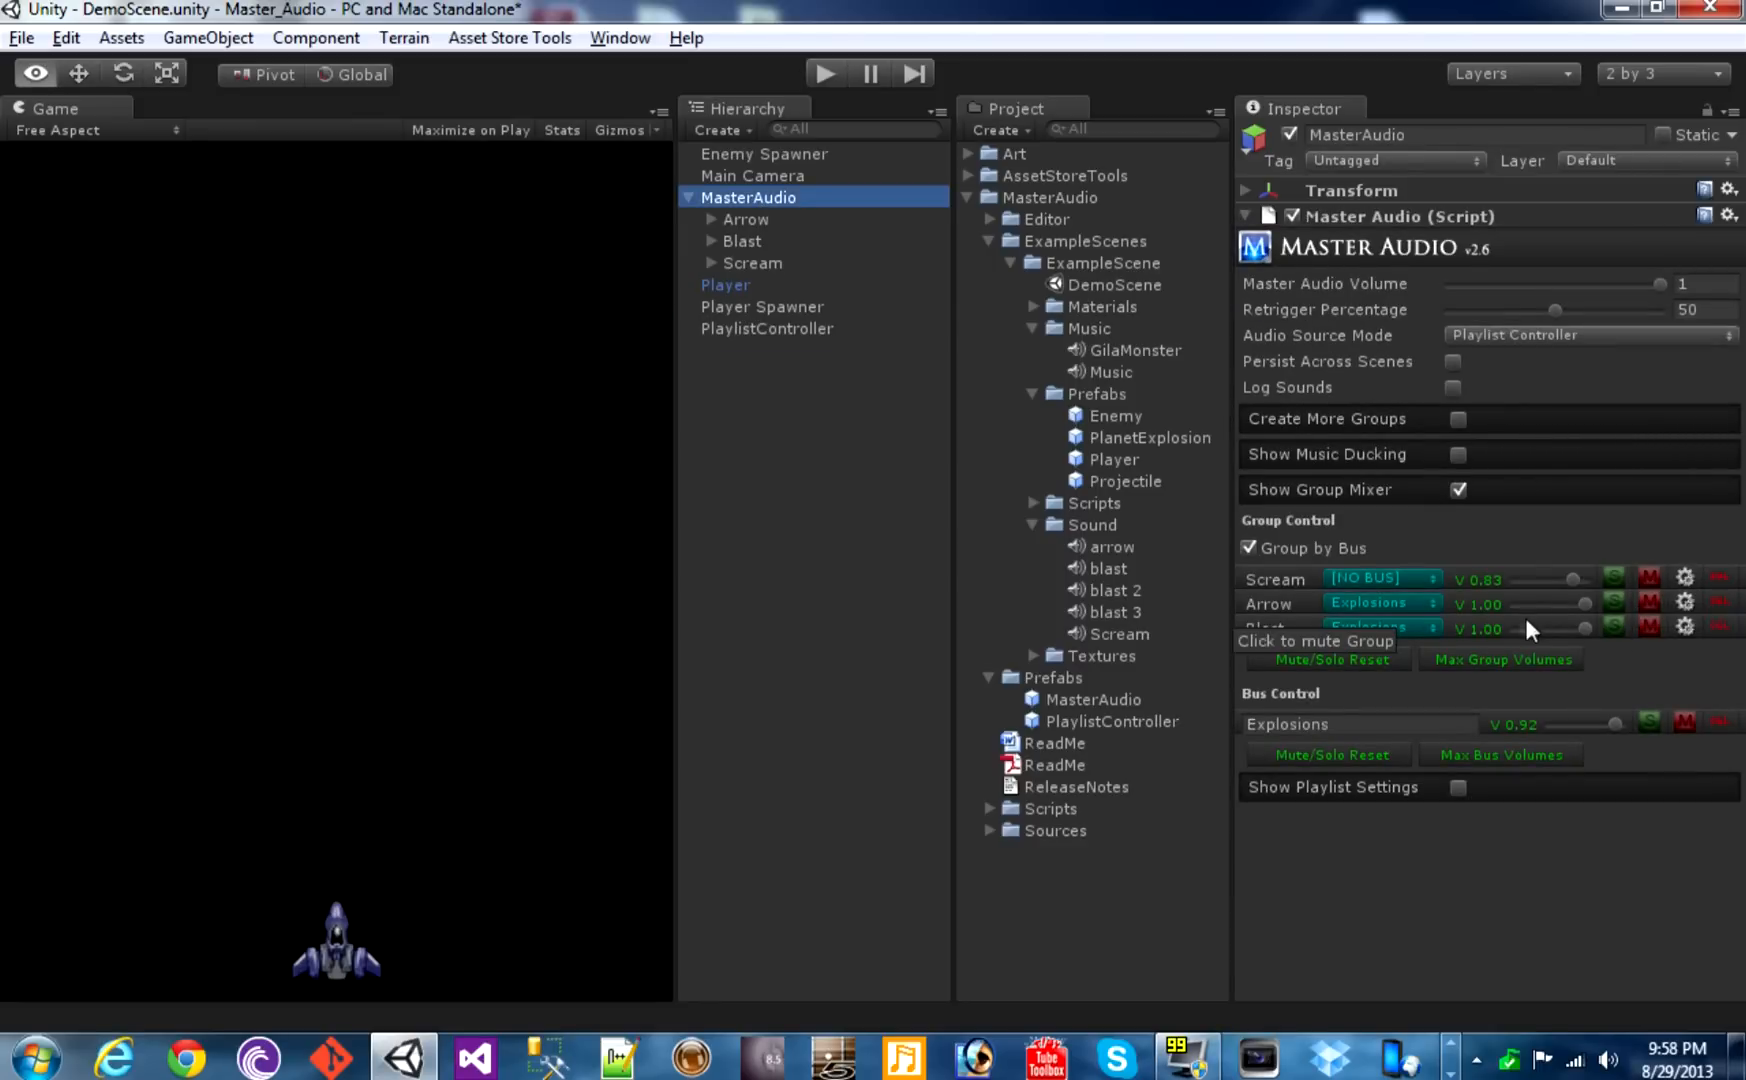
Test-play the scene with the Explosions bus at 0.92, then select Player
click(824, 73)
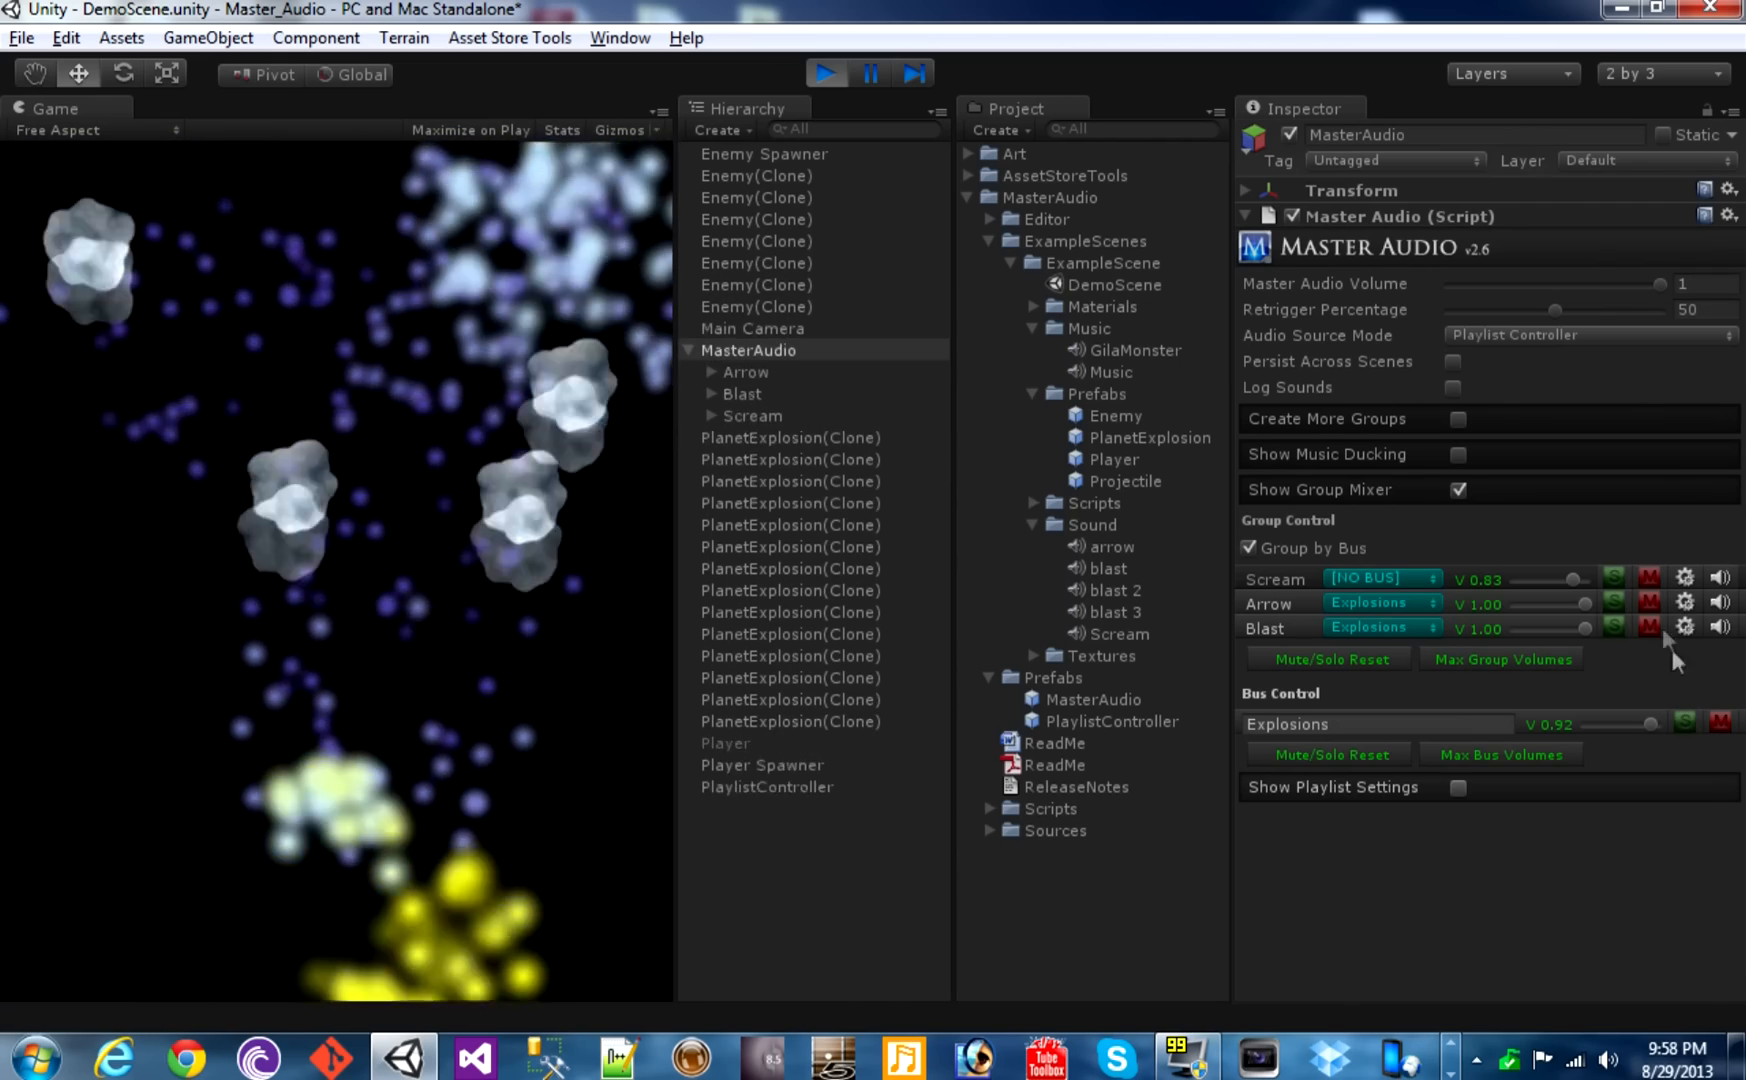
click(1651, 578)
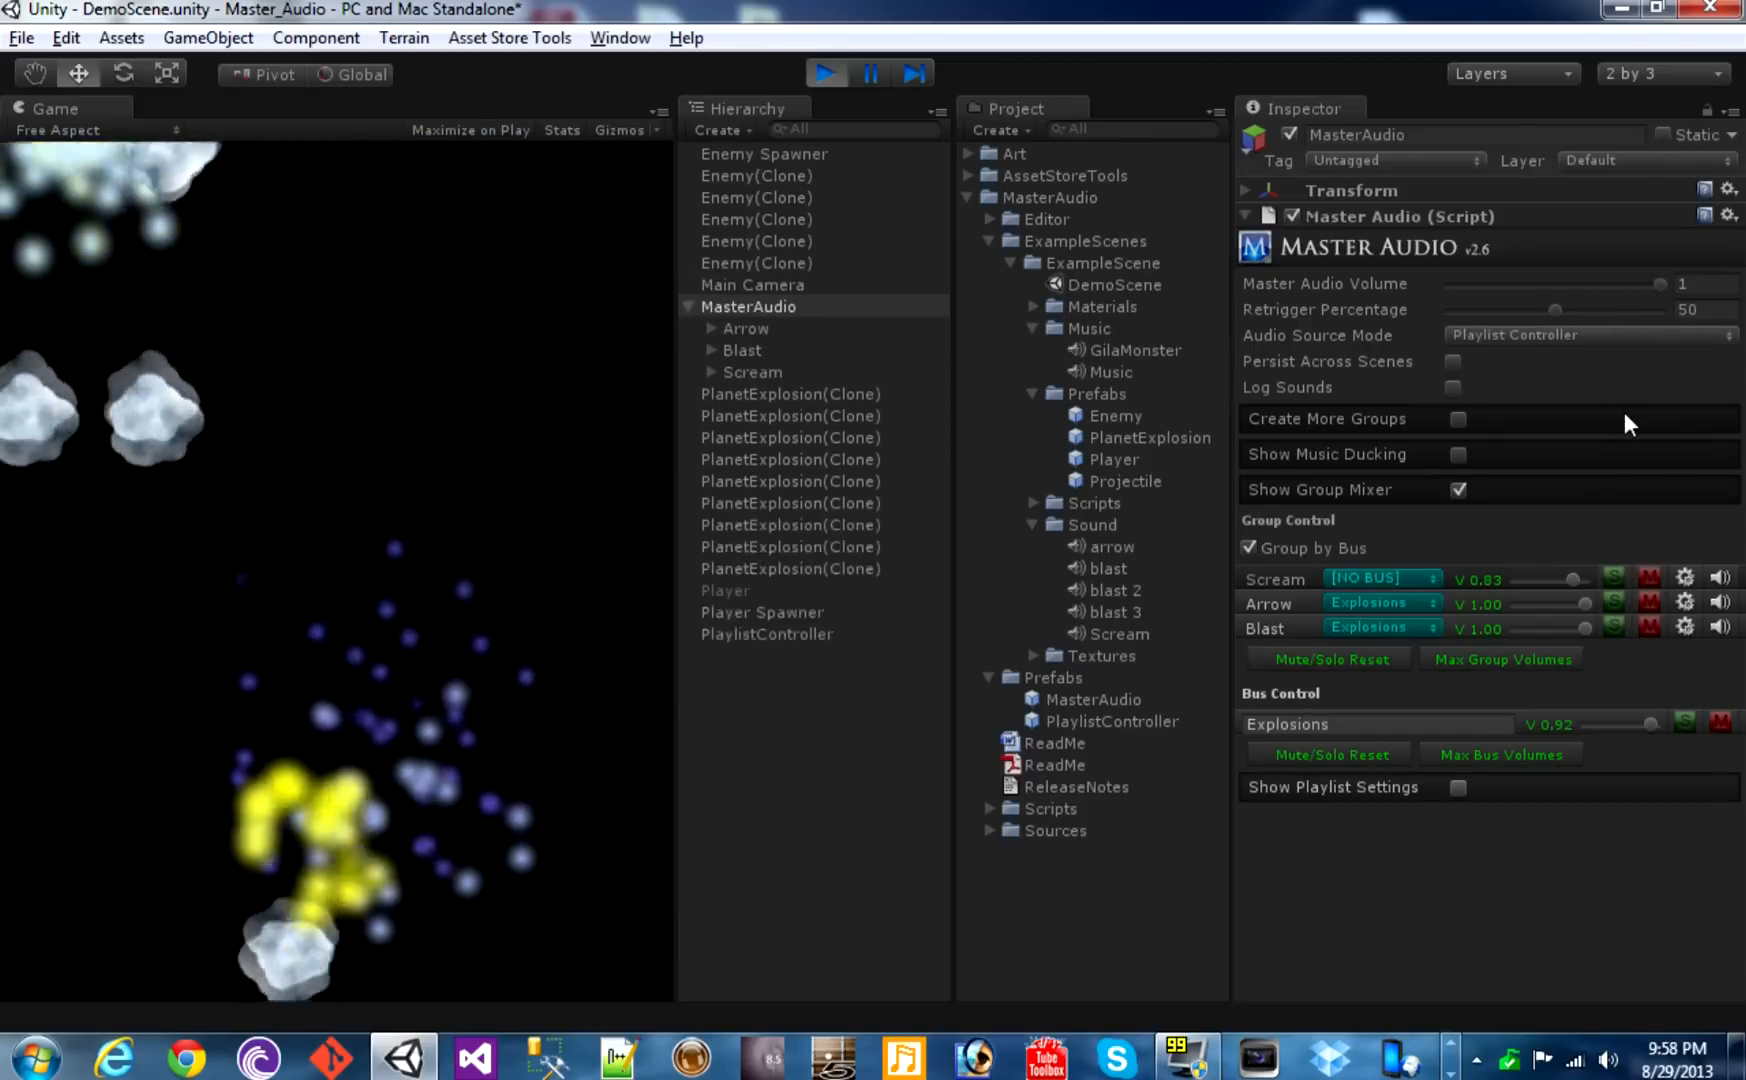
click(726, 284)
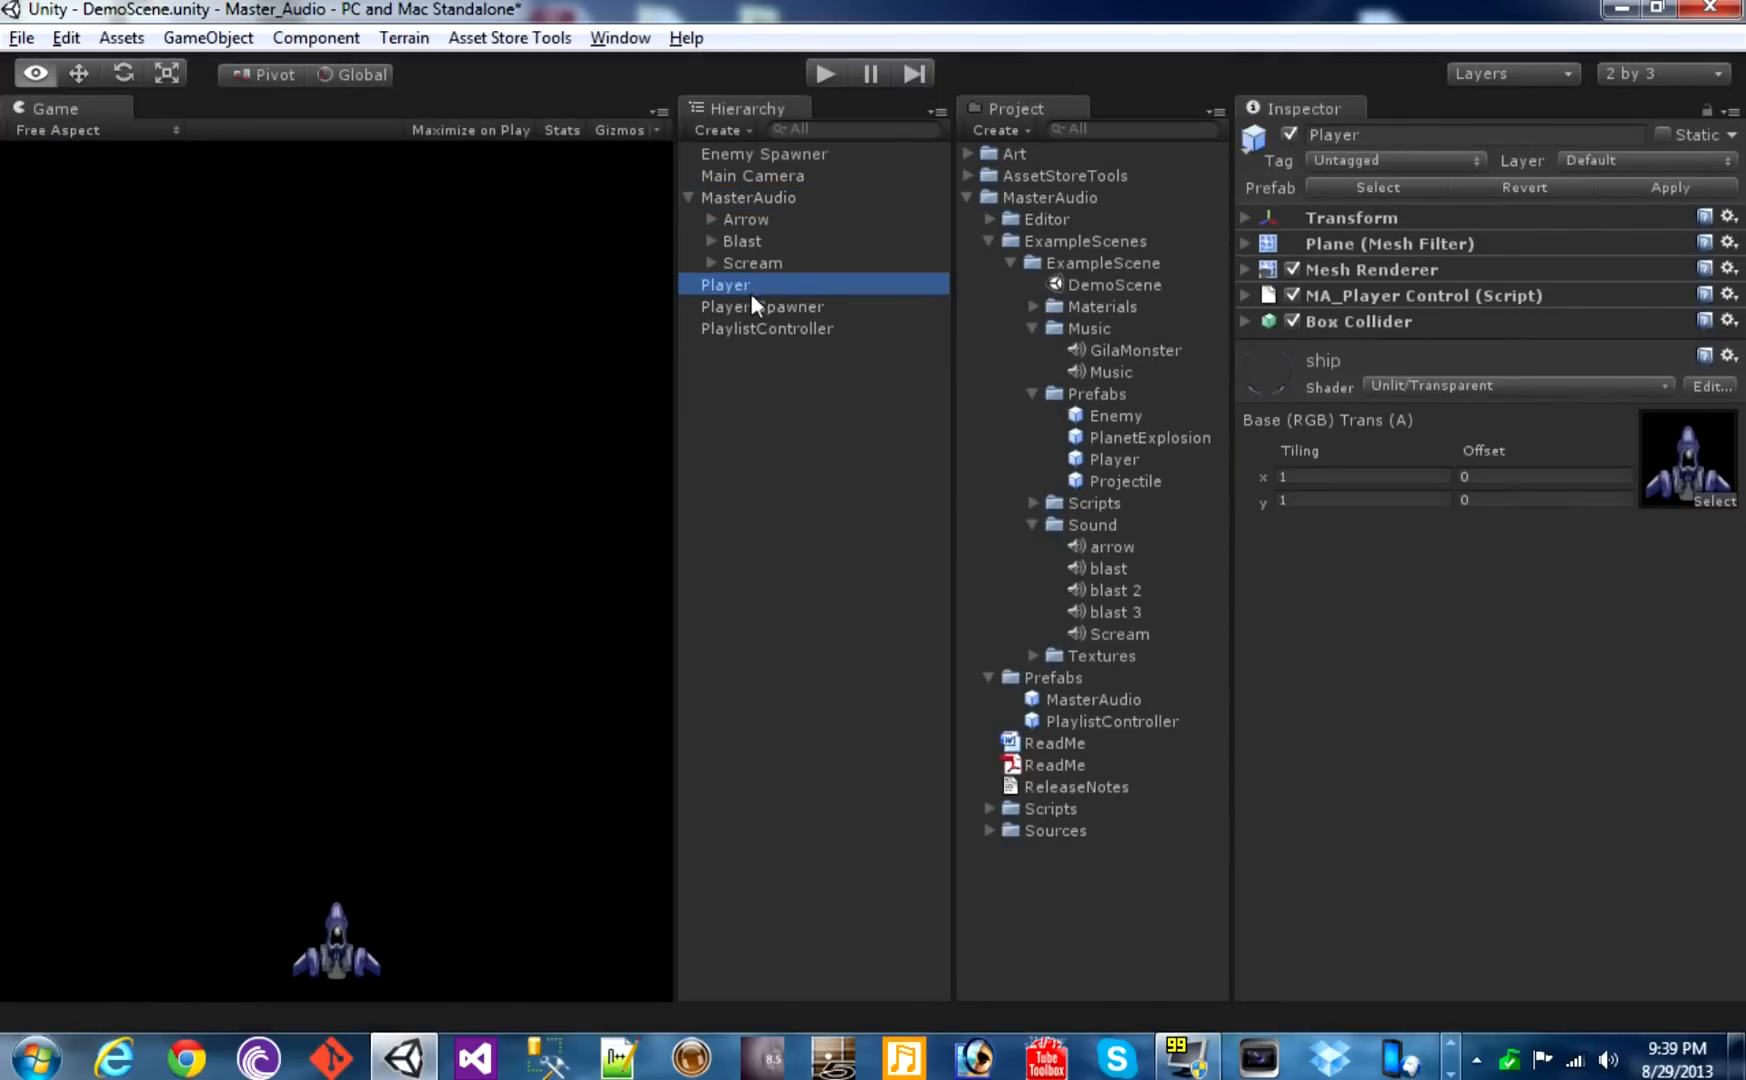
Add an EventSounds component to Player with Disable Sound playing the Scream group
click(315, 37)
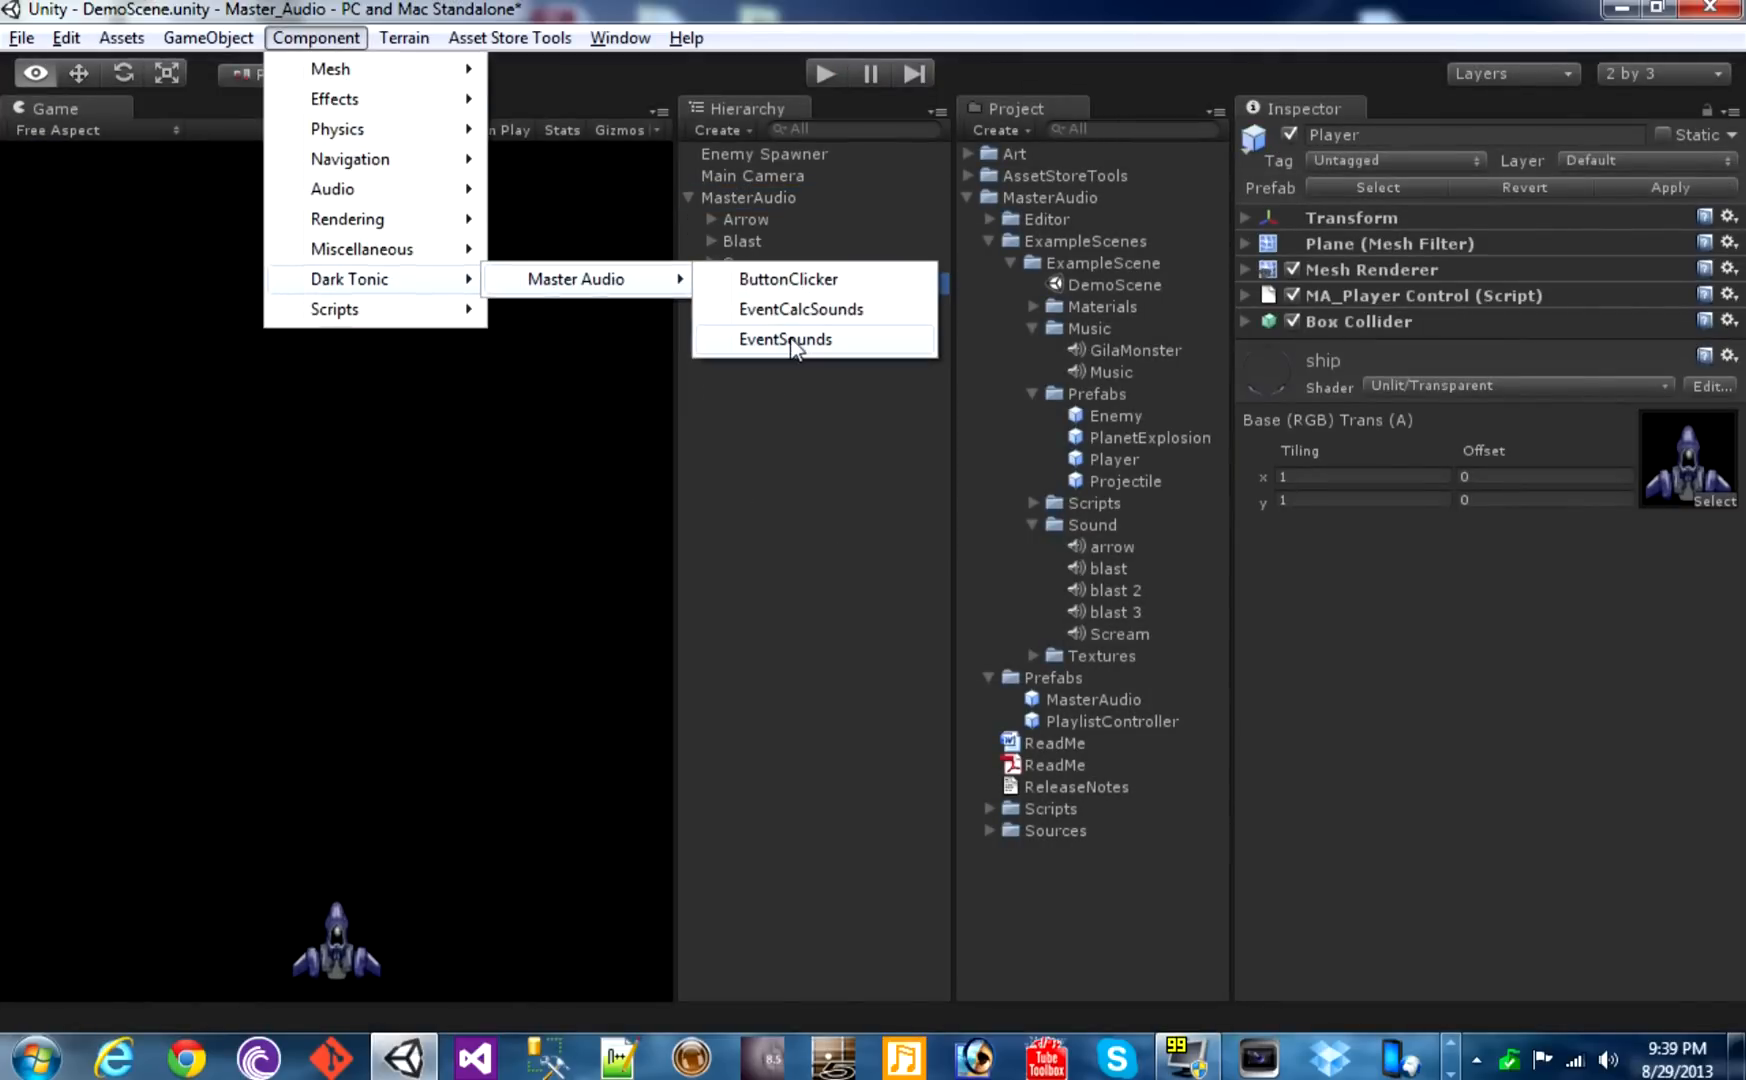
click(784, 338)
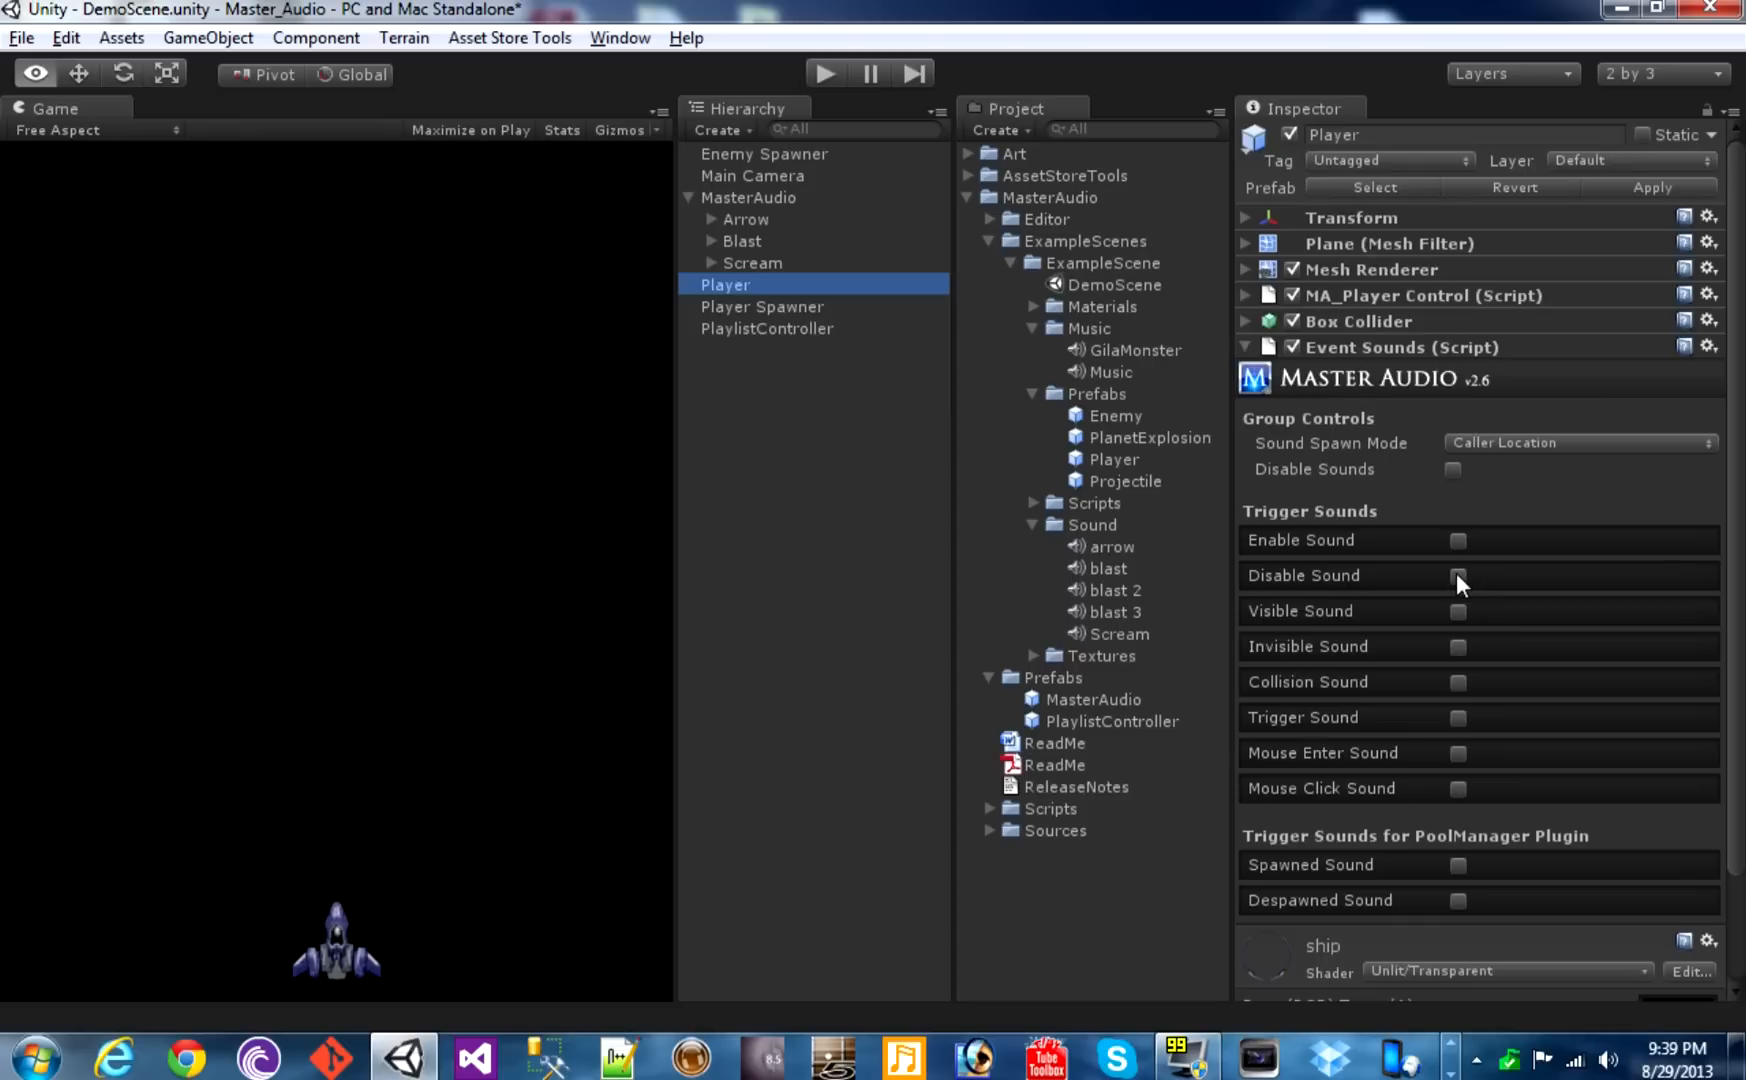
click(1458, 576)
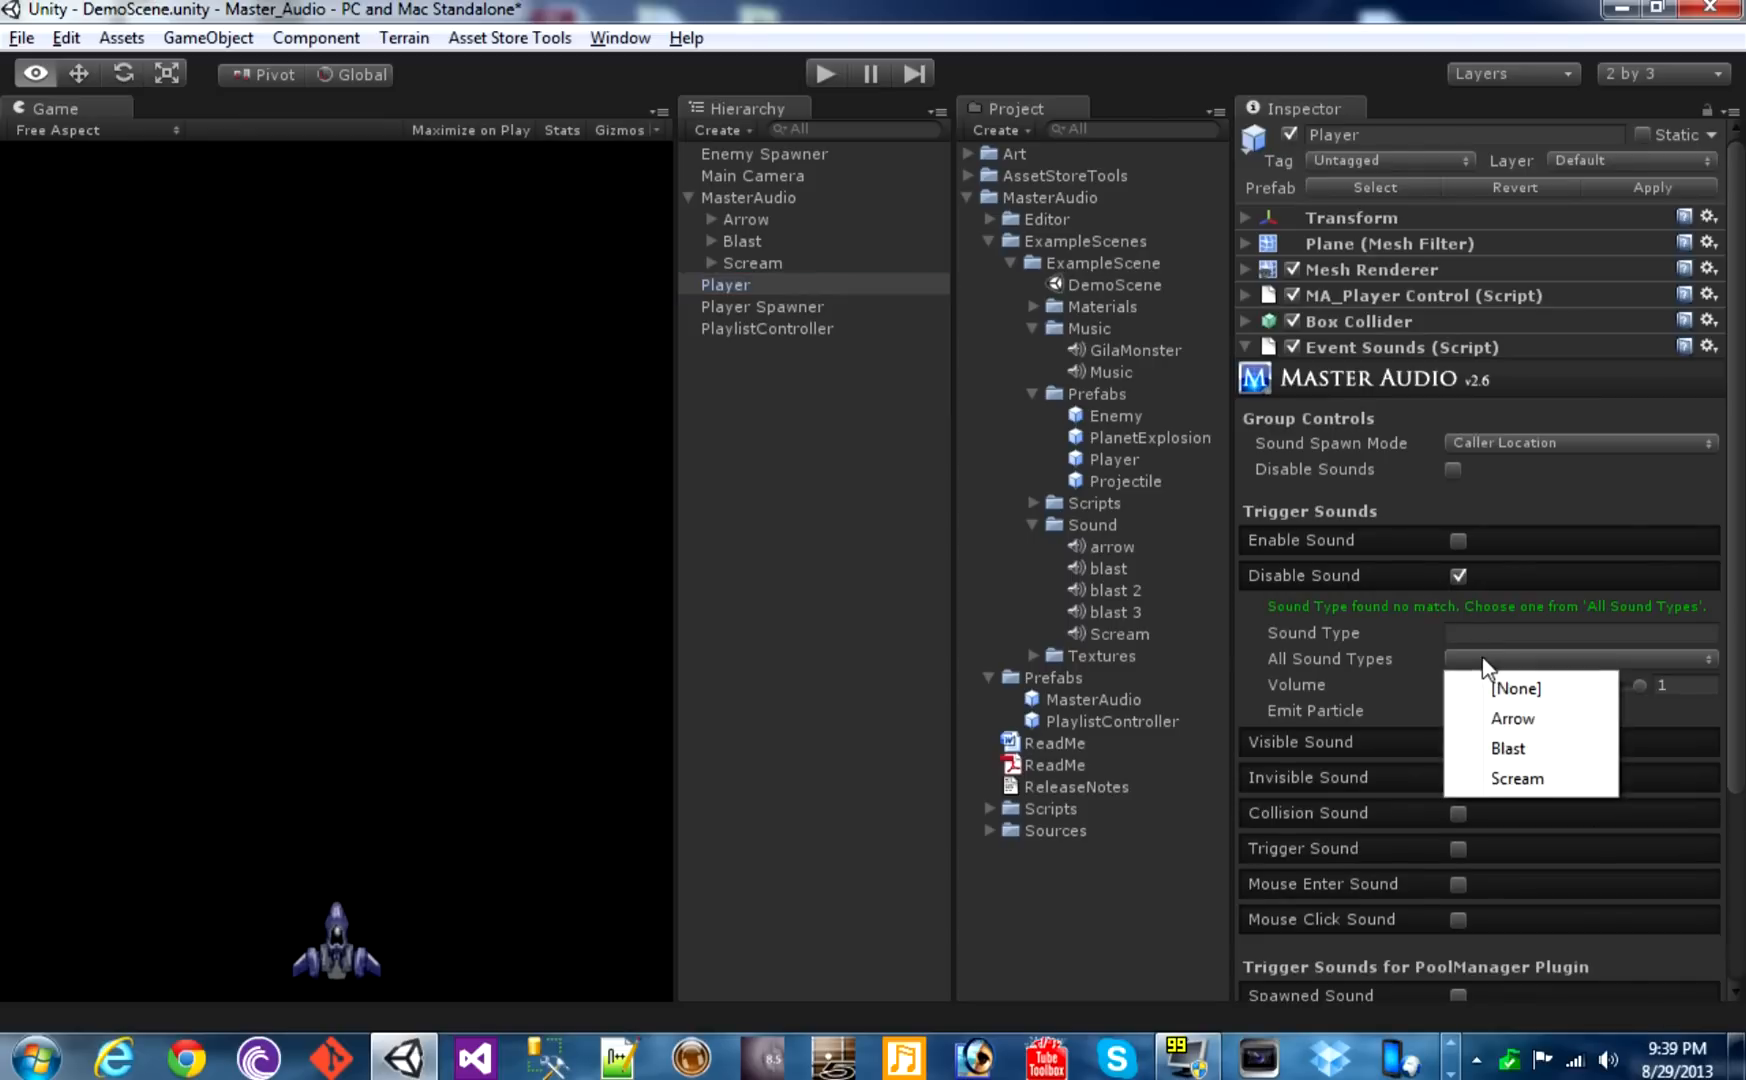
click(1517, 777)
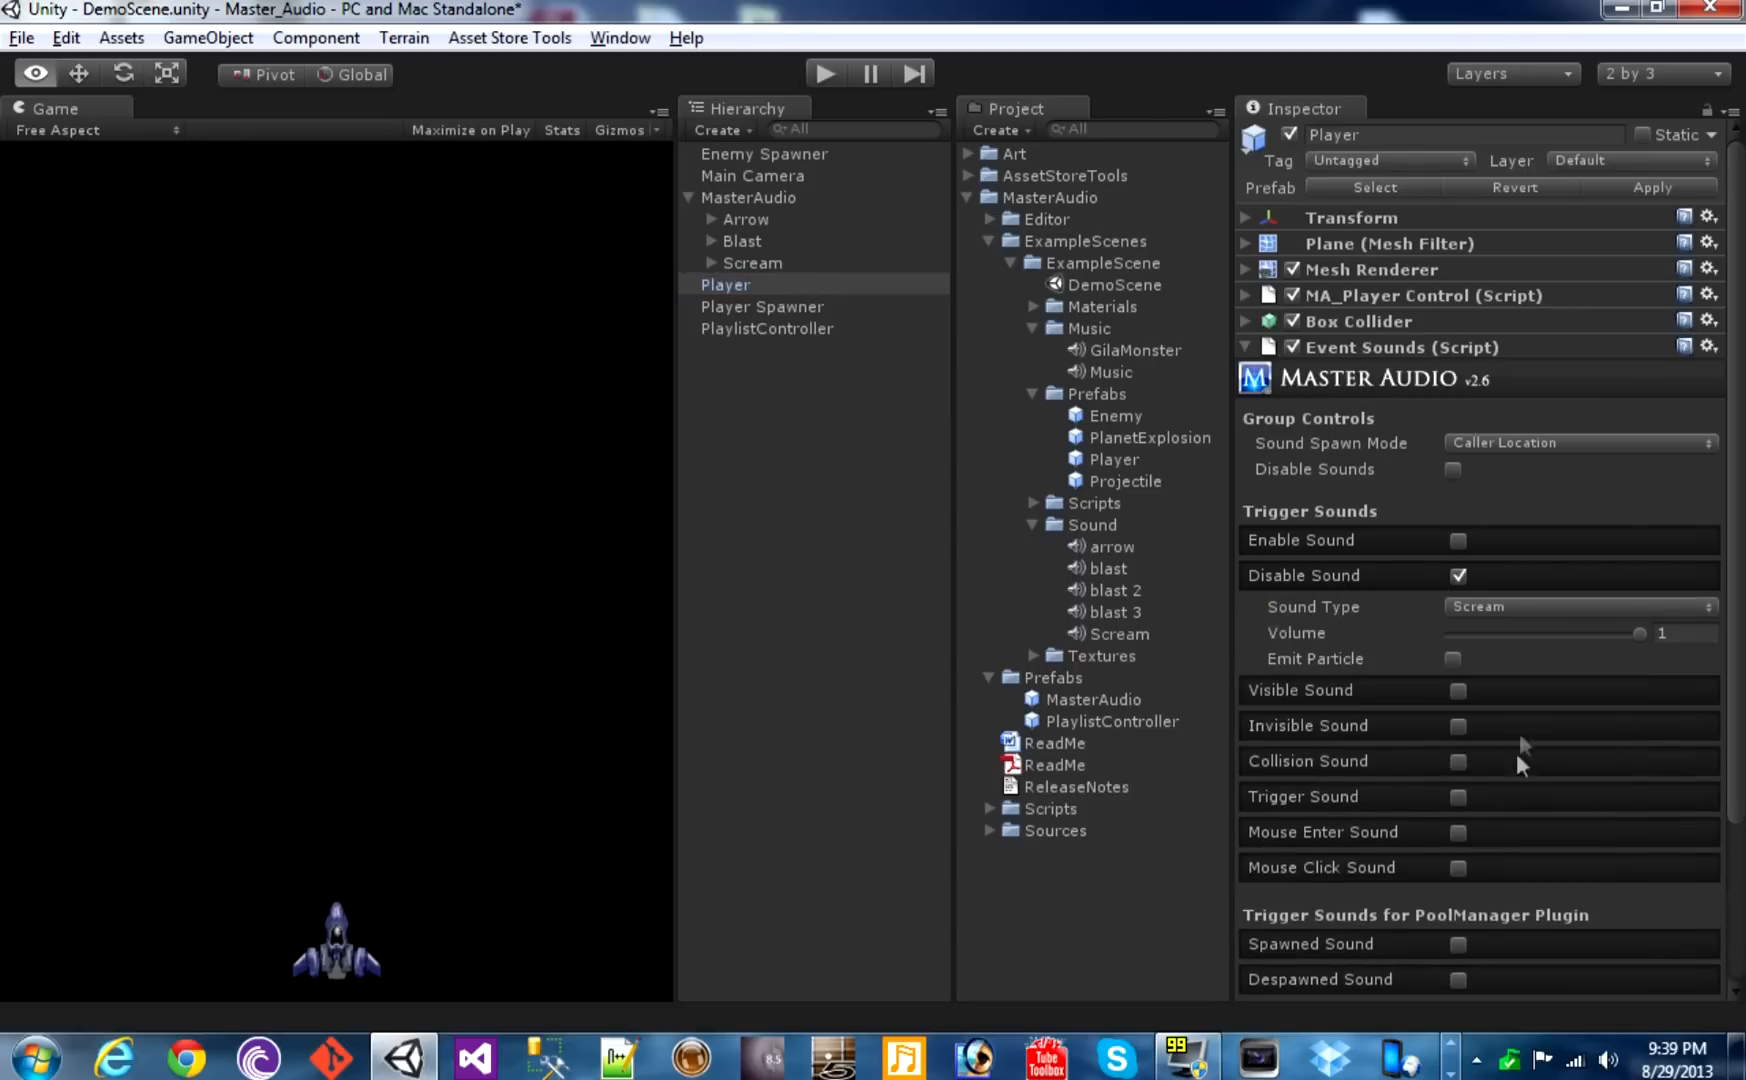
click(1577, 442)
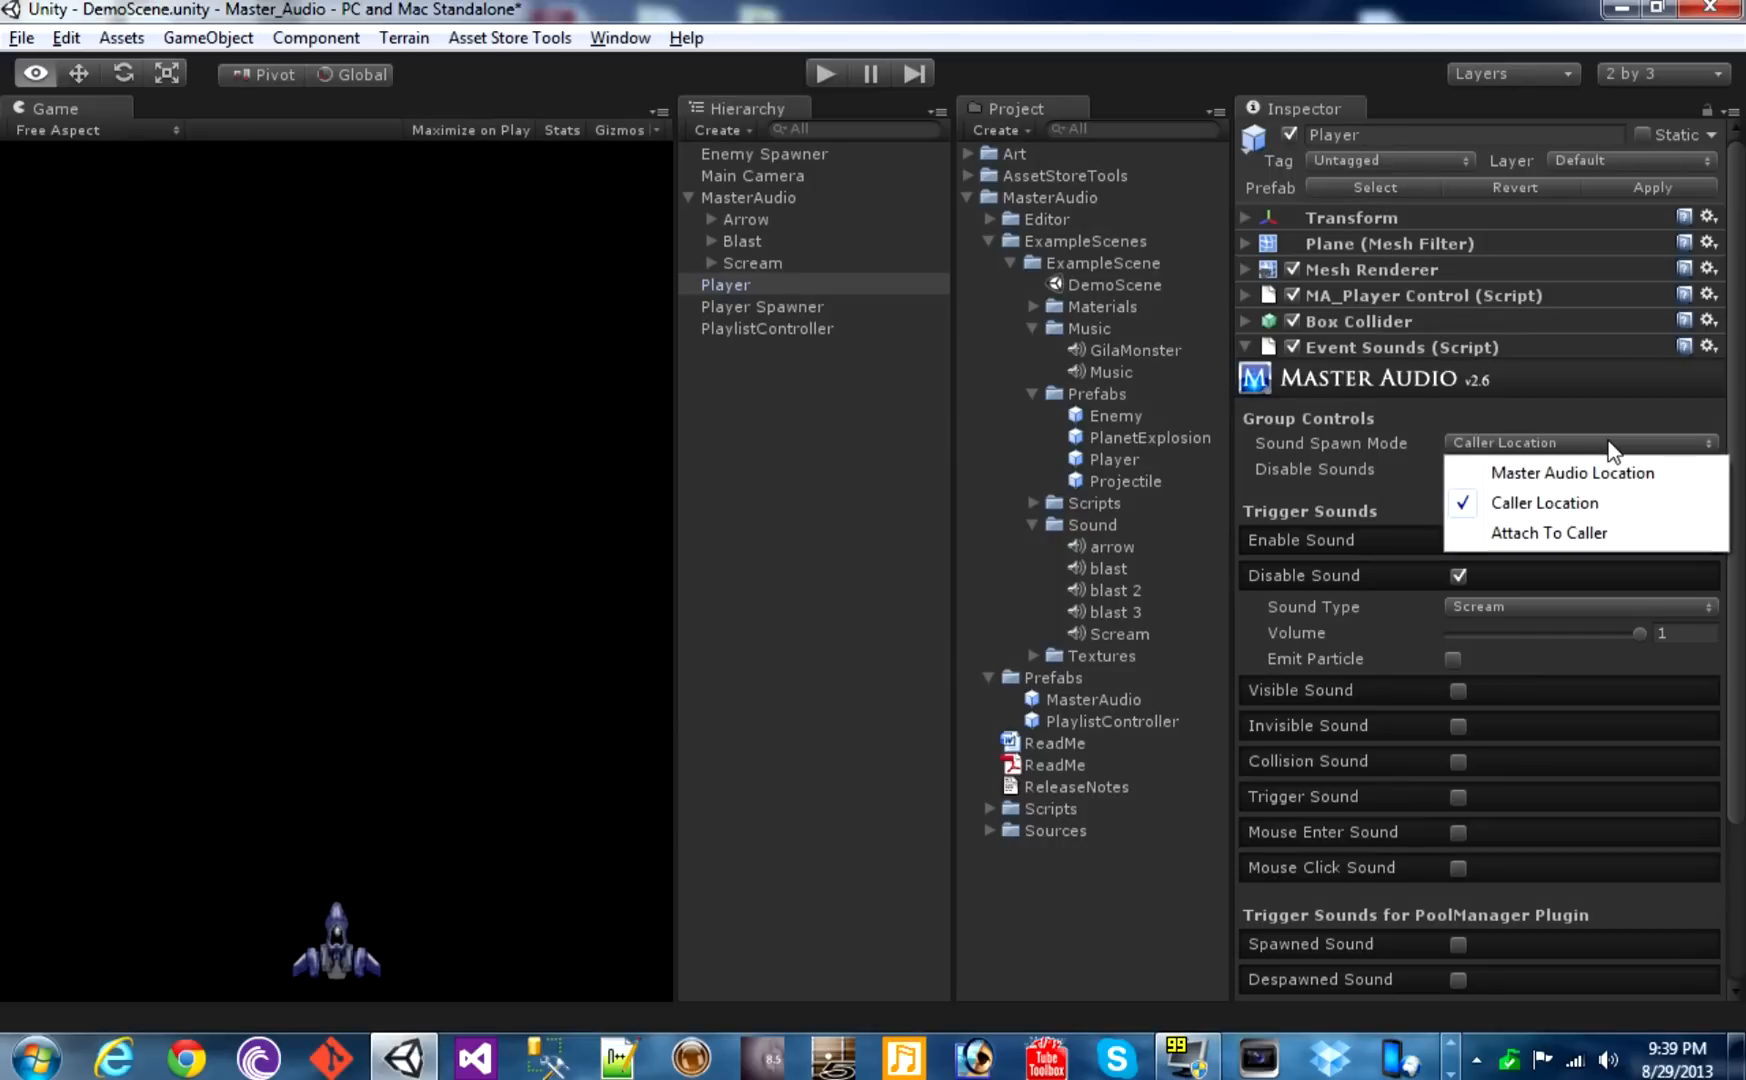
mouse_move(1572, 472)
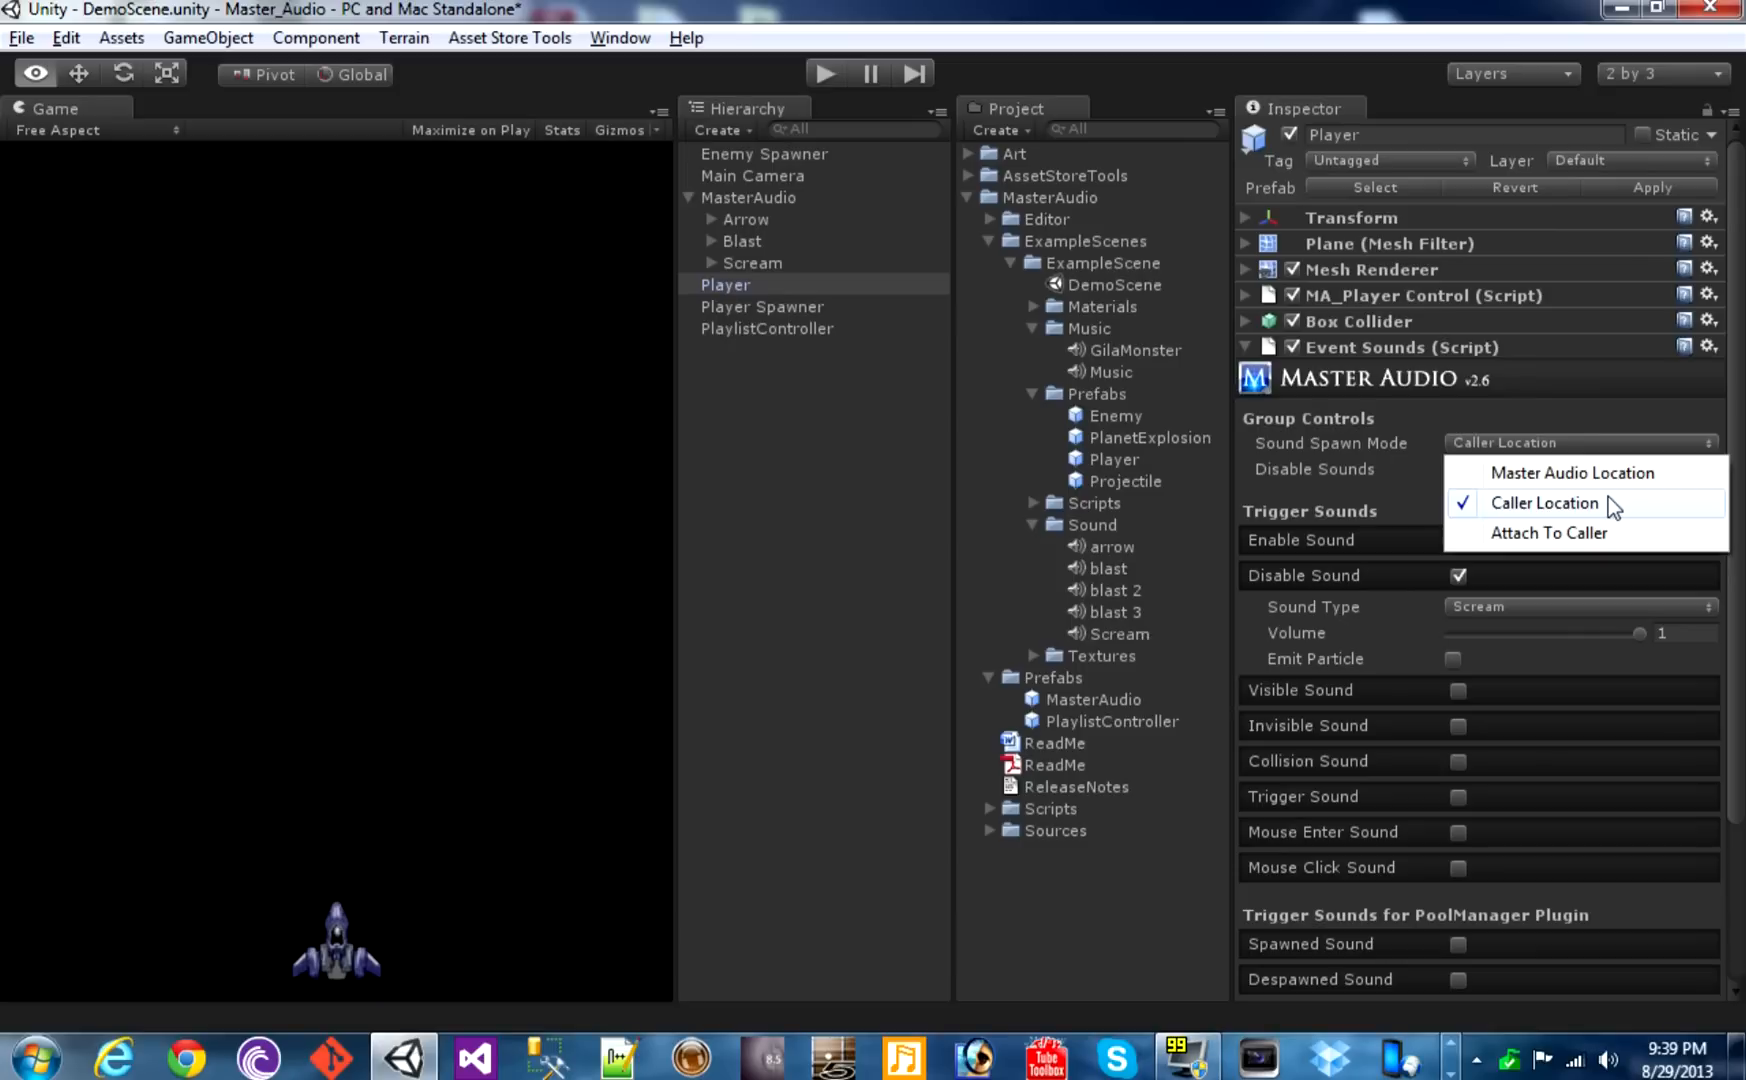
mouse_move(1607, 543)
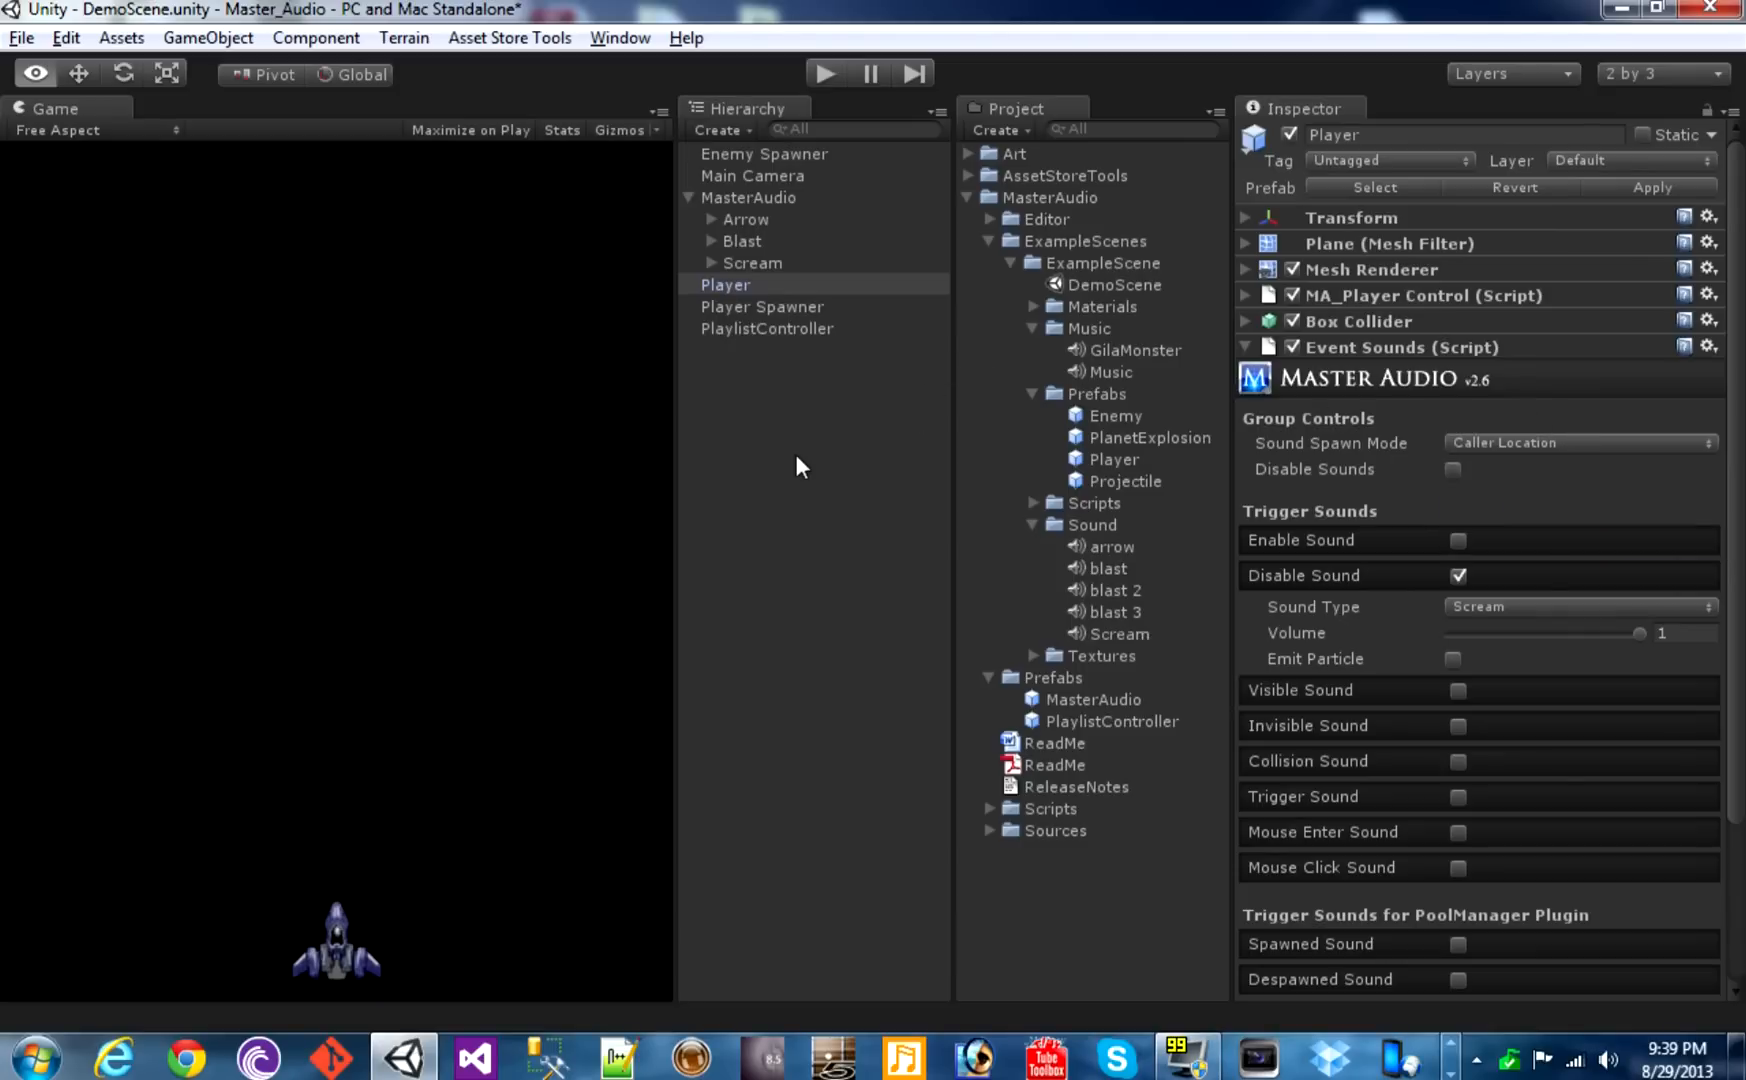
click(824, 72)
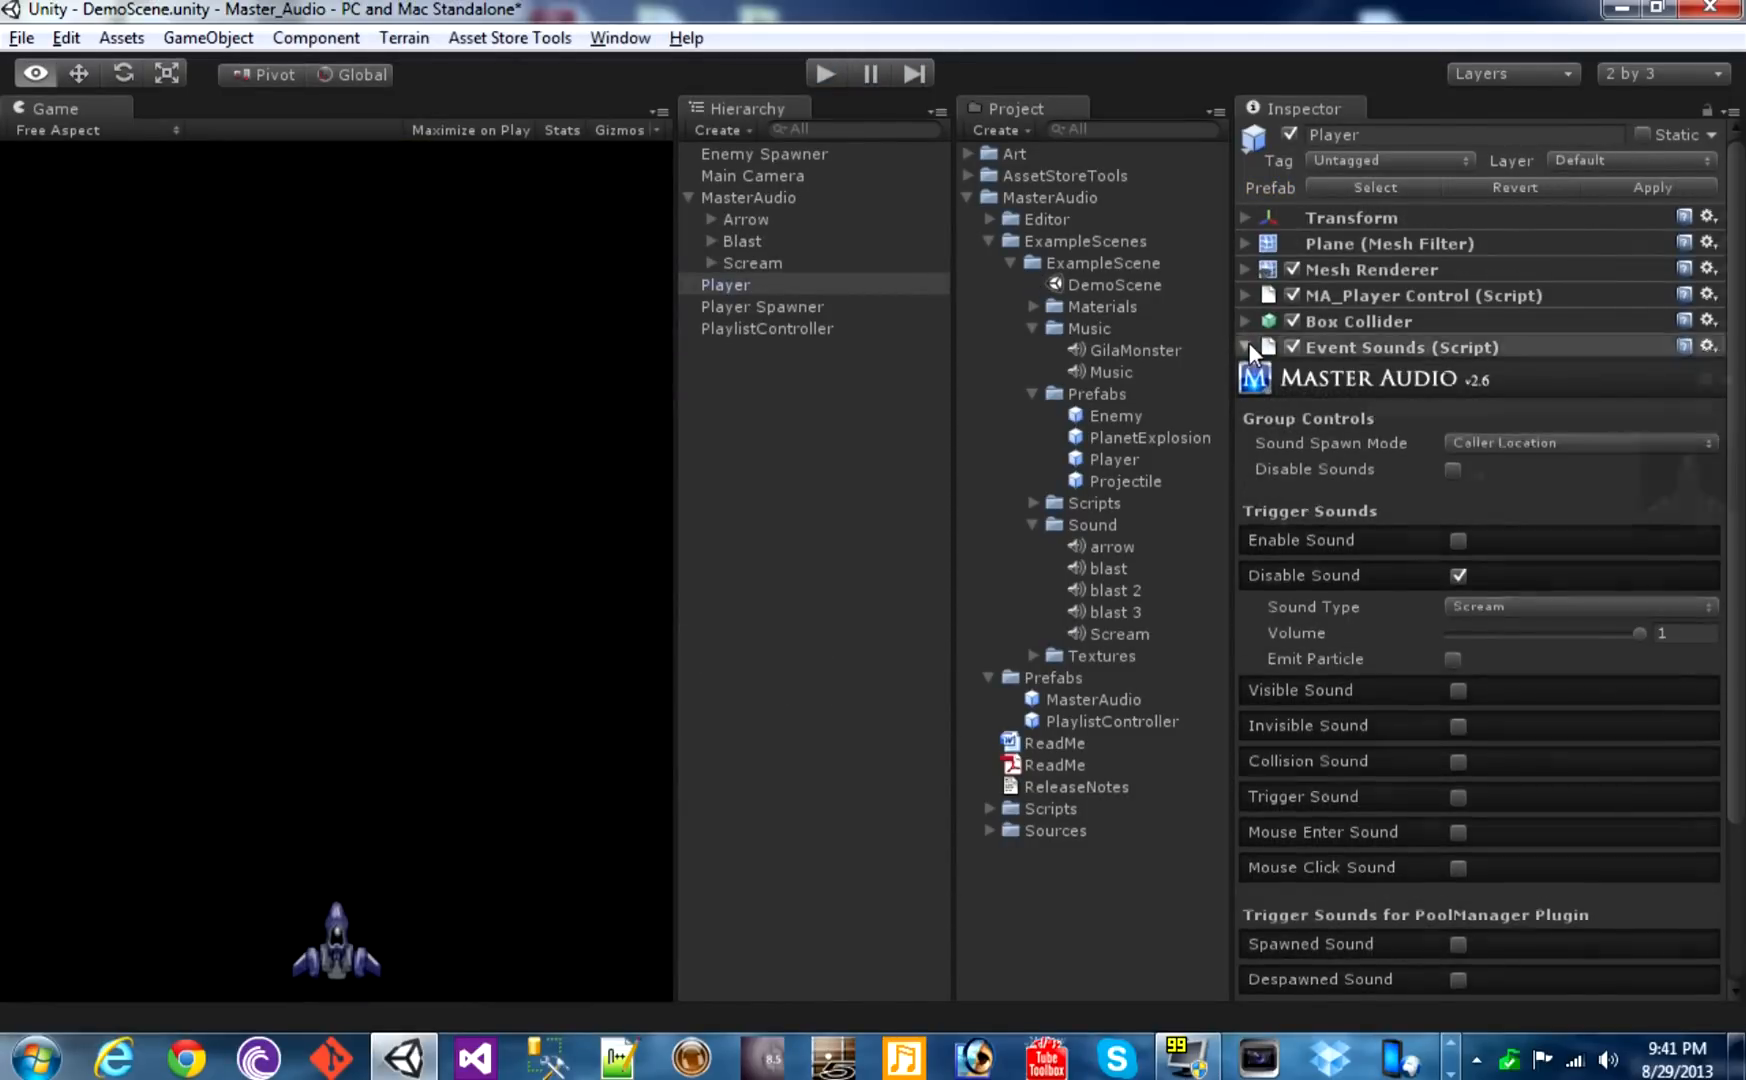
Select the Projectile prefab and add EventSounds with Visible Sound playing Arrow
click(1246, 295)
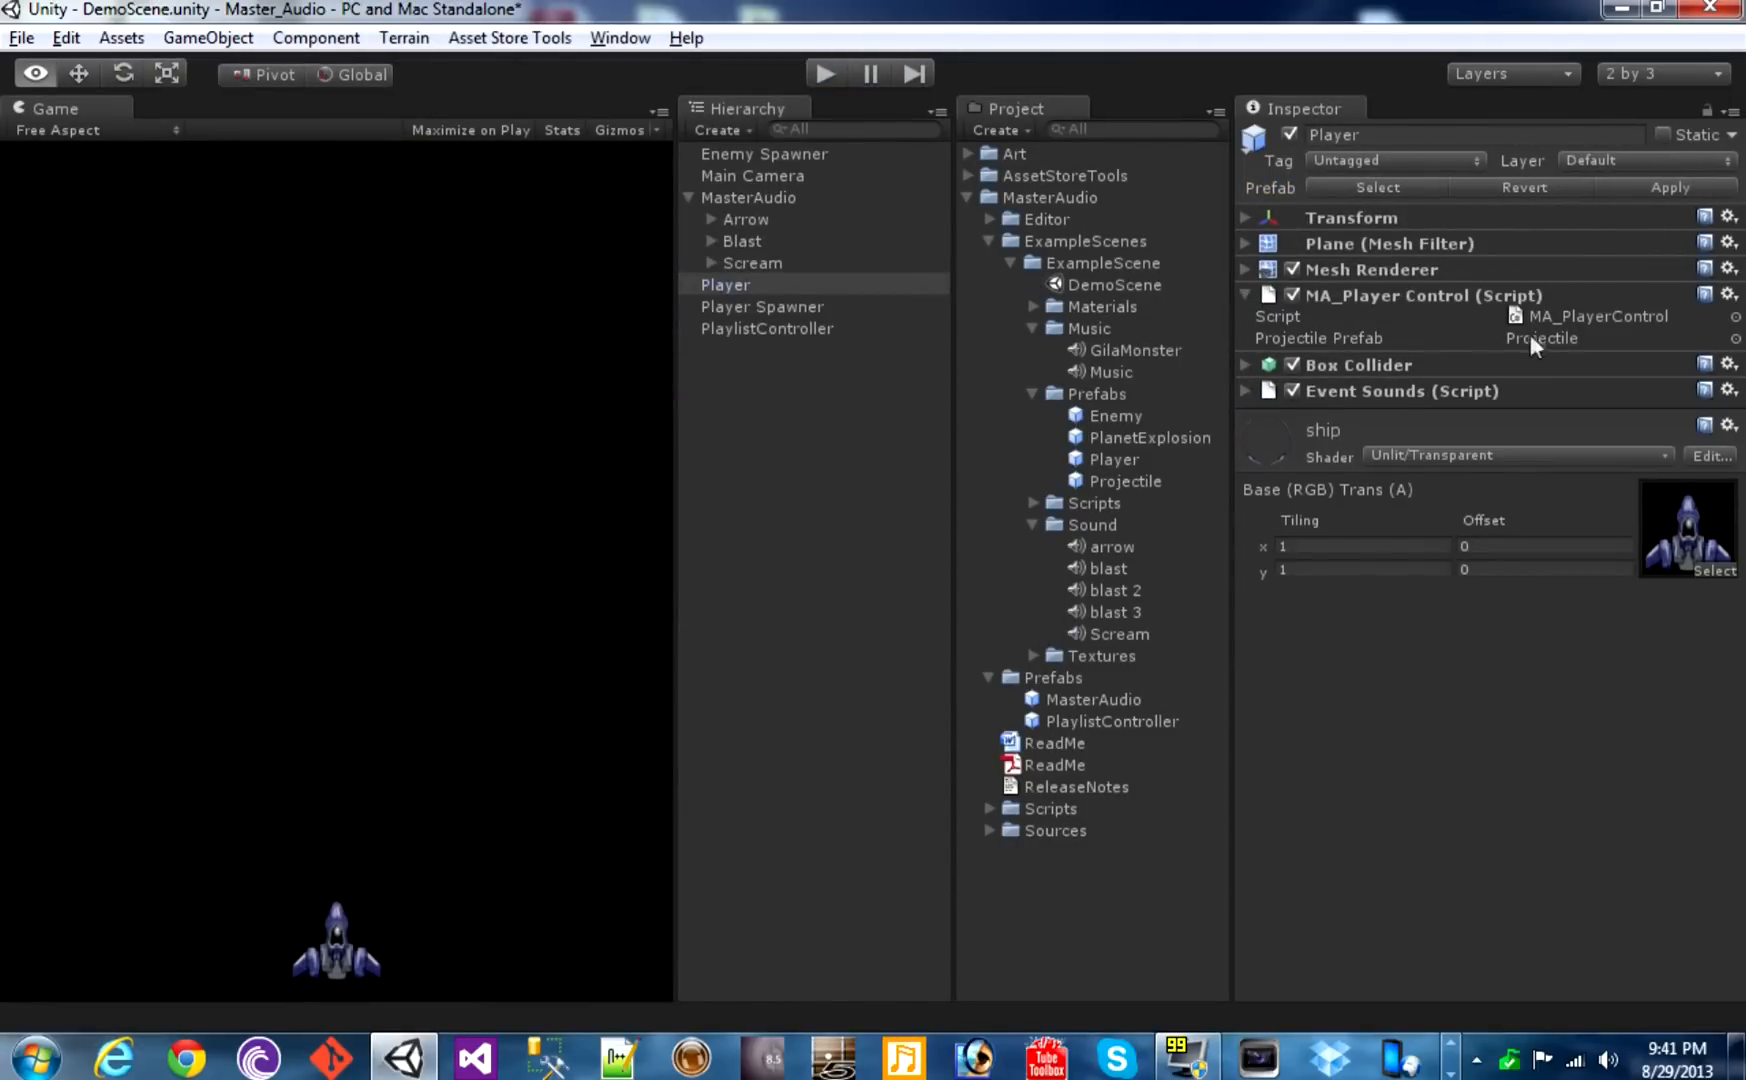
click(1125, 481)
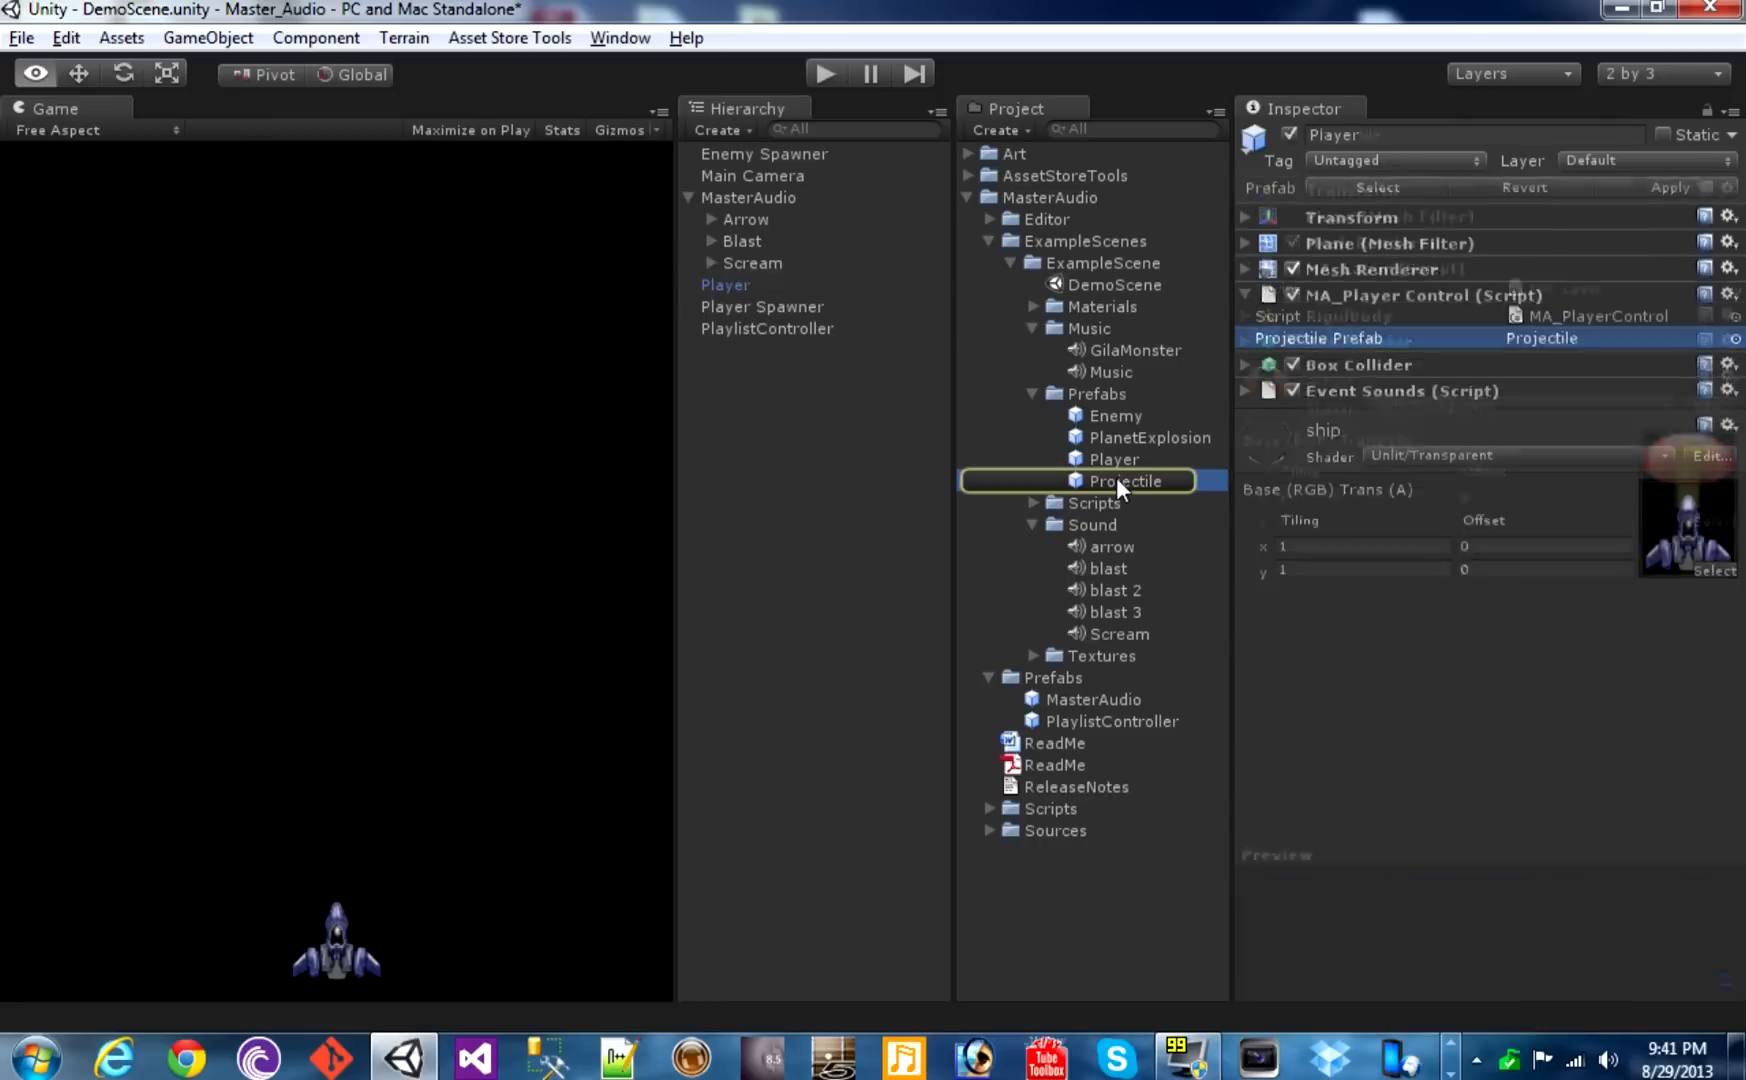
click(1124, 481)
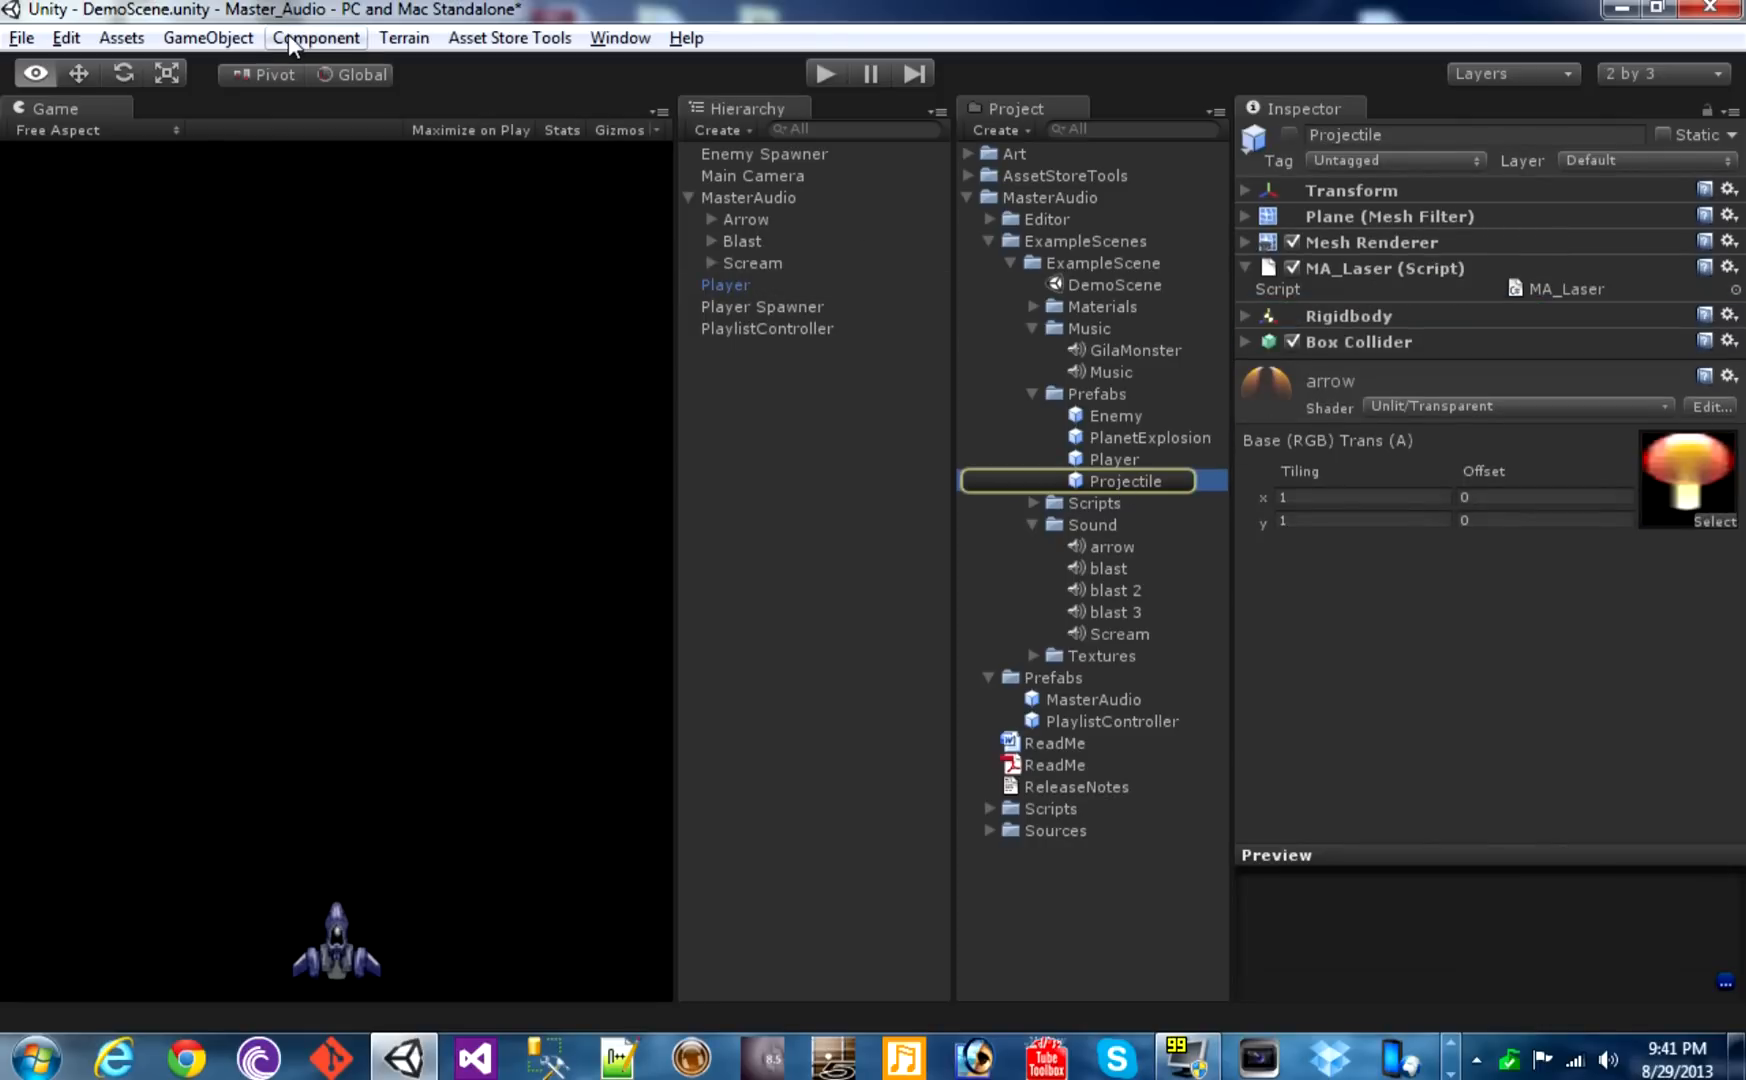
click(315, 37)
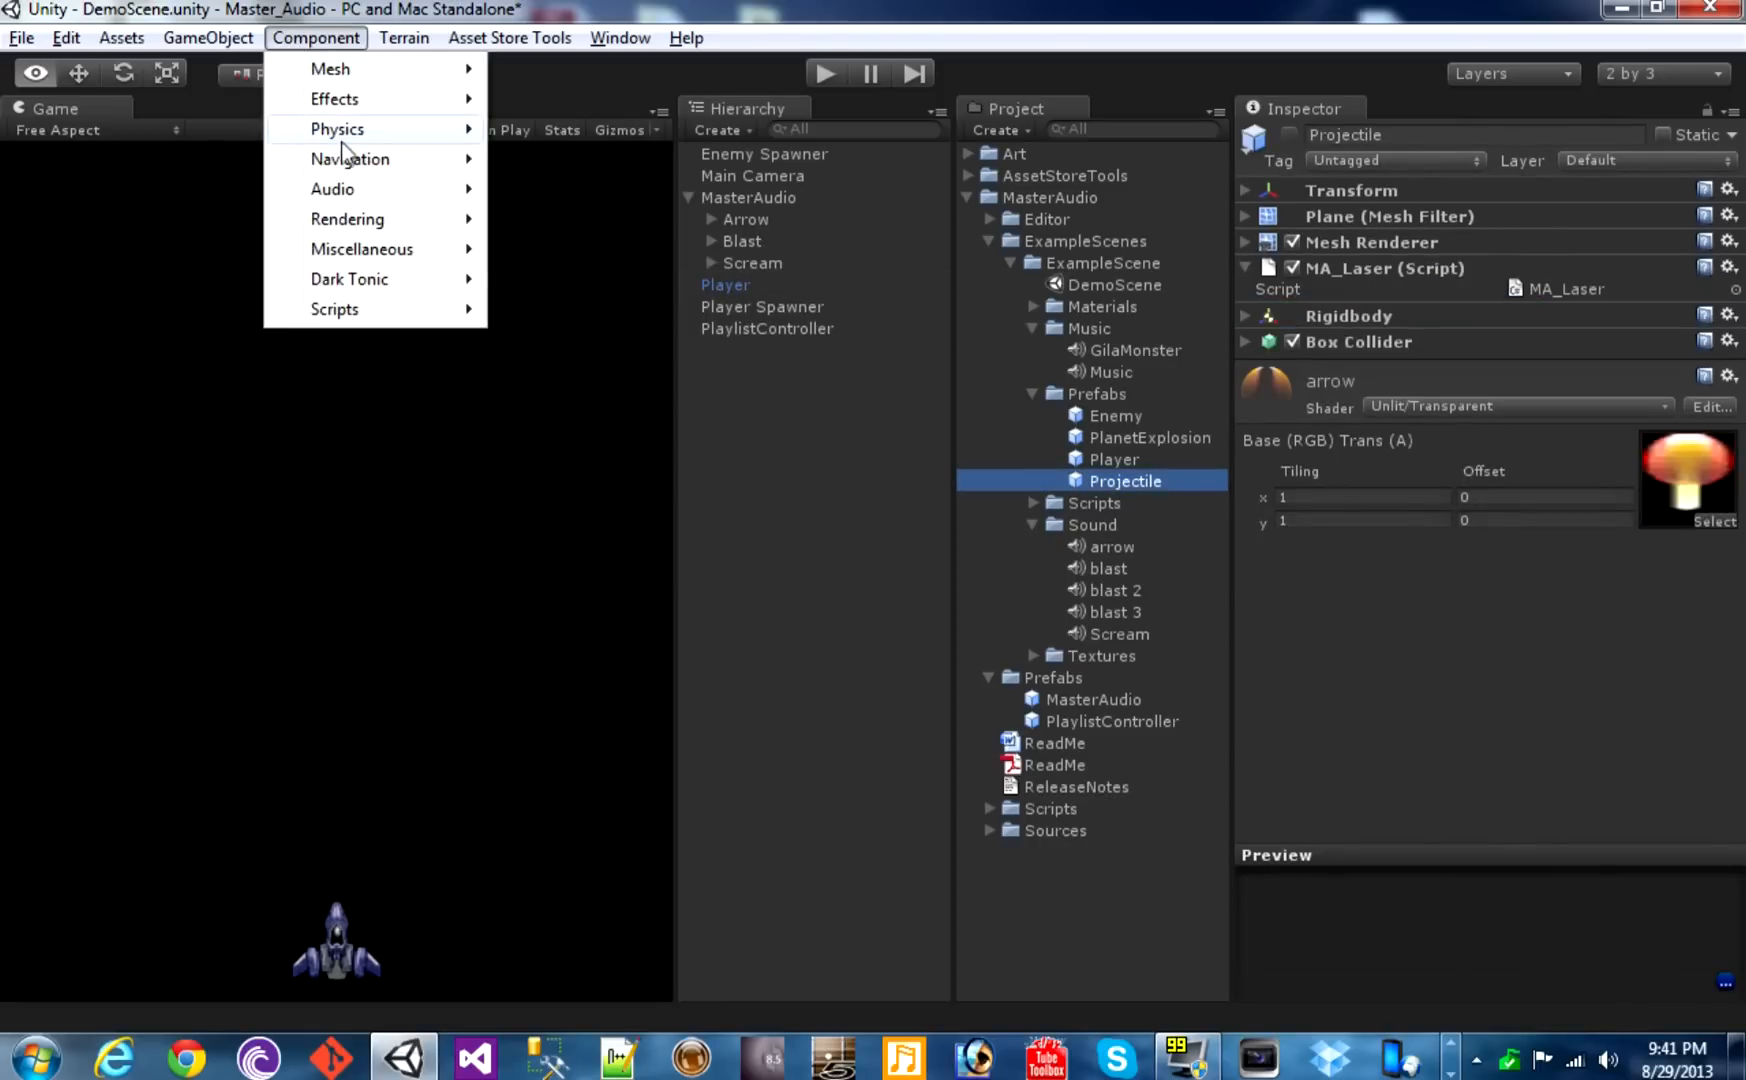
mouse_move(350, 278)
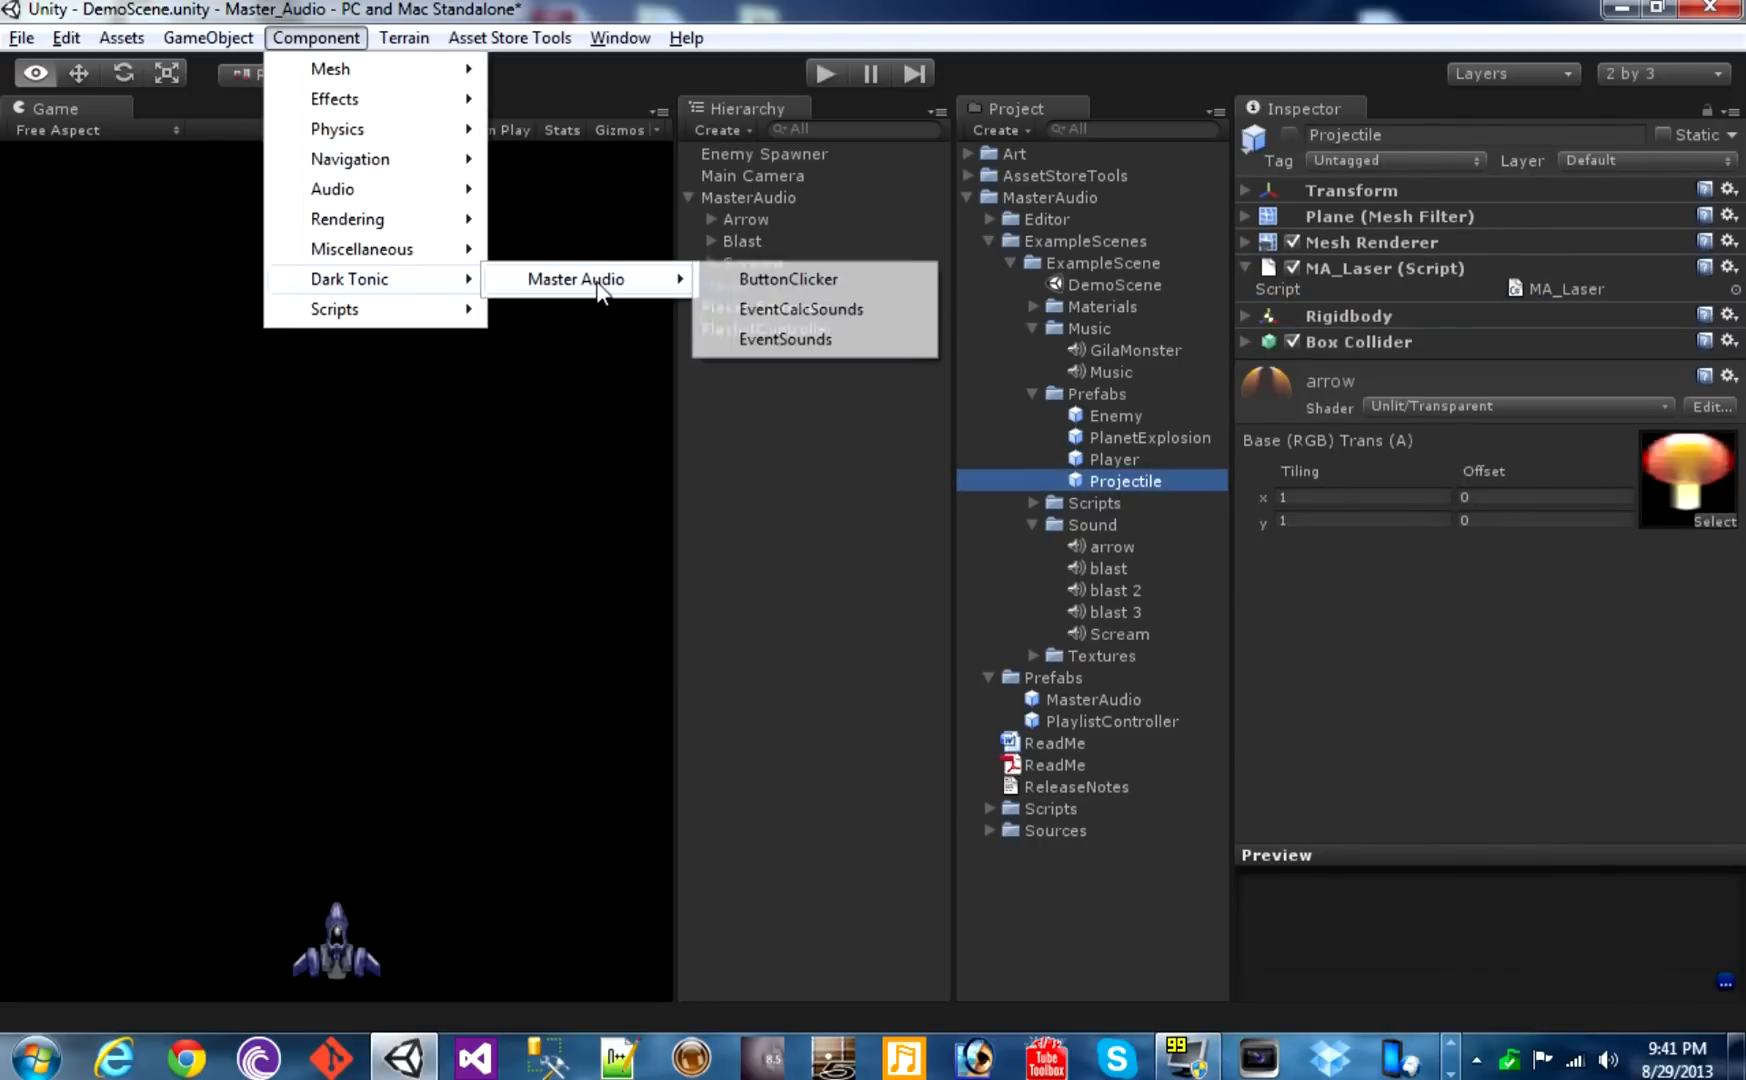
click(785, 338)
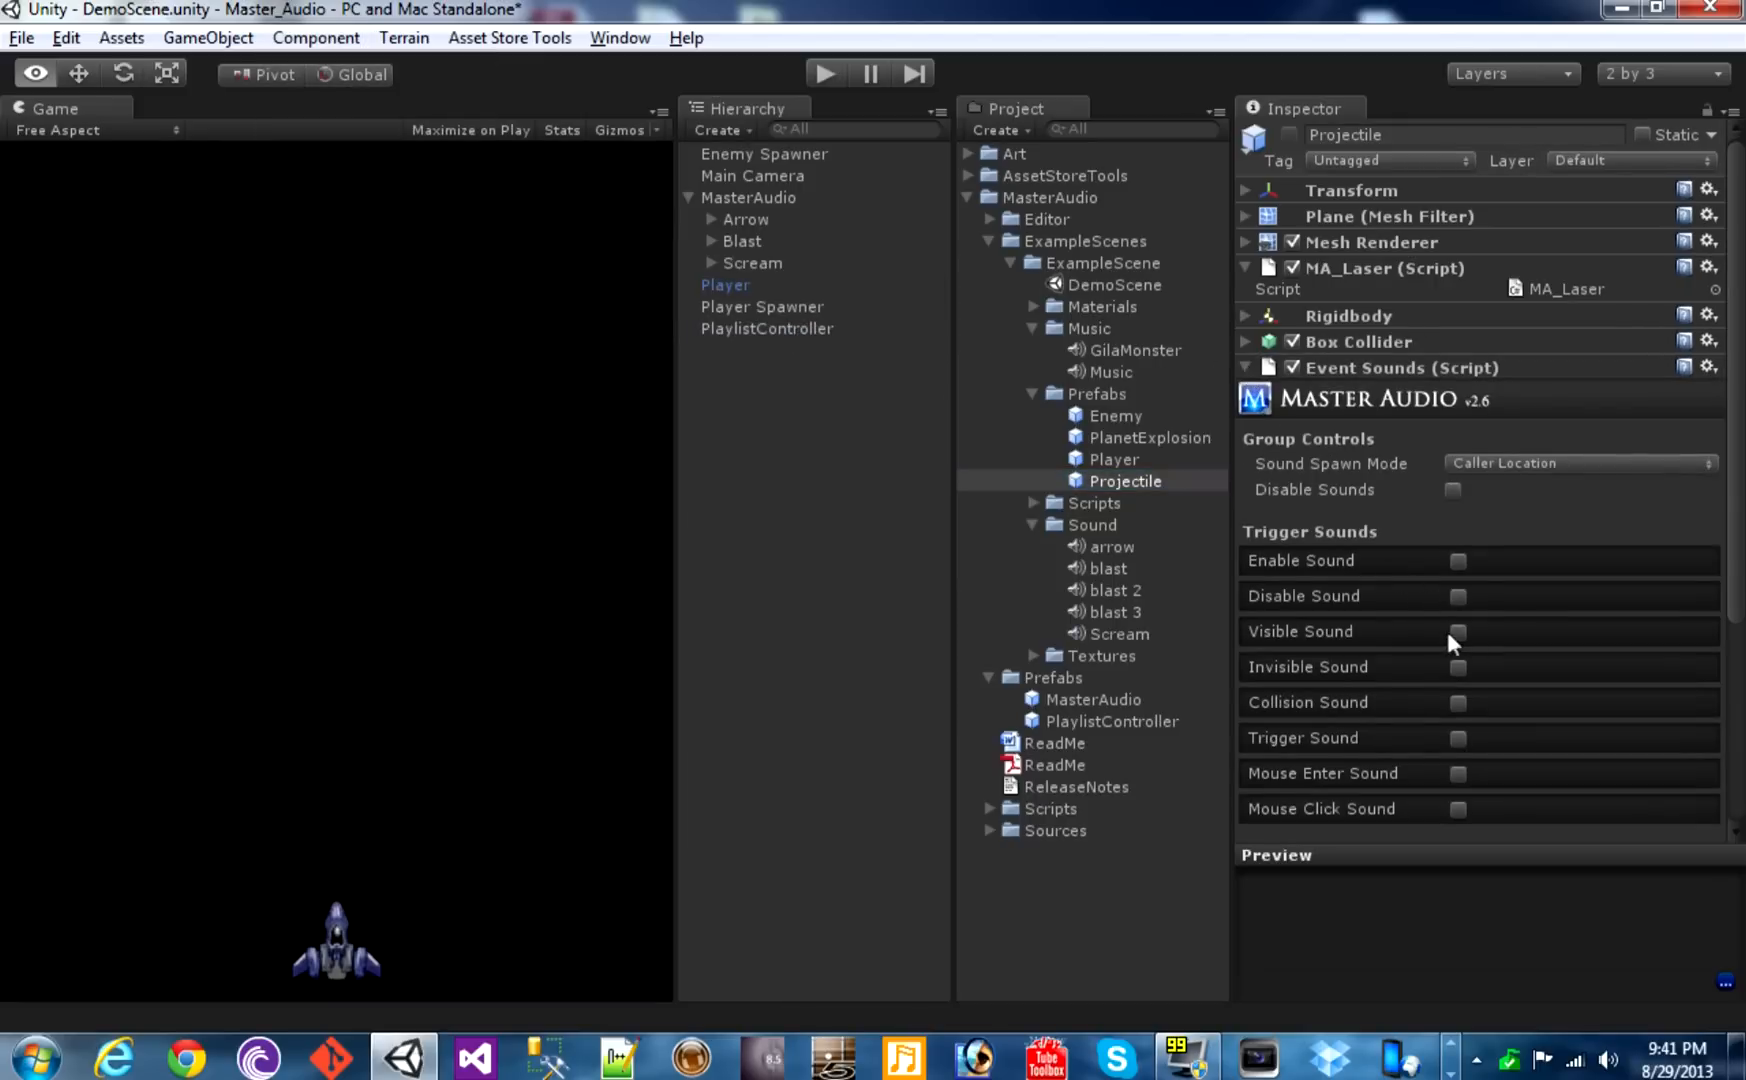
click(1458, 631)
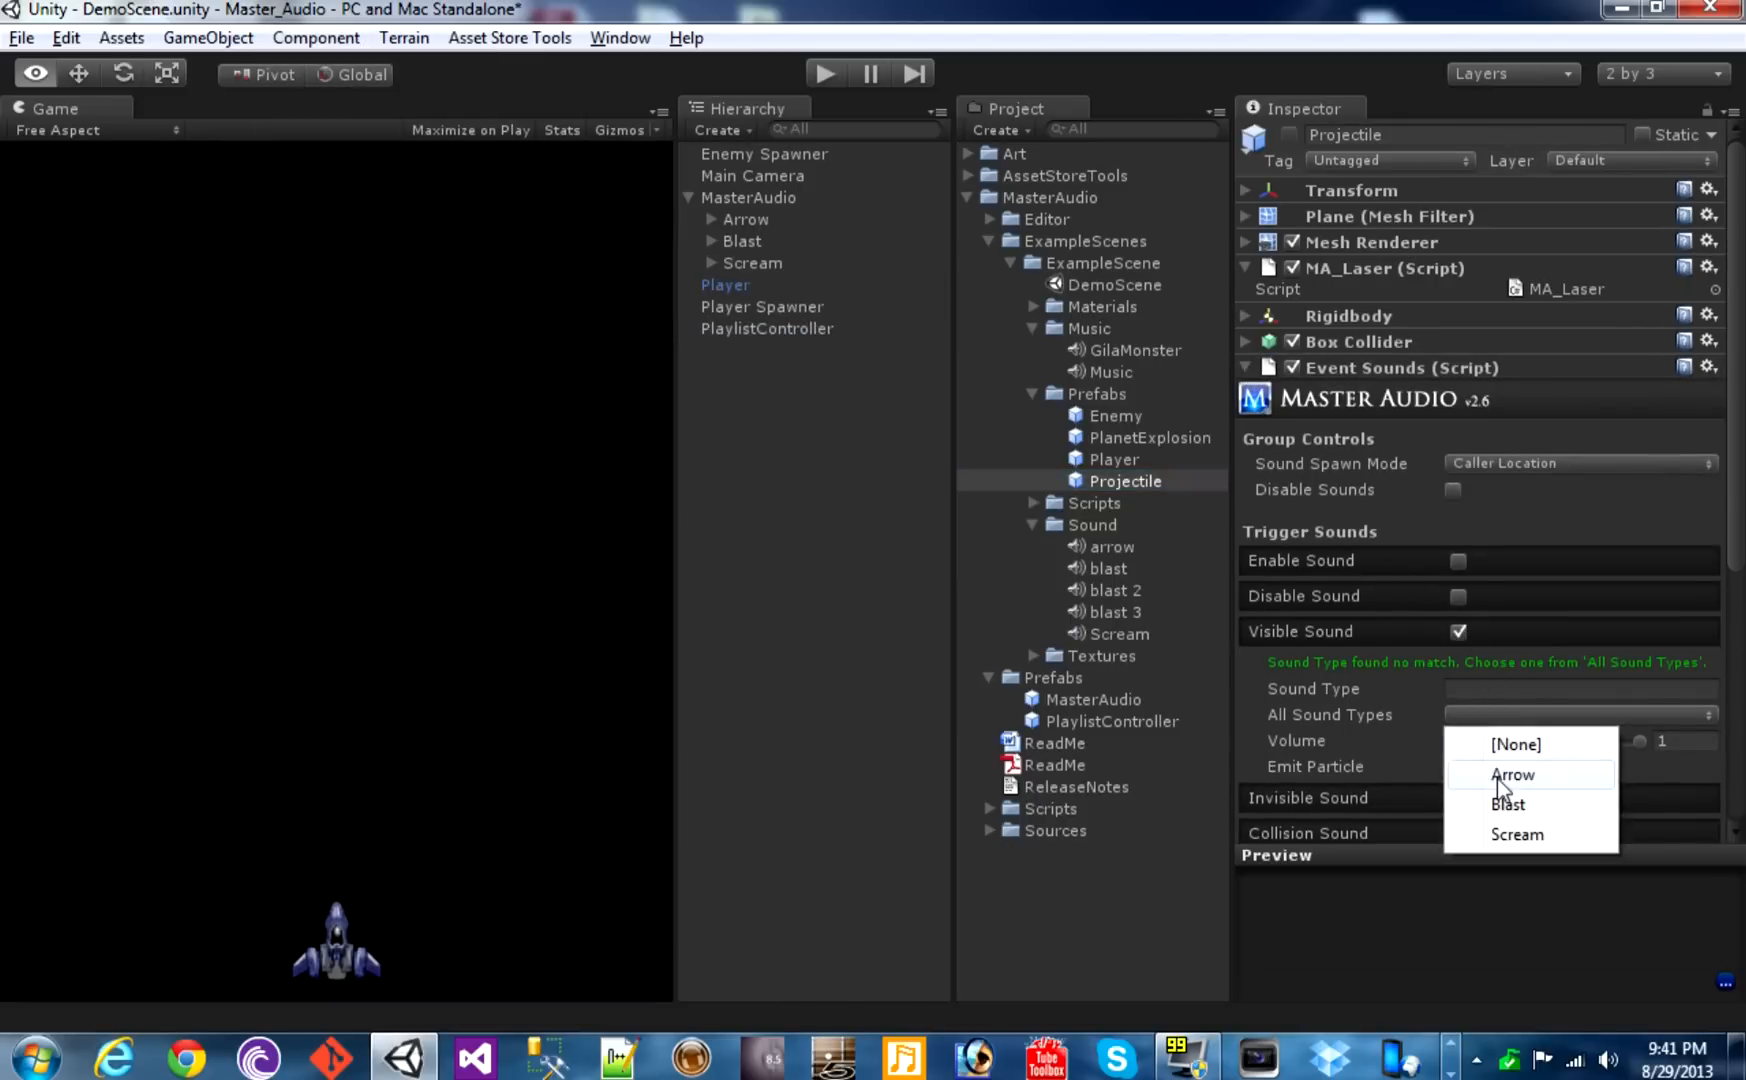
click(1512, 774)
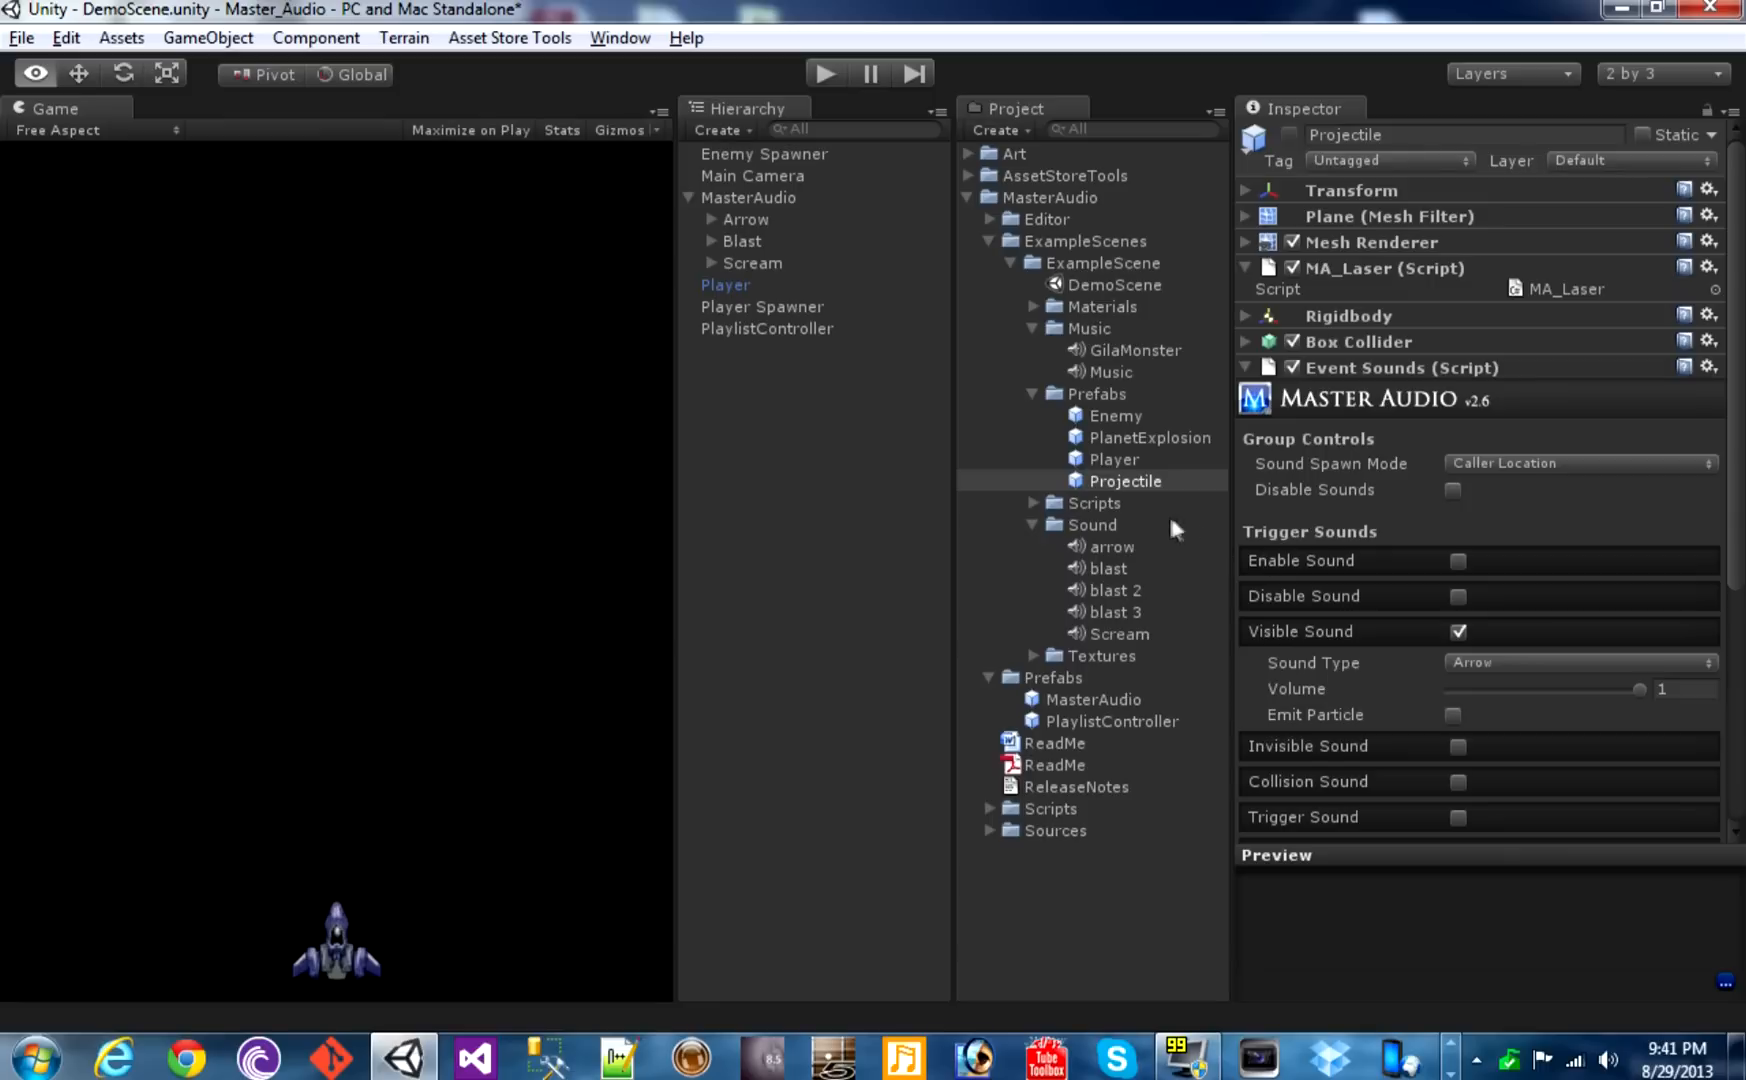
mouse_move(1114, 421)
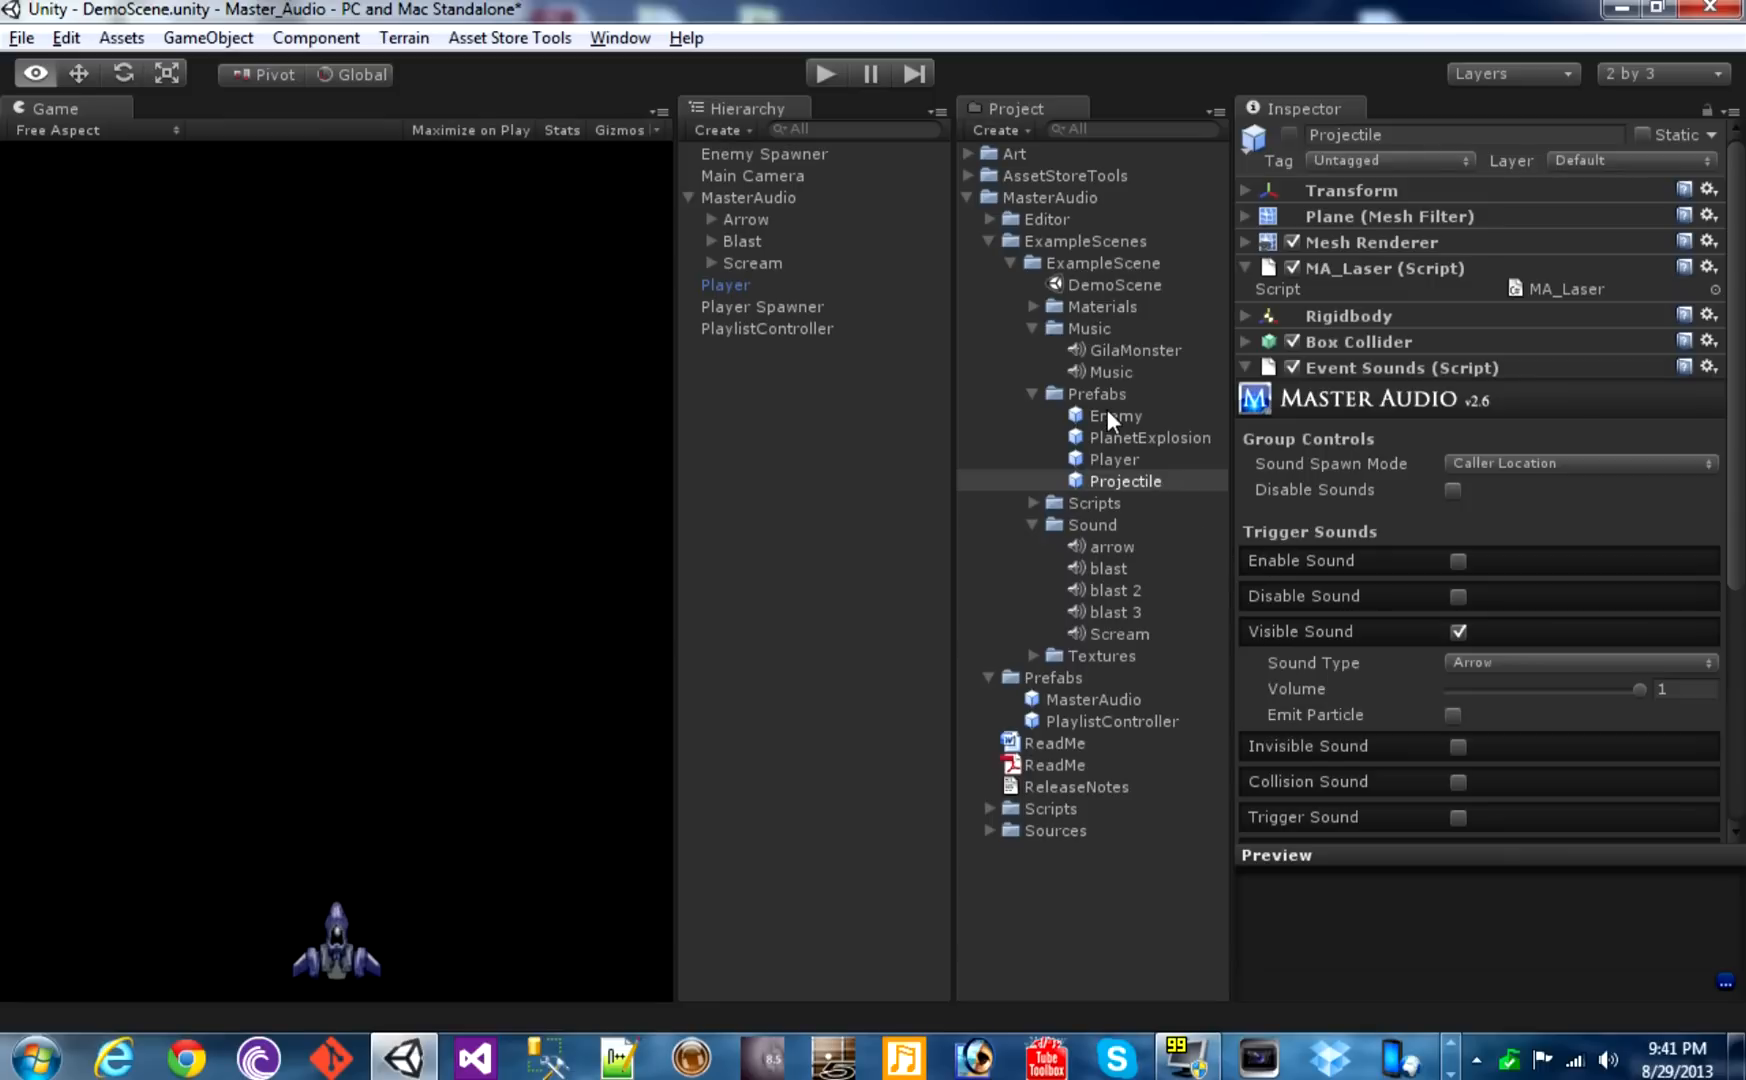
Add EventSounds to the Enemy prefab with Invisible Sound playing the Blast group
click(1115, 415)
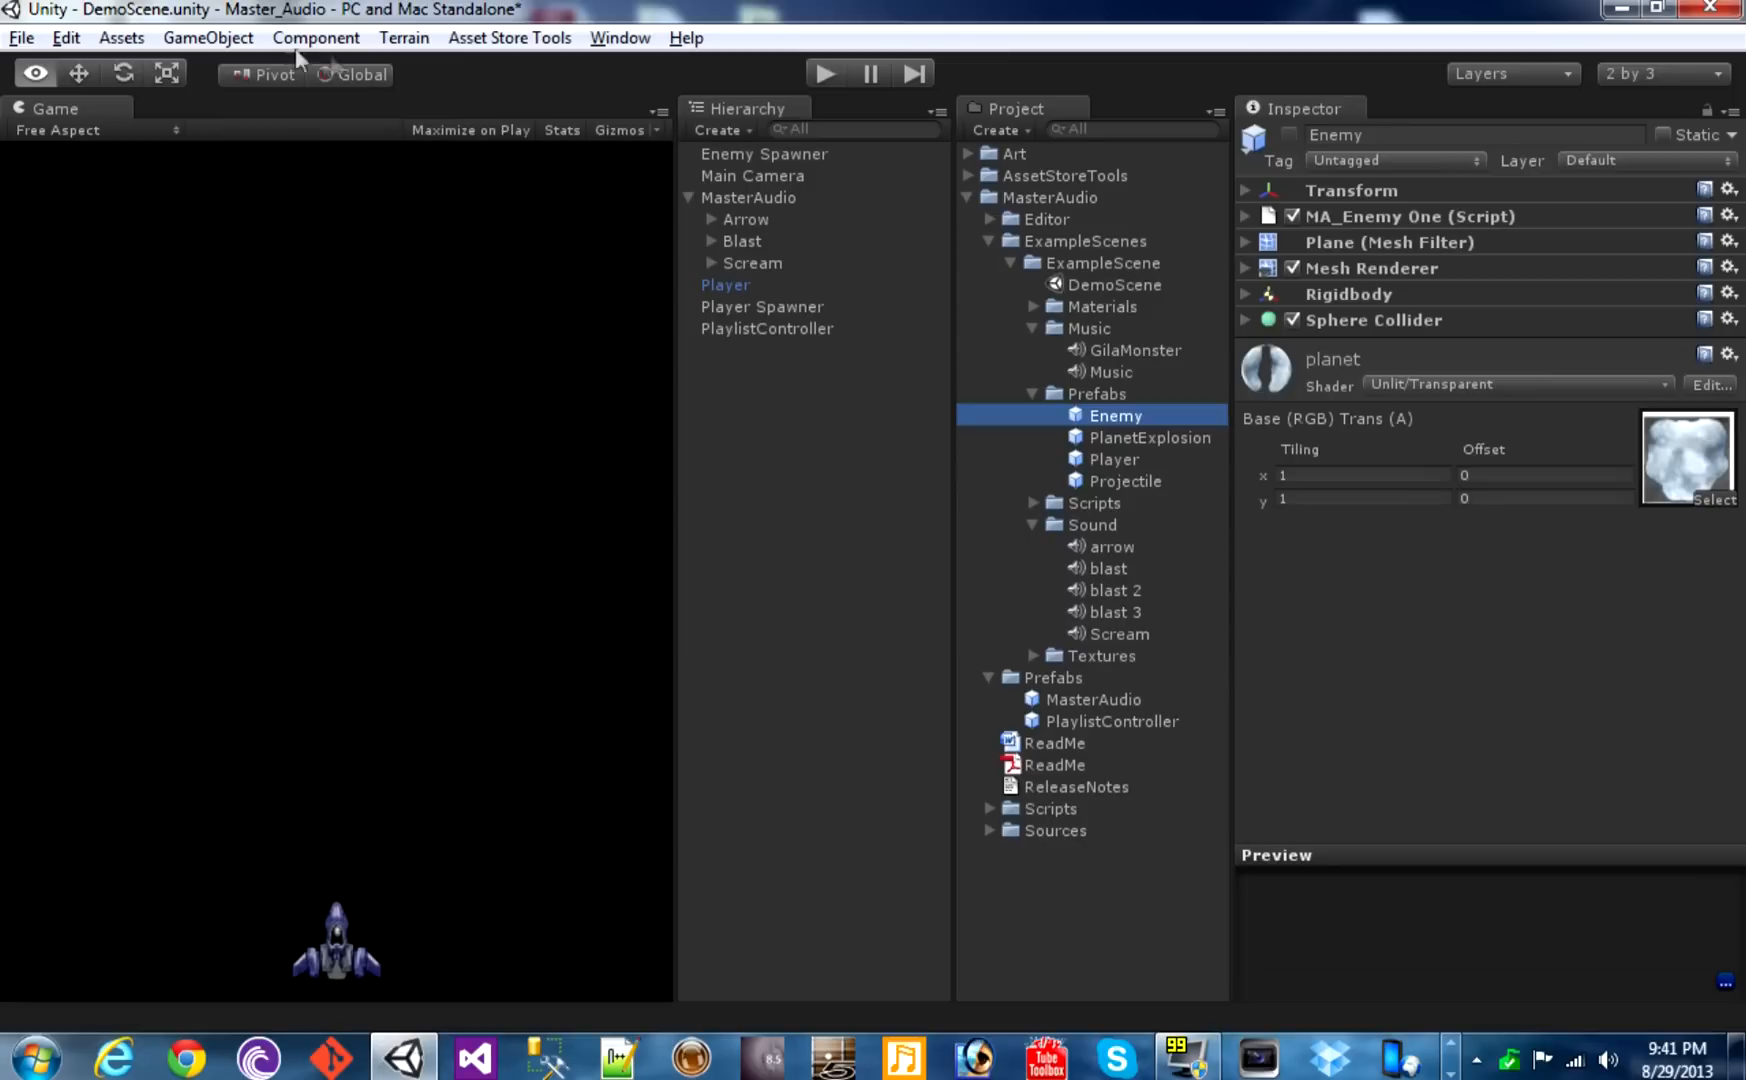
click(315, 37)
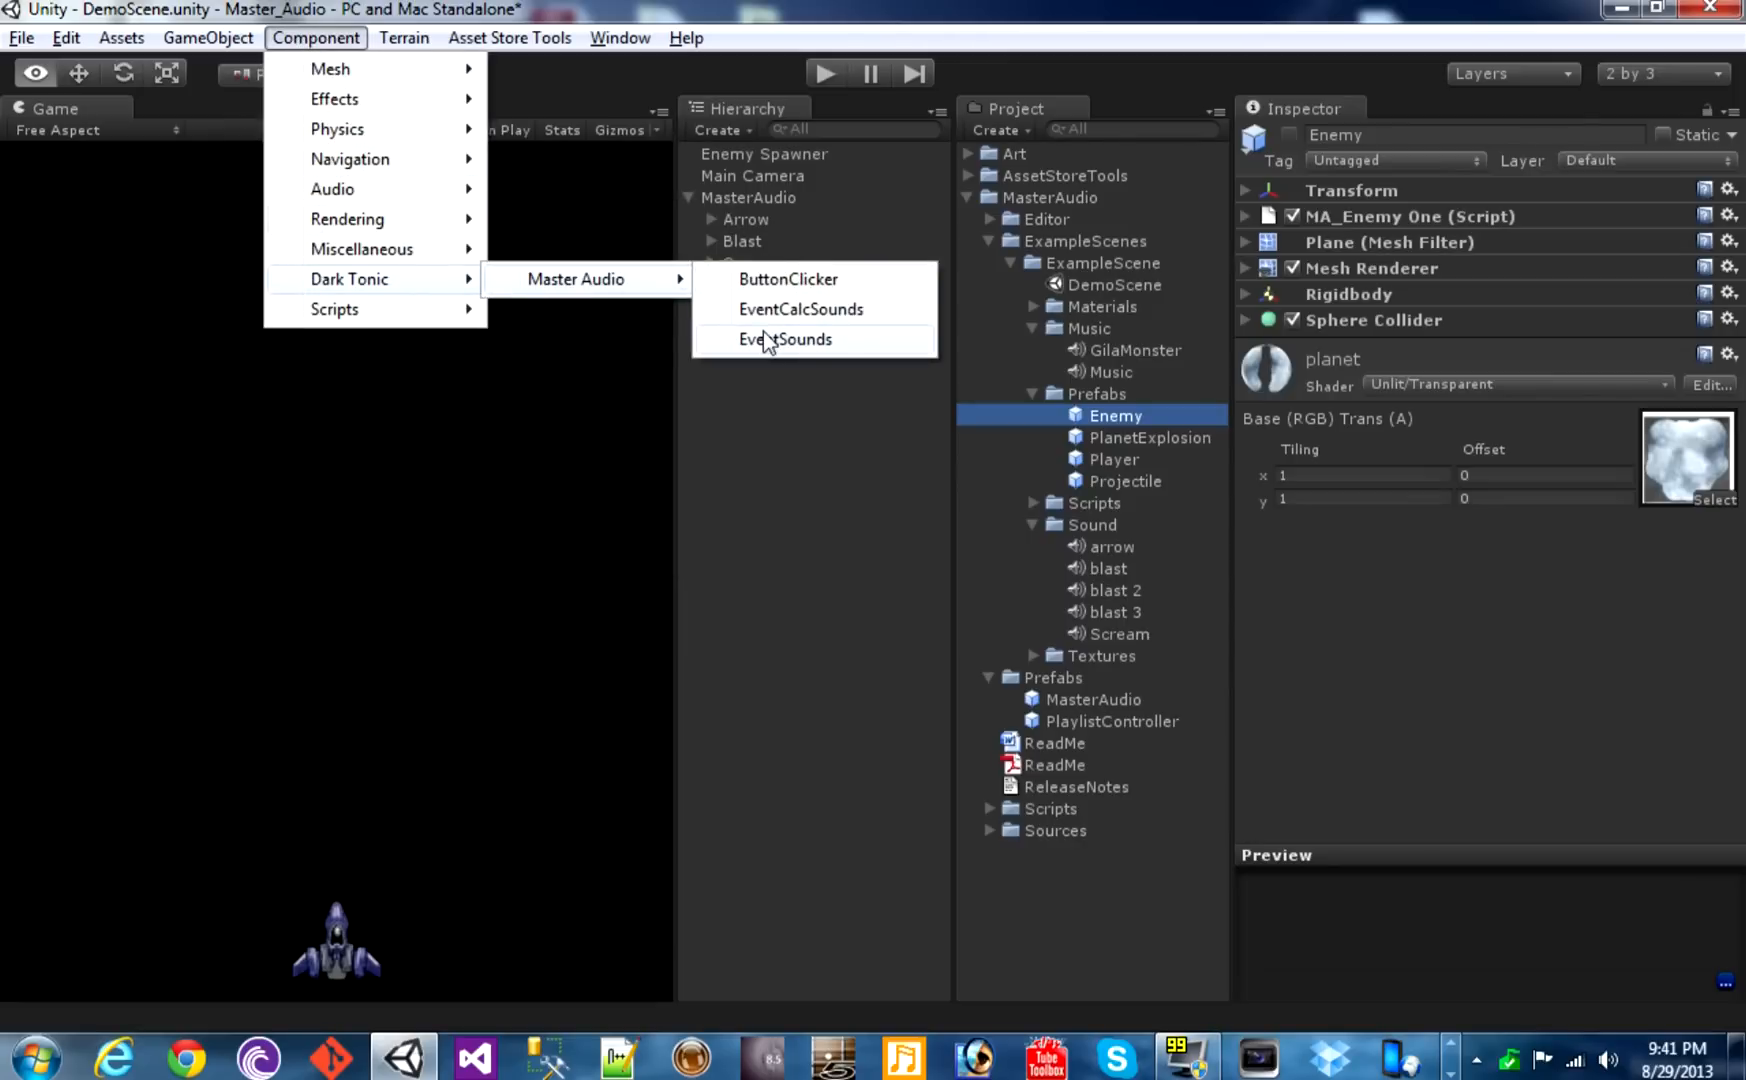
click(783, 340)
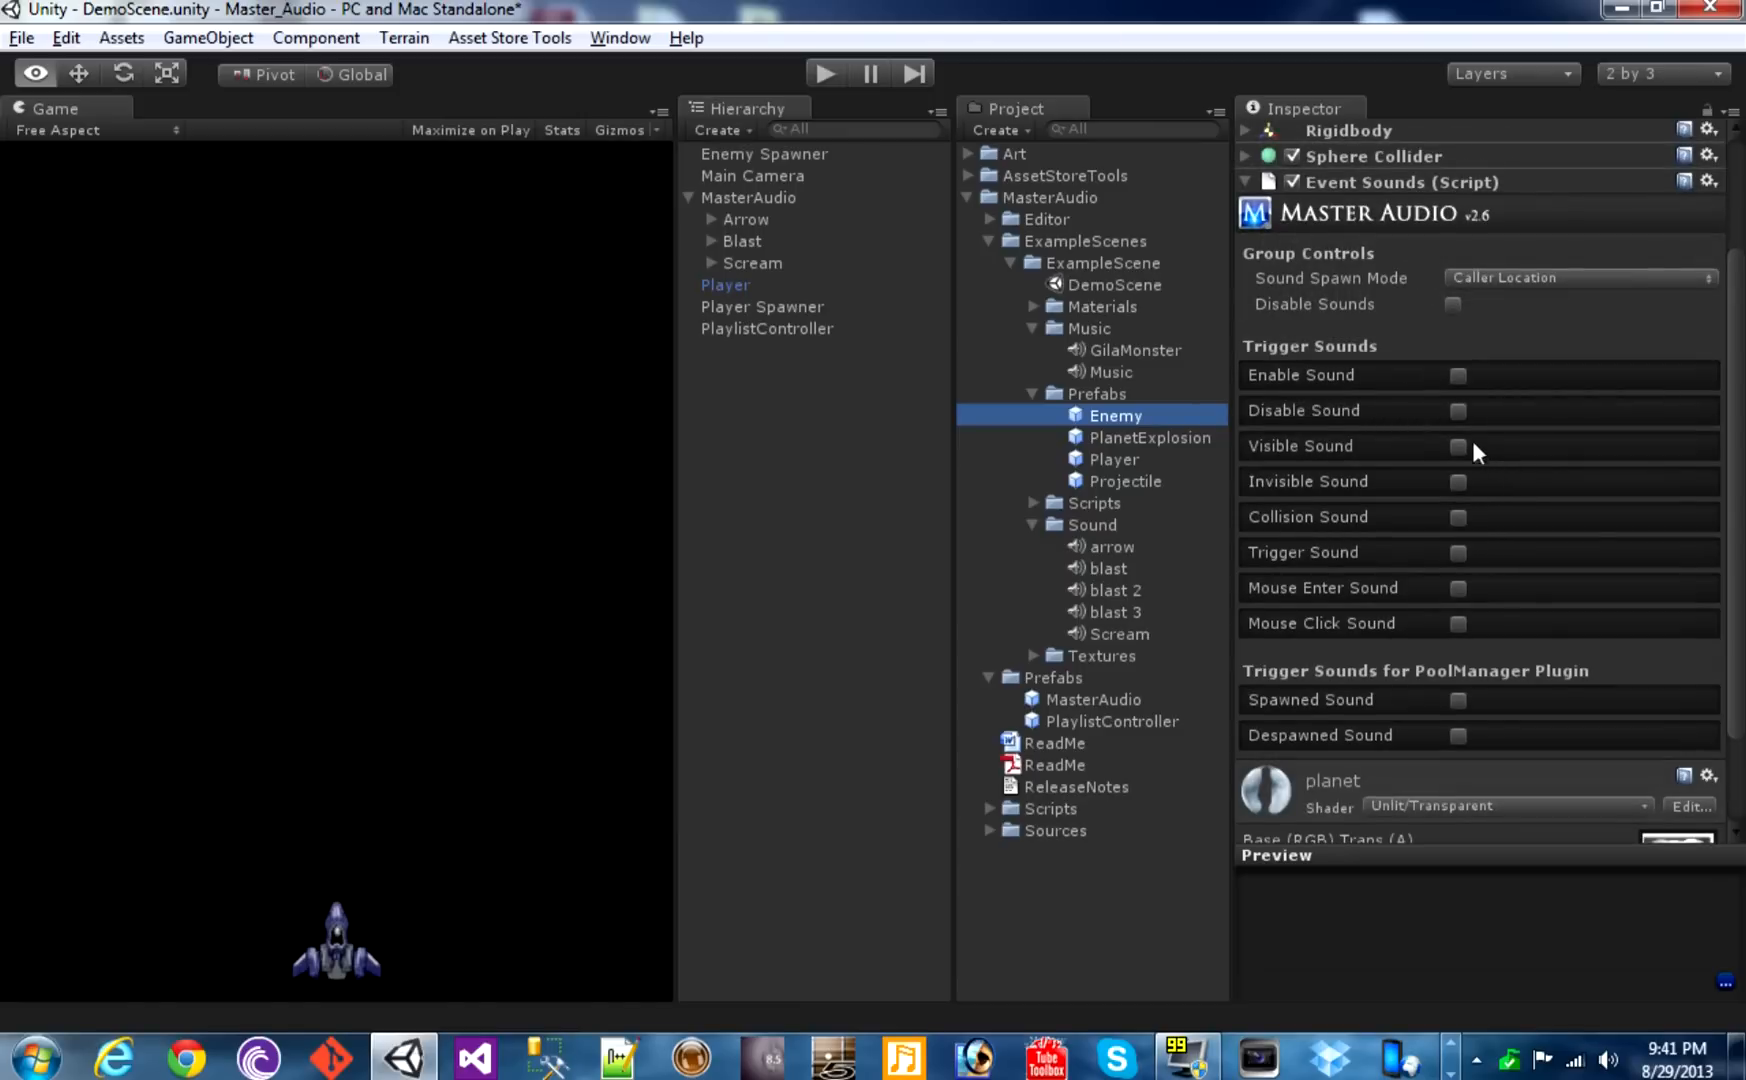
click(1458, 481)
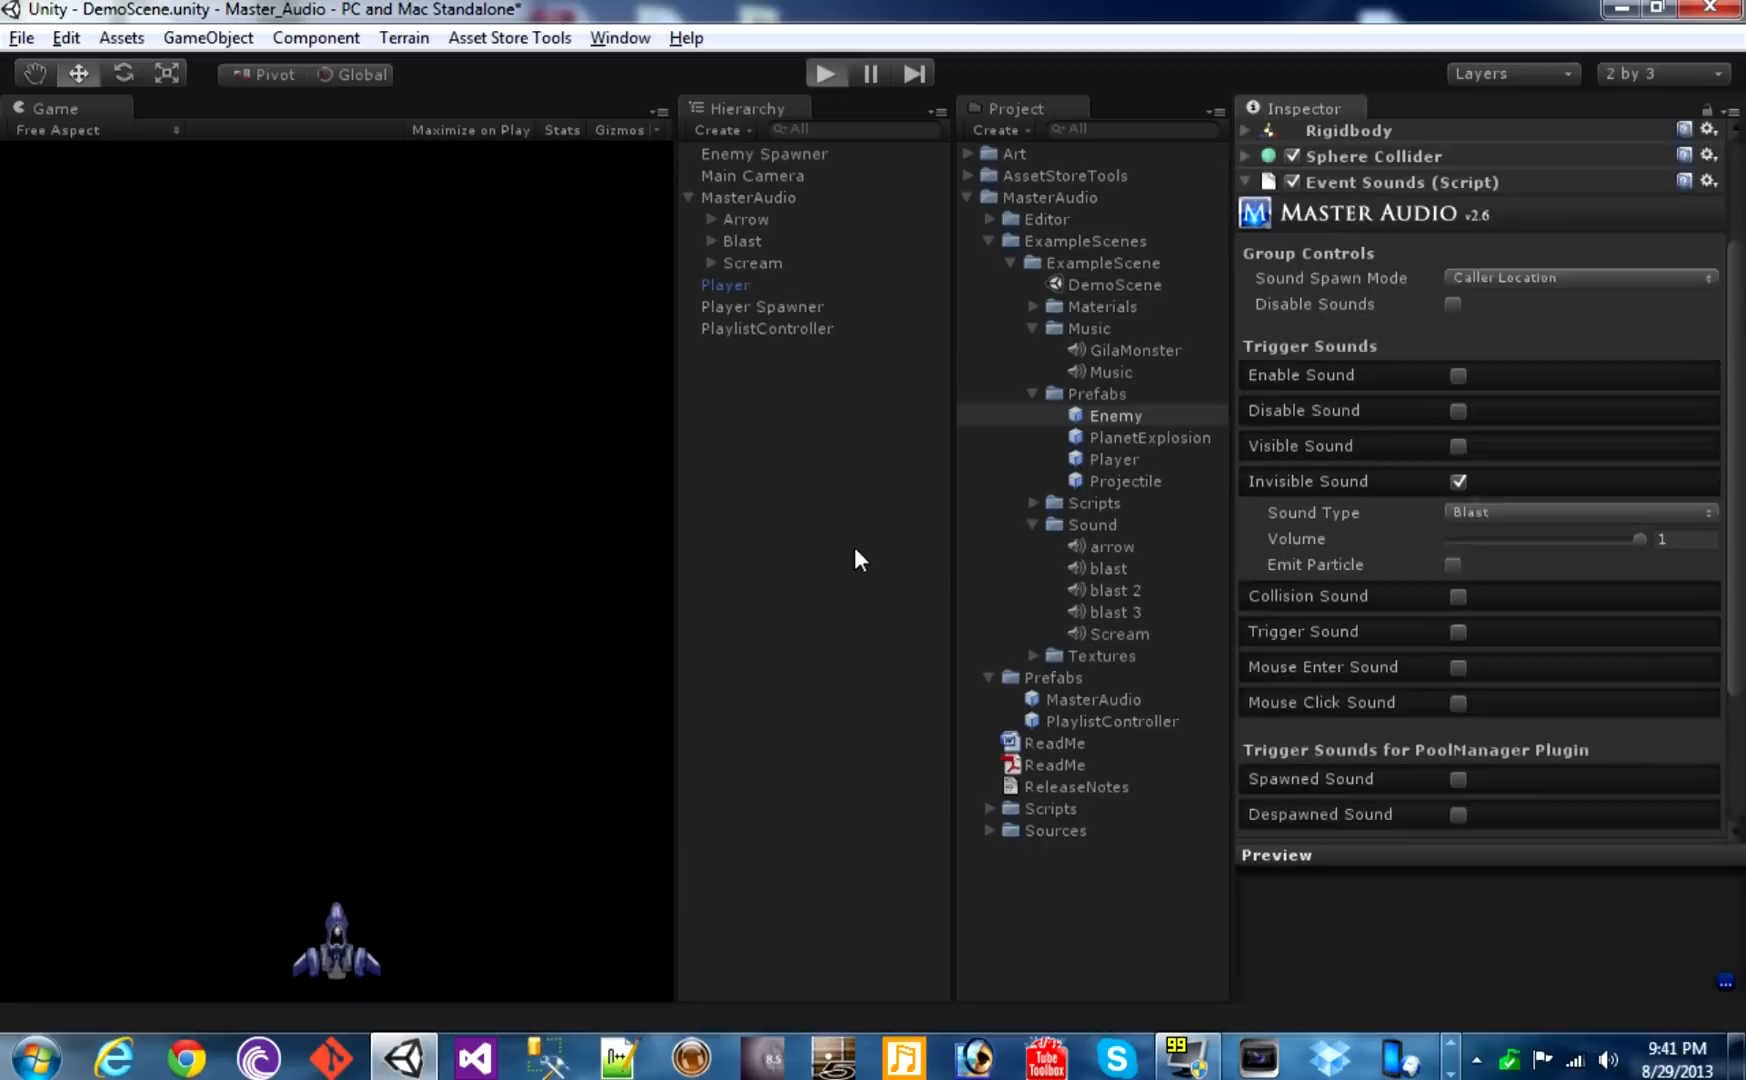
click(824, 72)
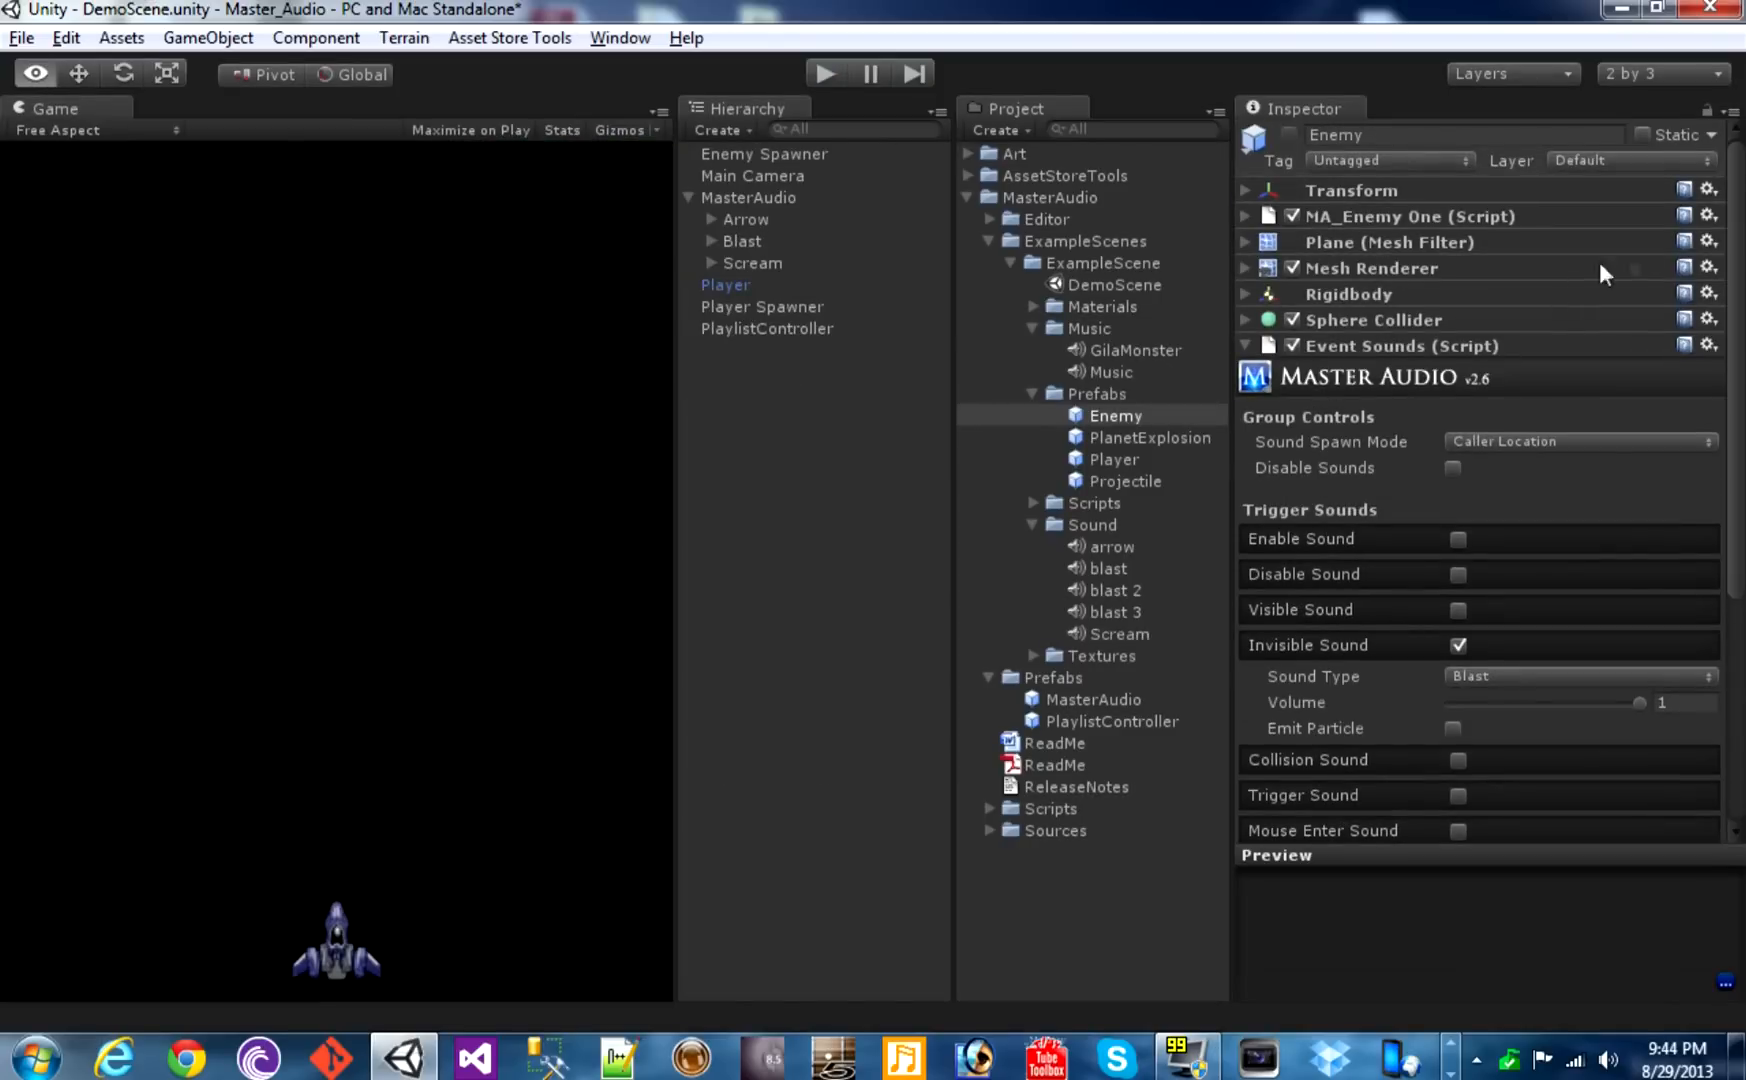
Enable Enemy's Collision Sound as Blast, filtered to TransparentFX and Ignore Raycast layers
scroll(down, 3)
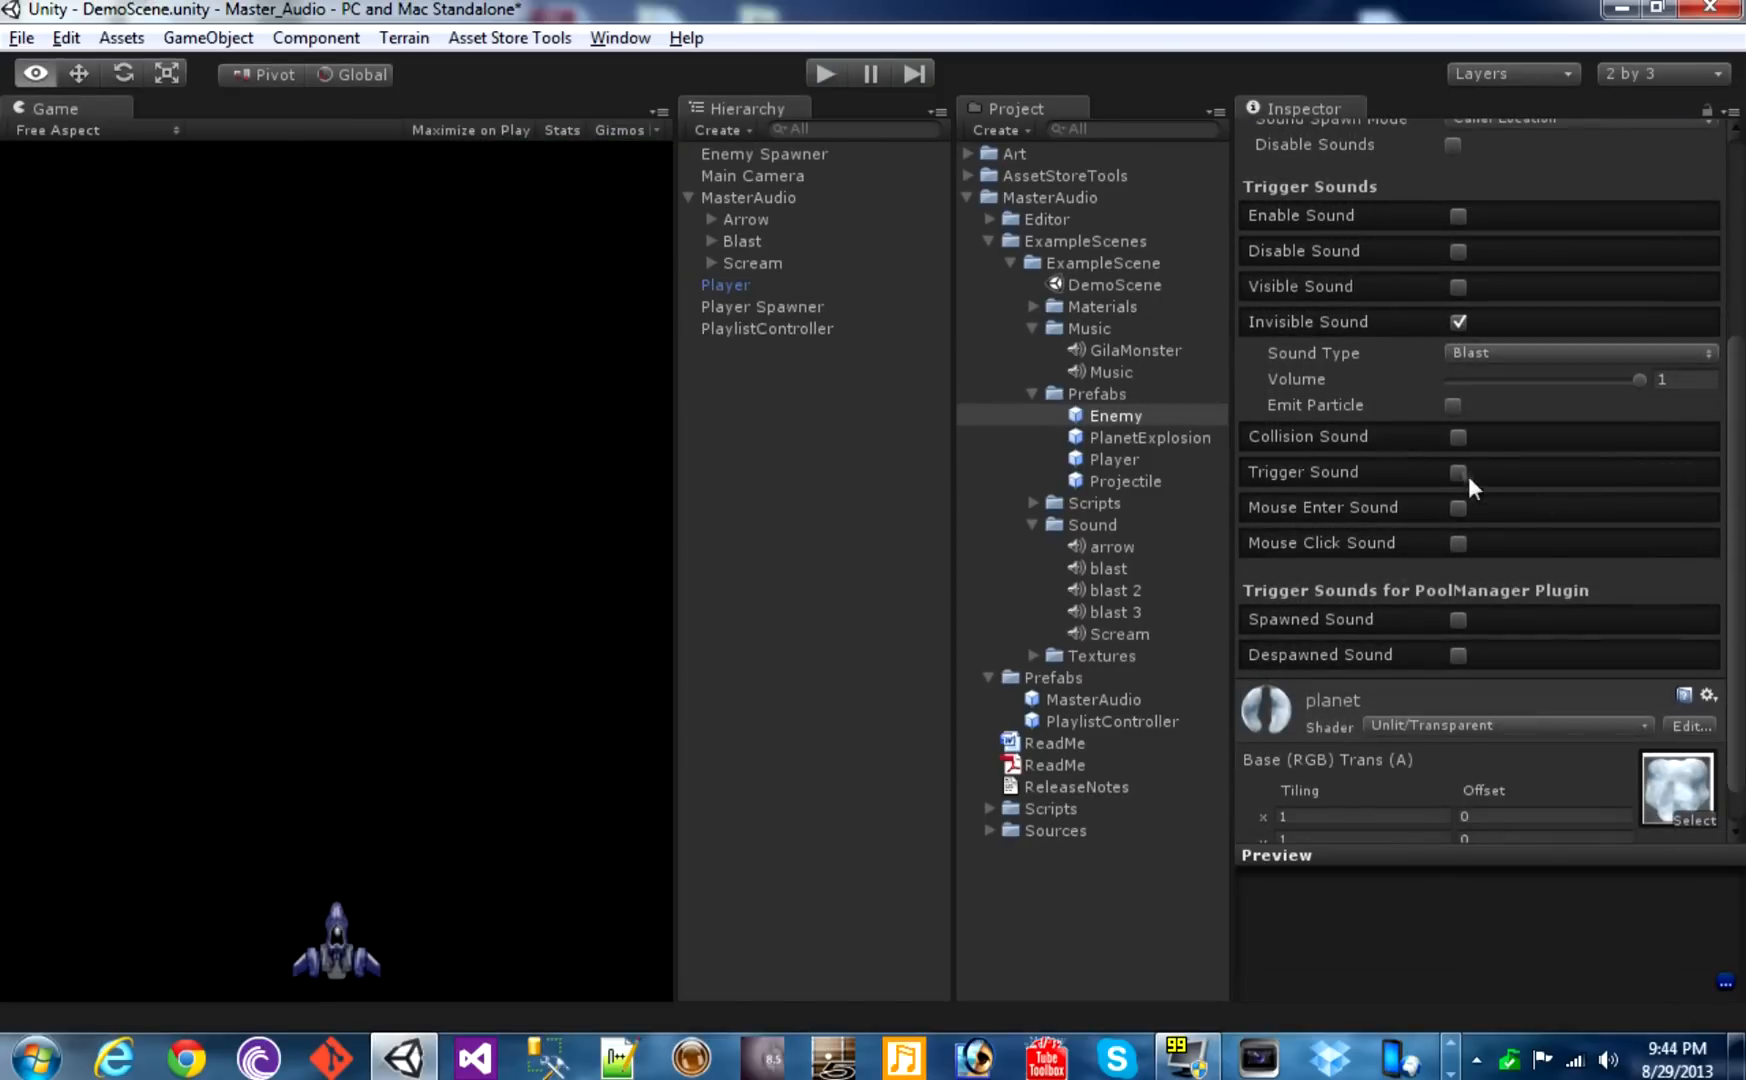
click(1458, 436)
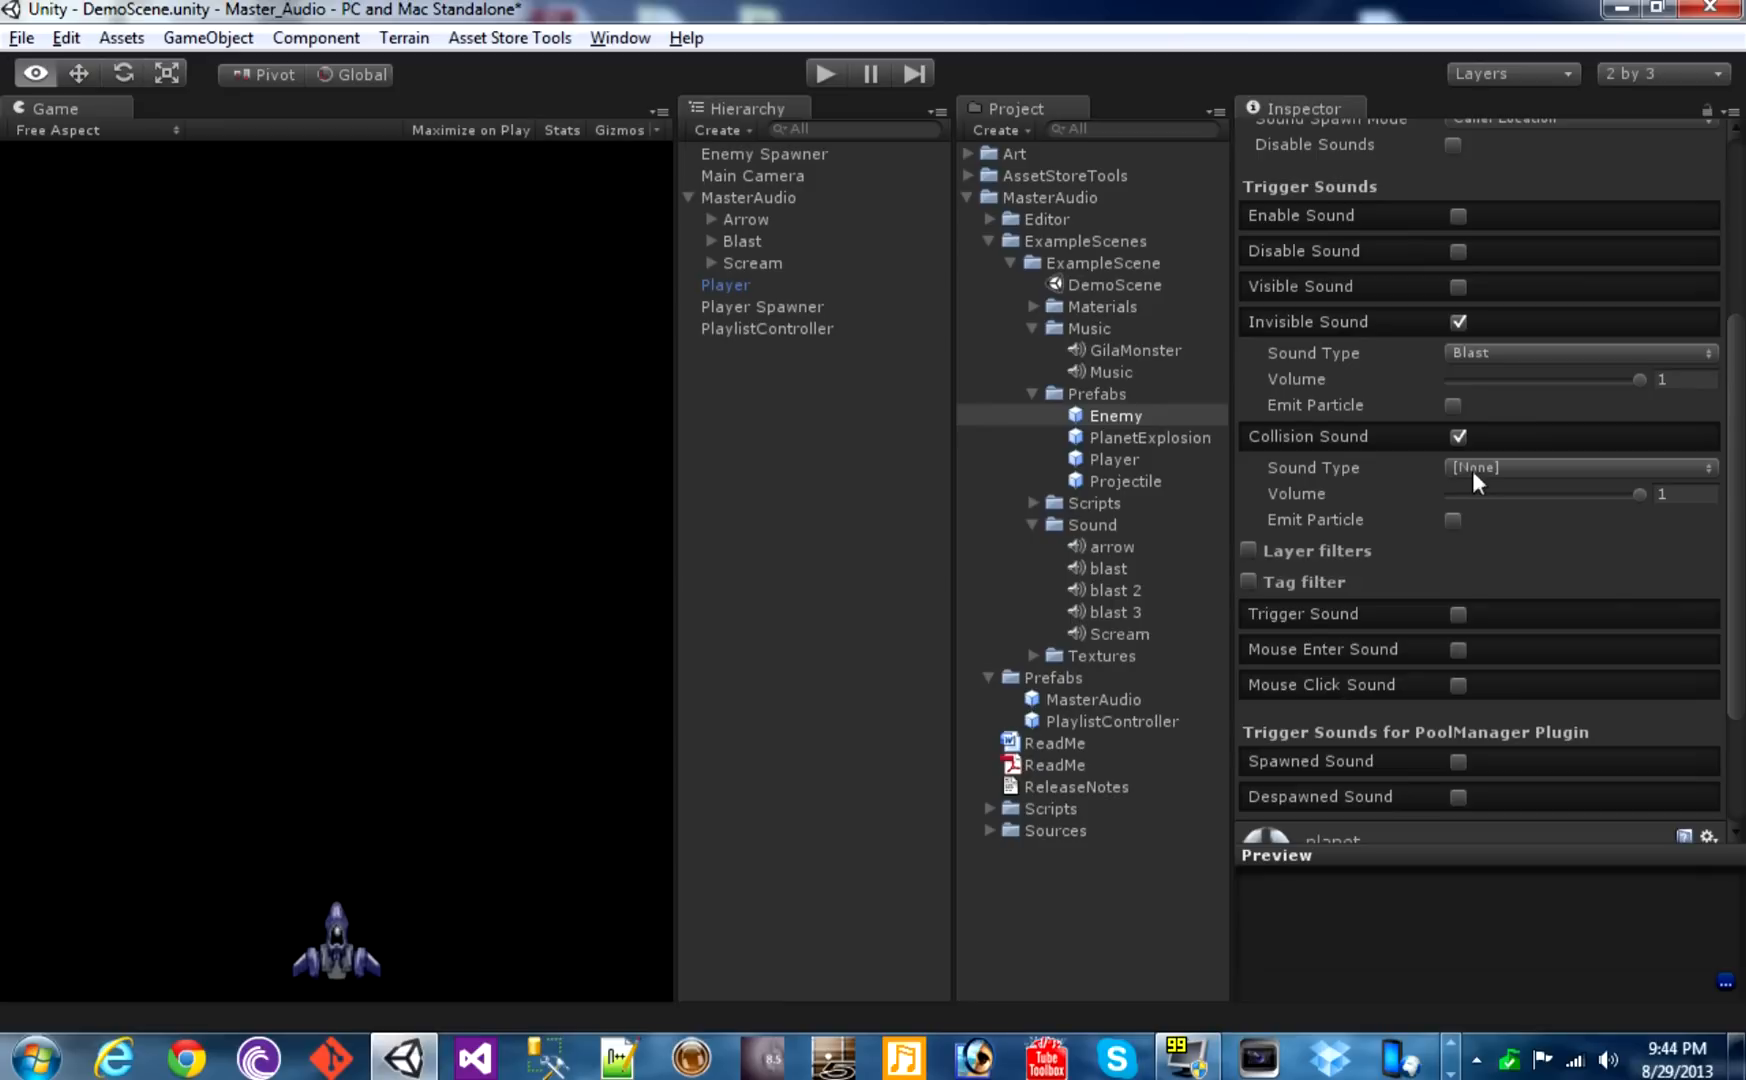
click(1579, 467)
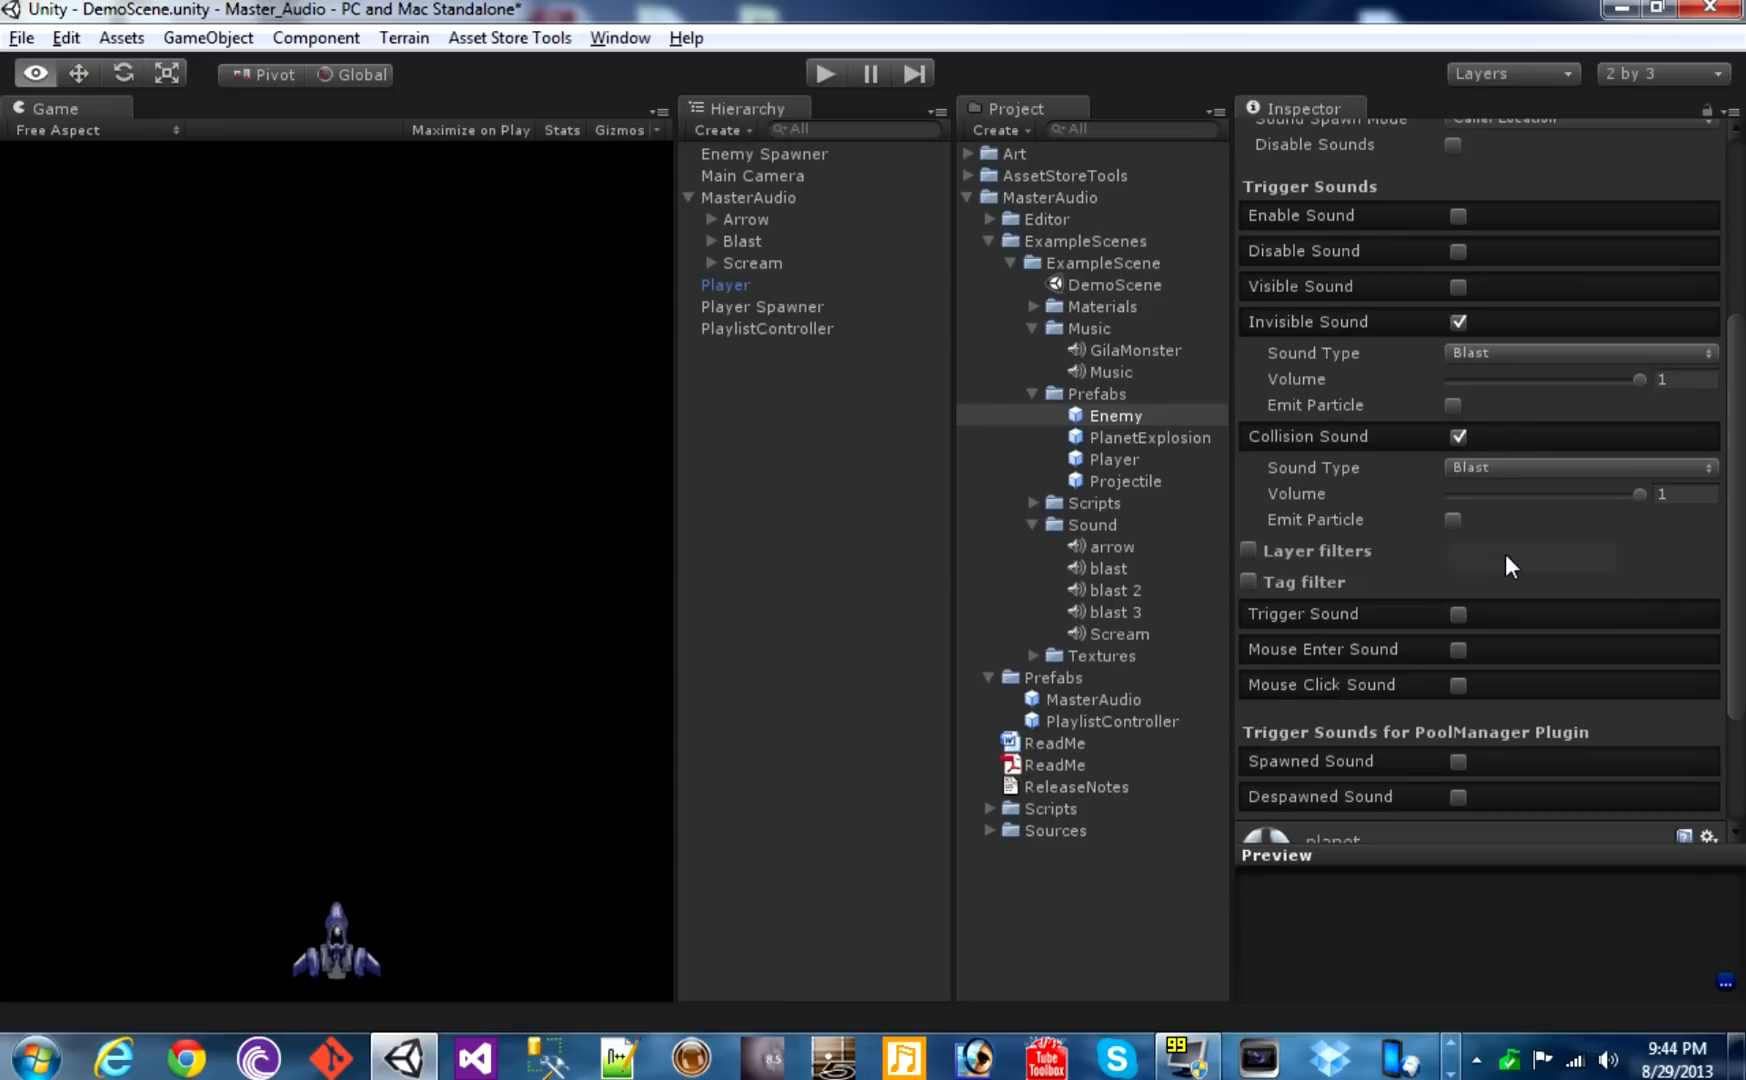
mouse_move(1253, 559)
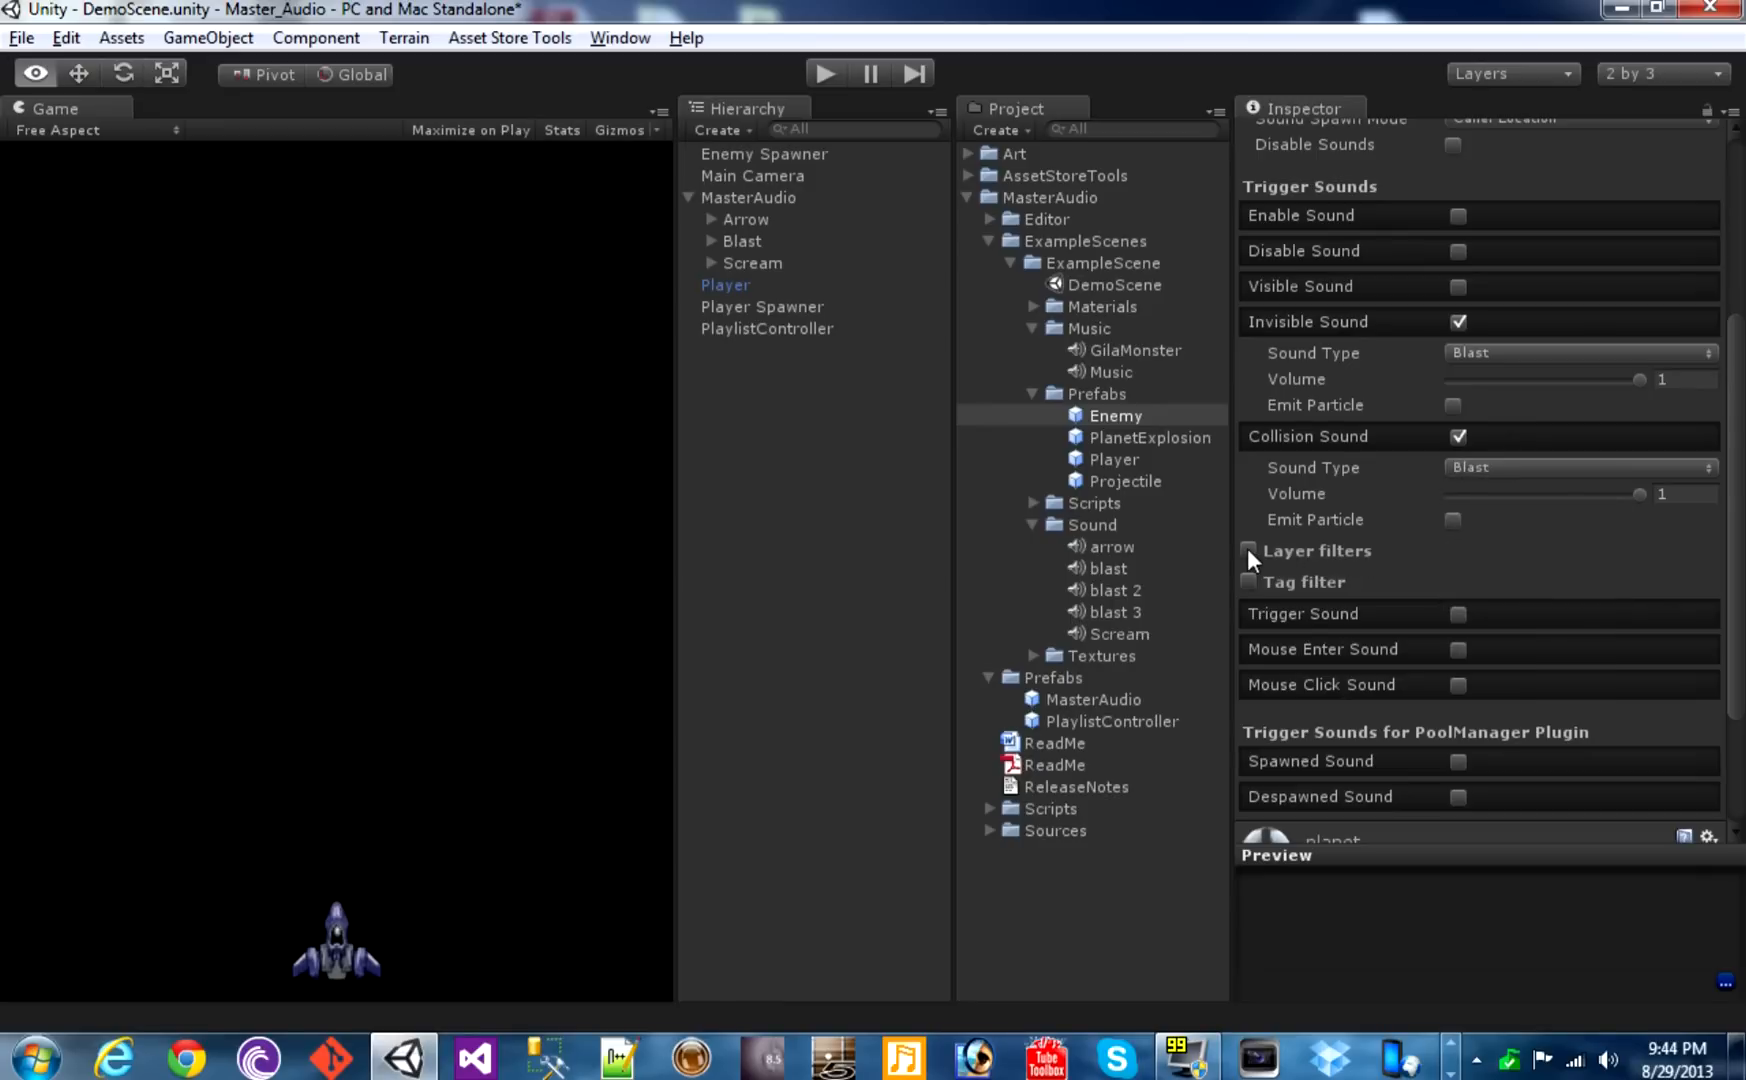
click(1247, 550)
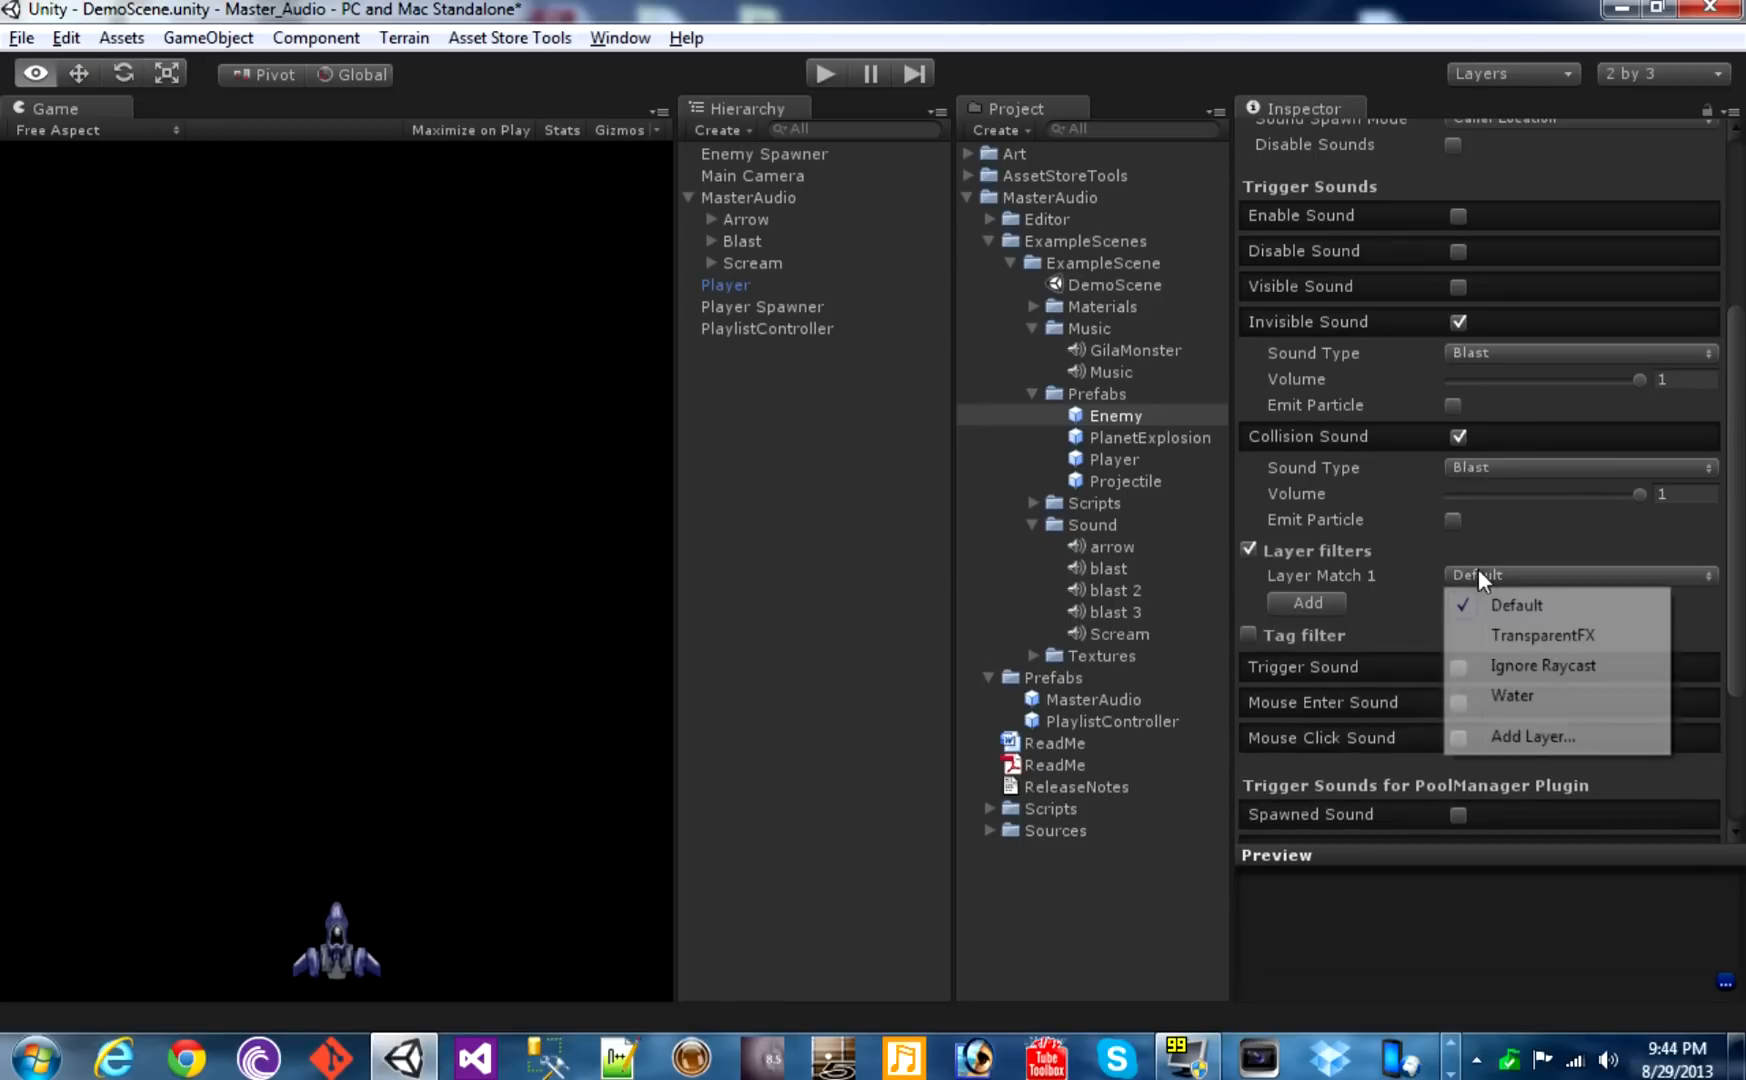
click(1543, 635)
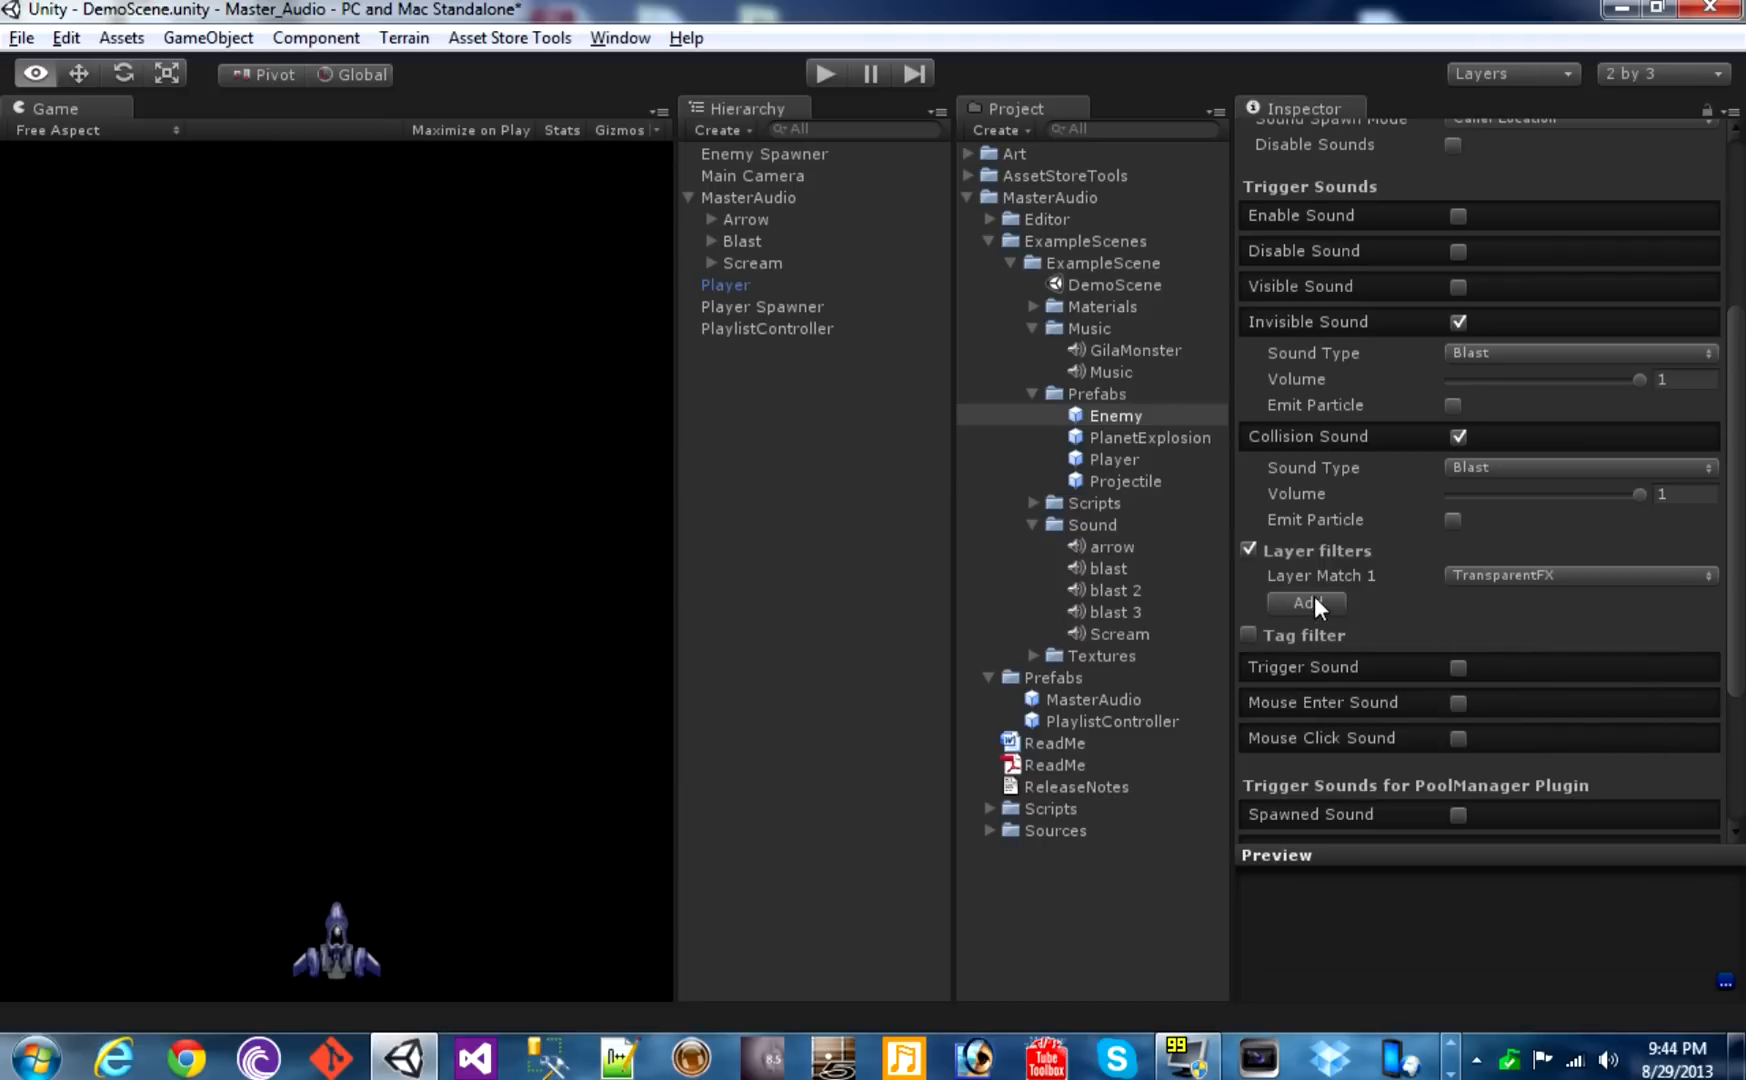
click(1304, 602)
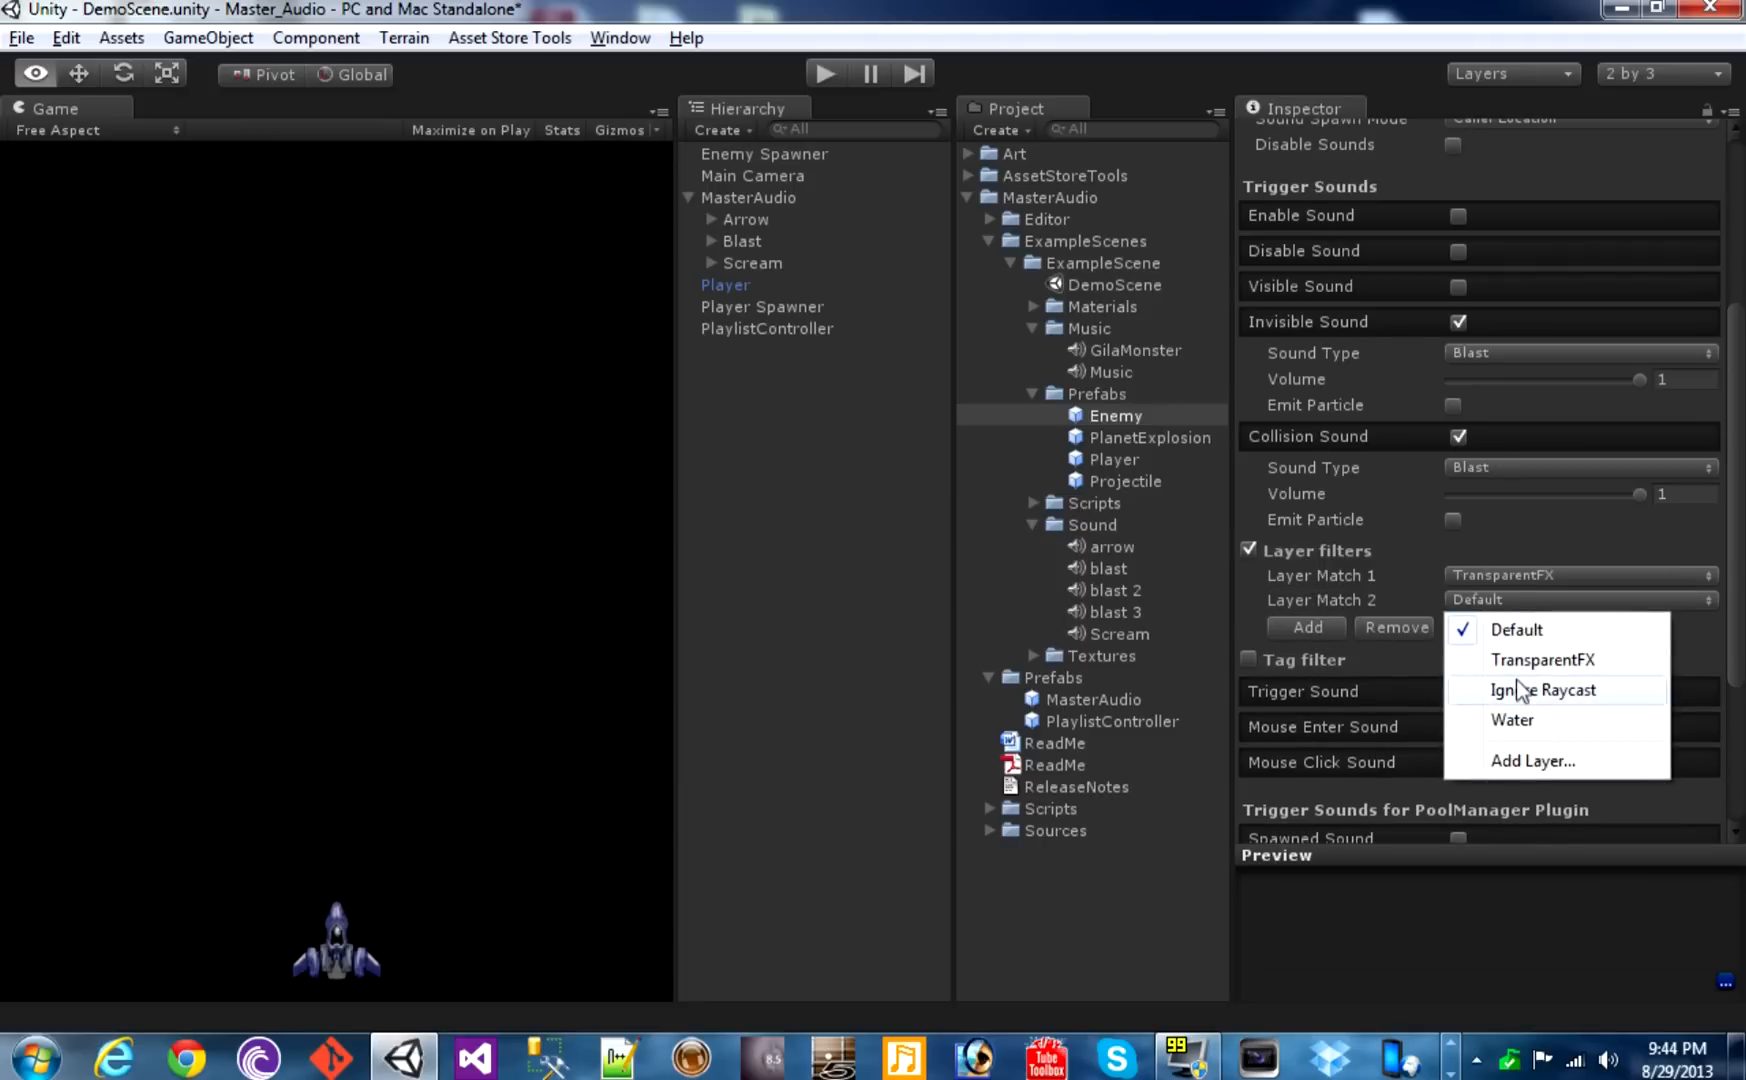
click(1543, 689)
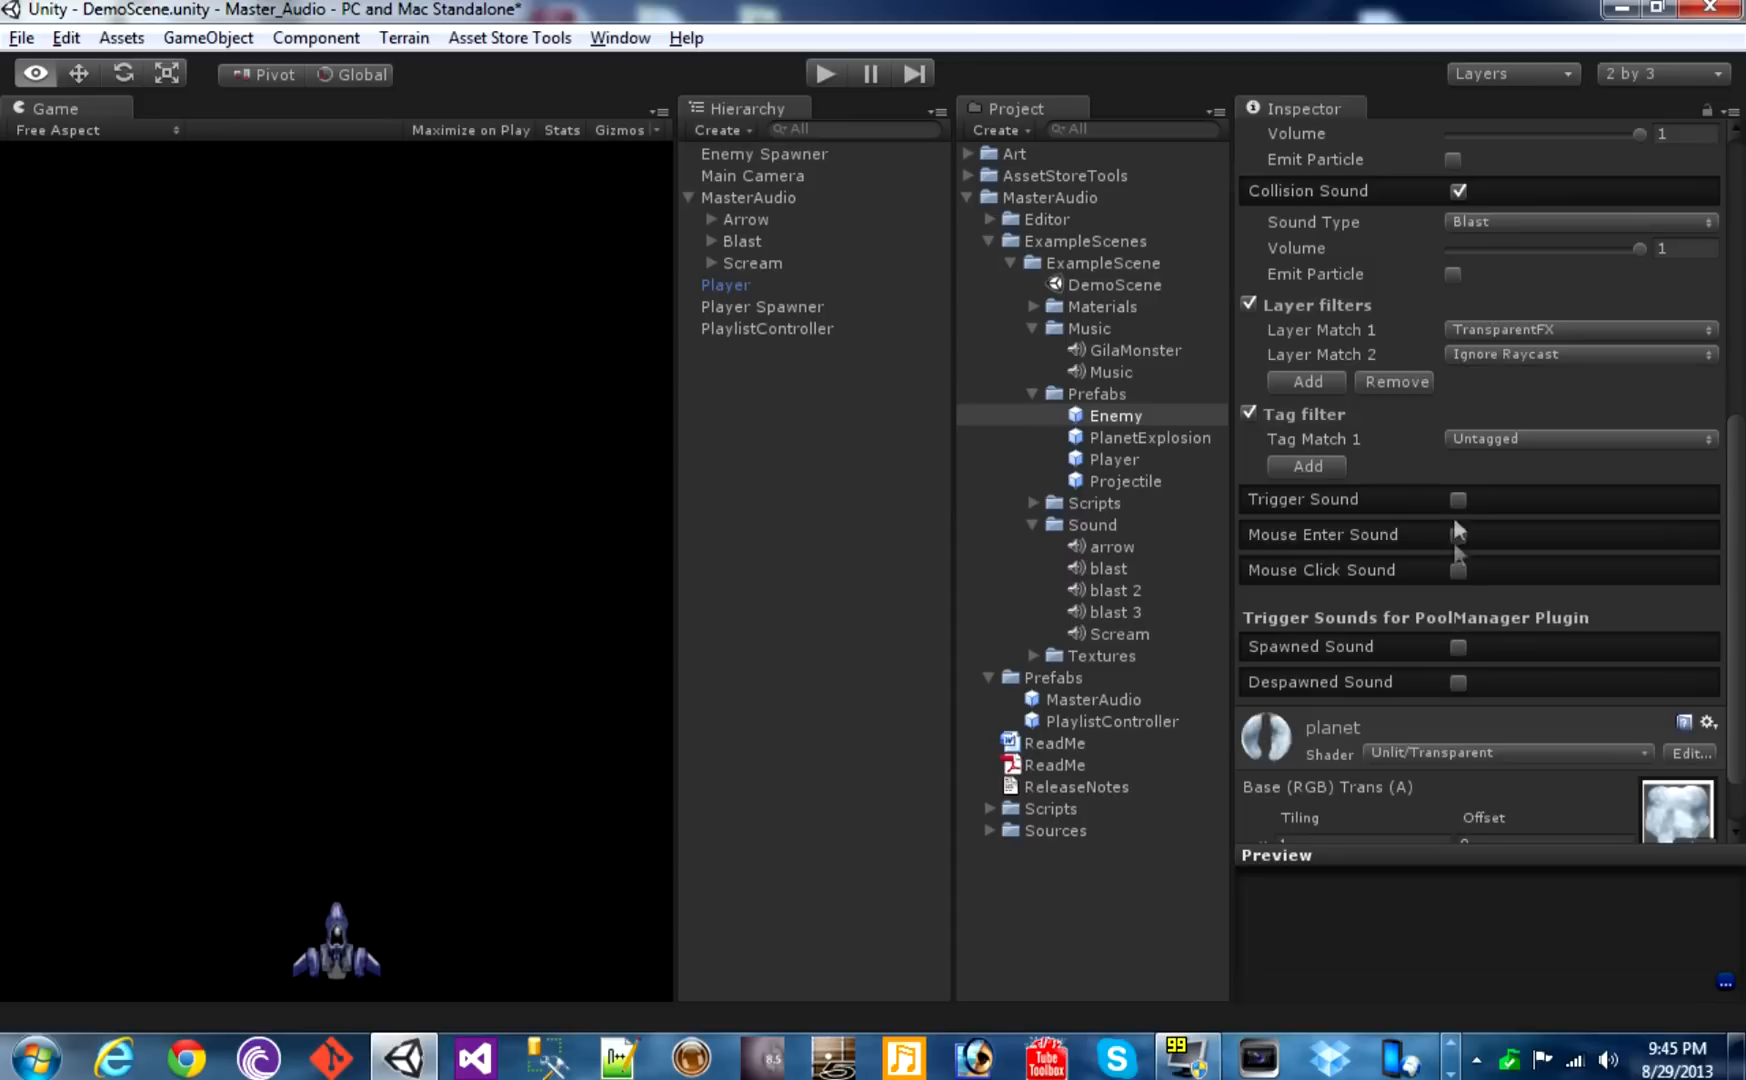
Add a tag filter matching the Finish tag plus a second tag
click(1577, 438)
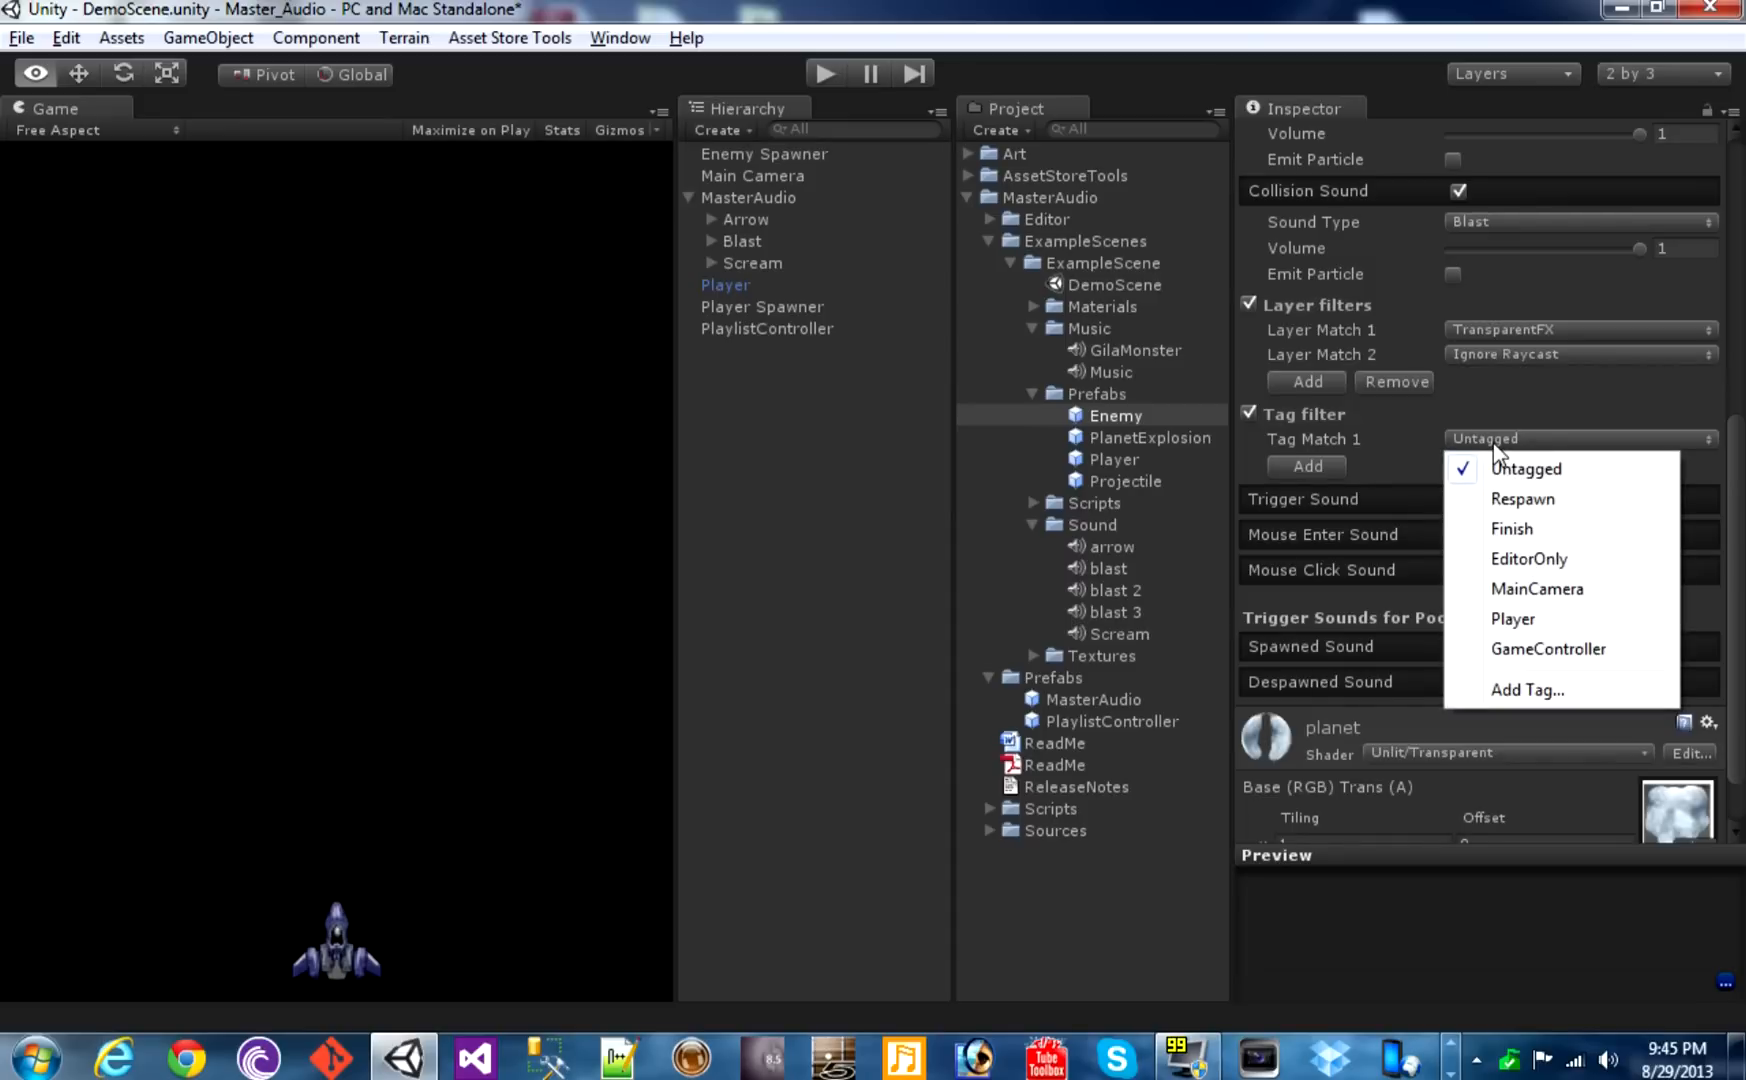
click(1512, 529)
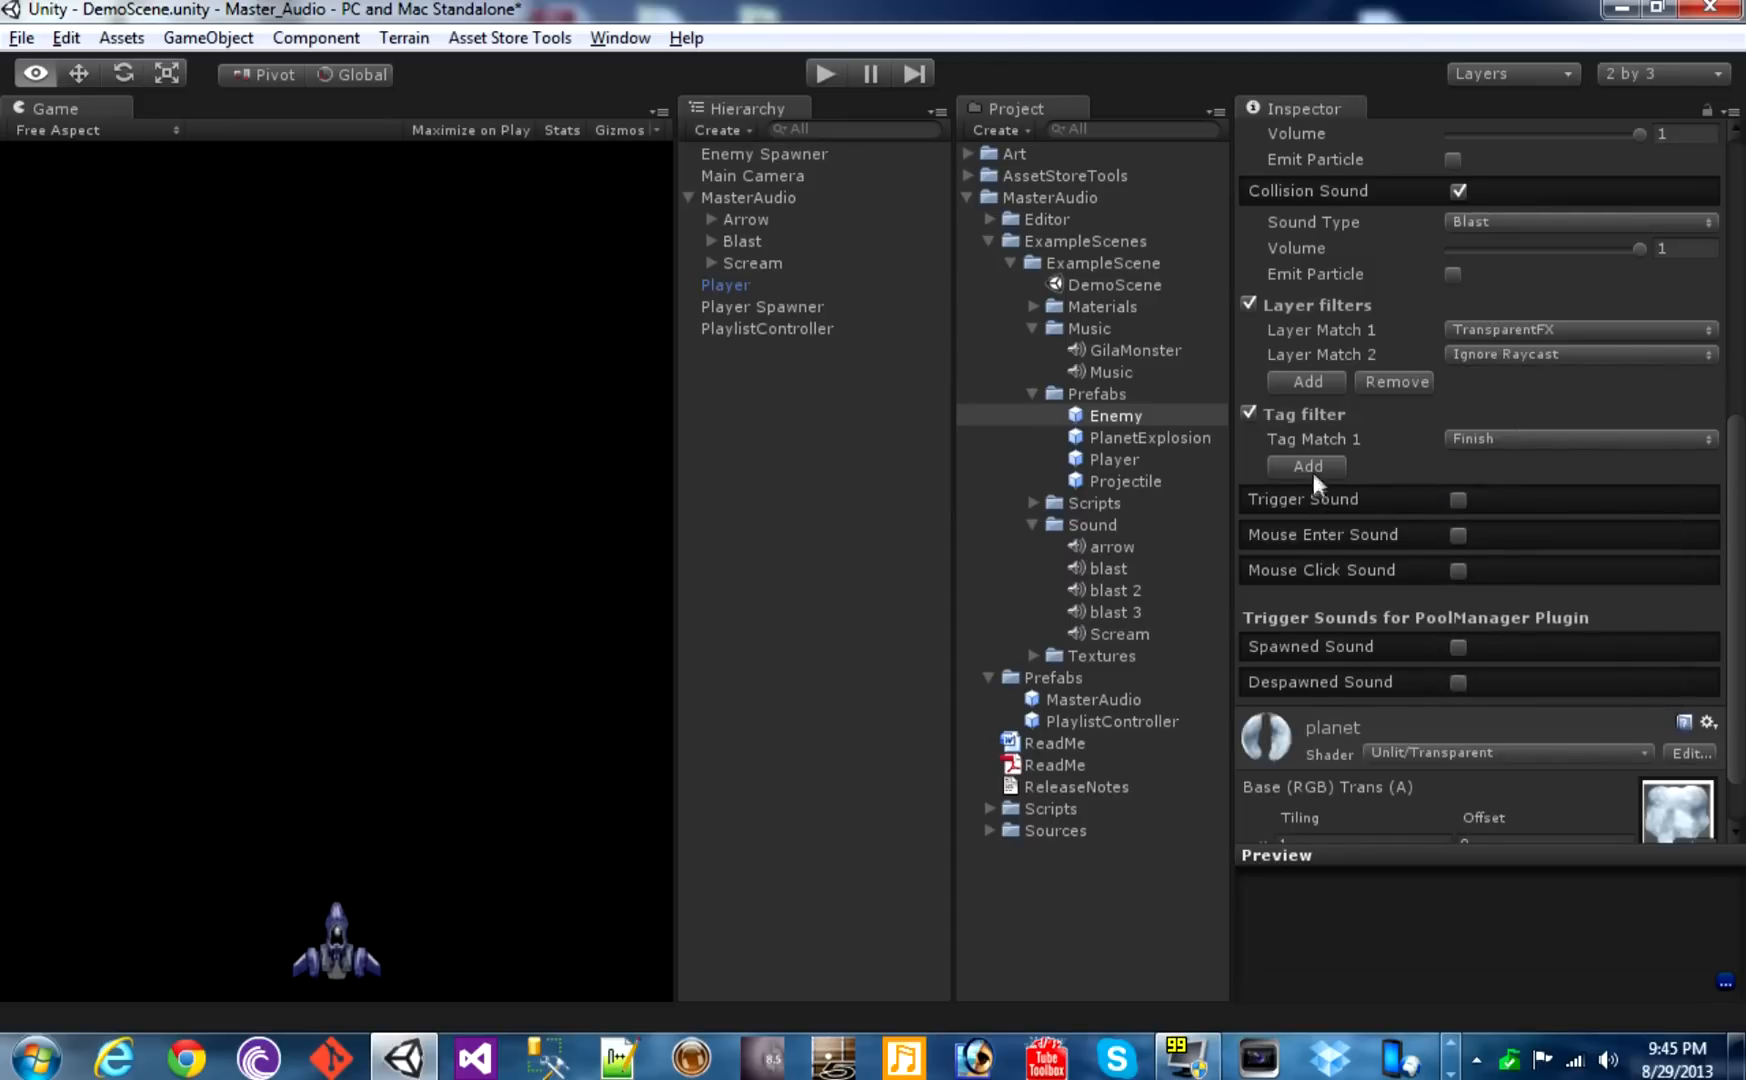
click(1305, 465)
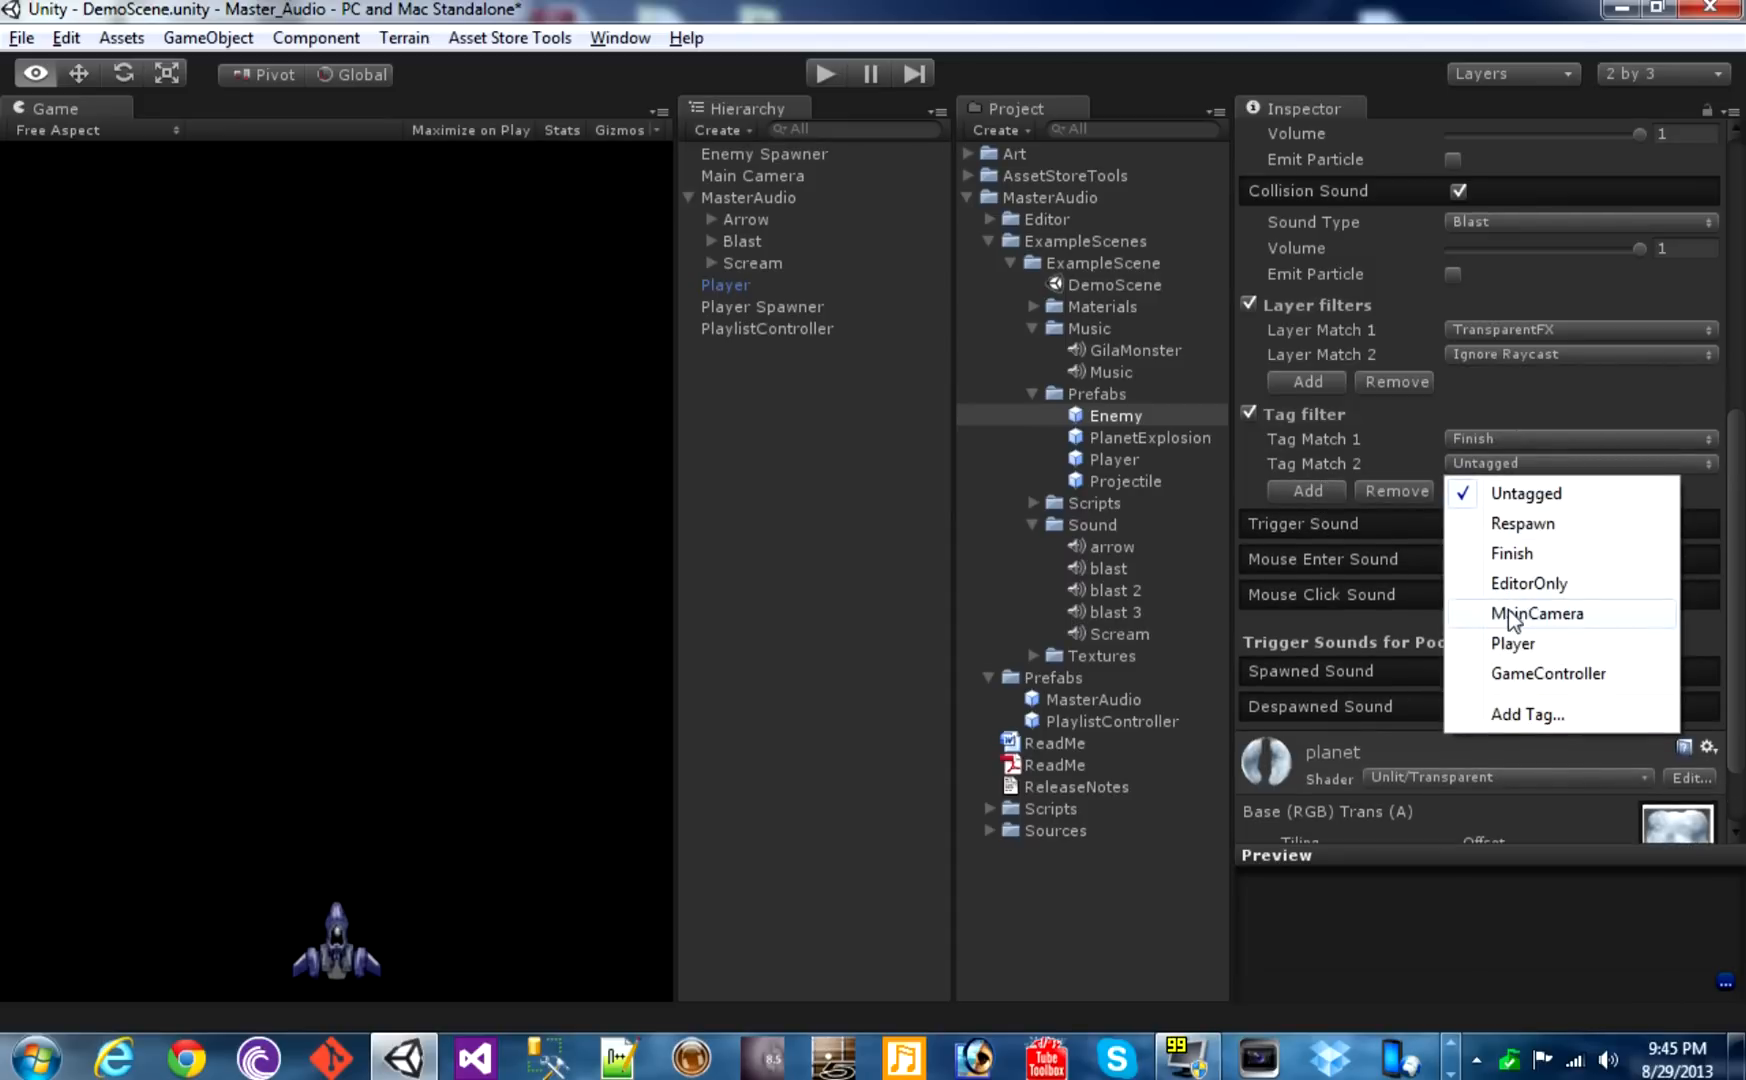
click(749, 197)
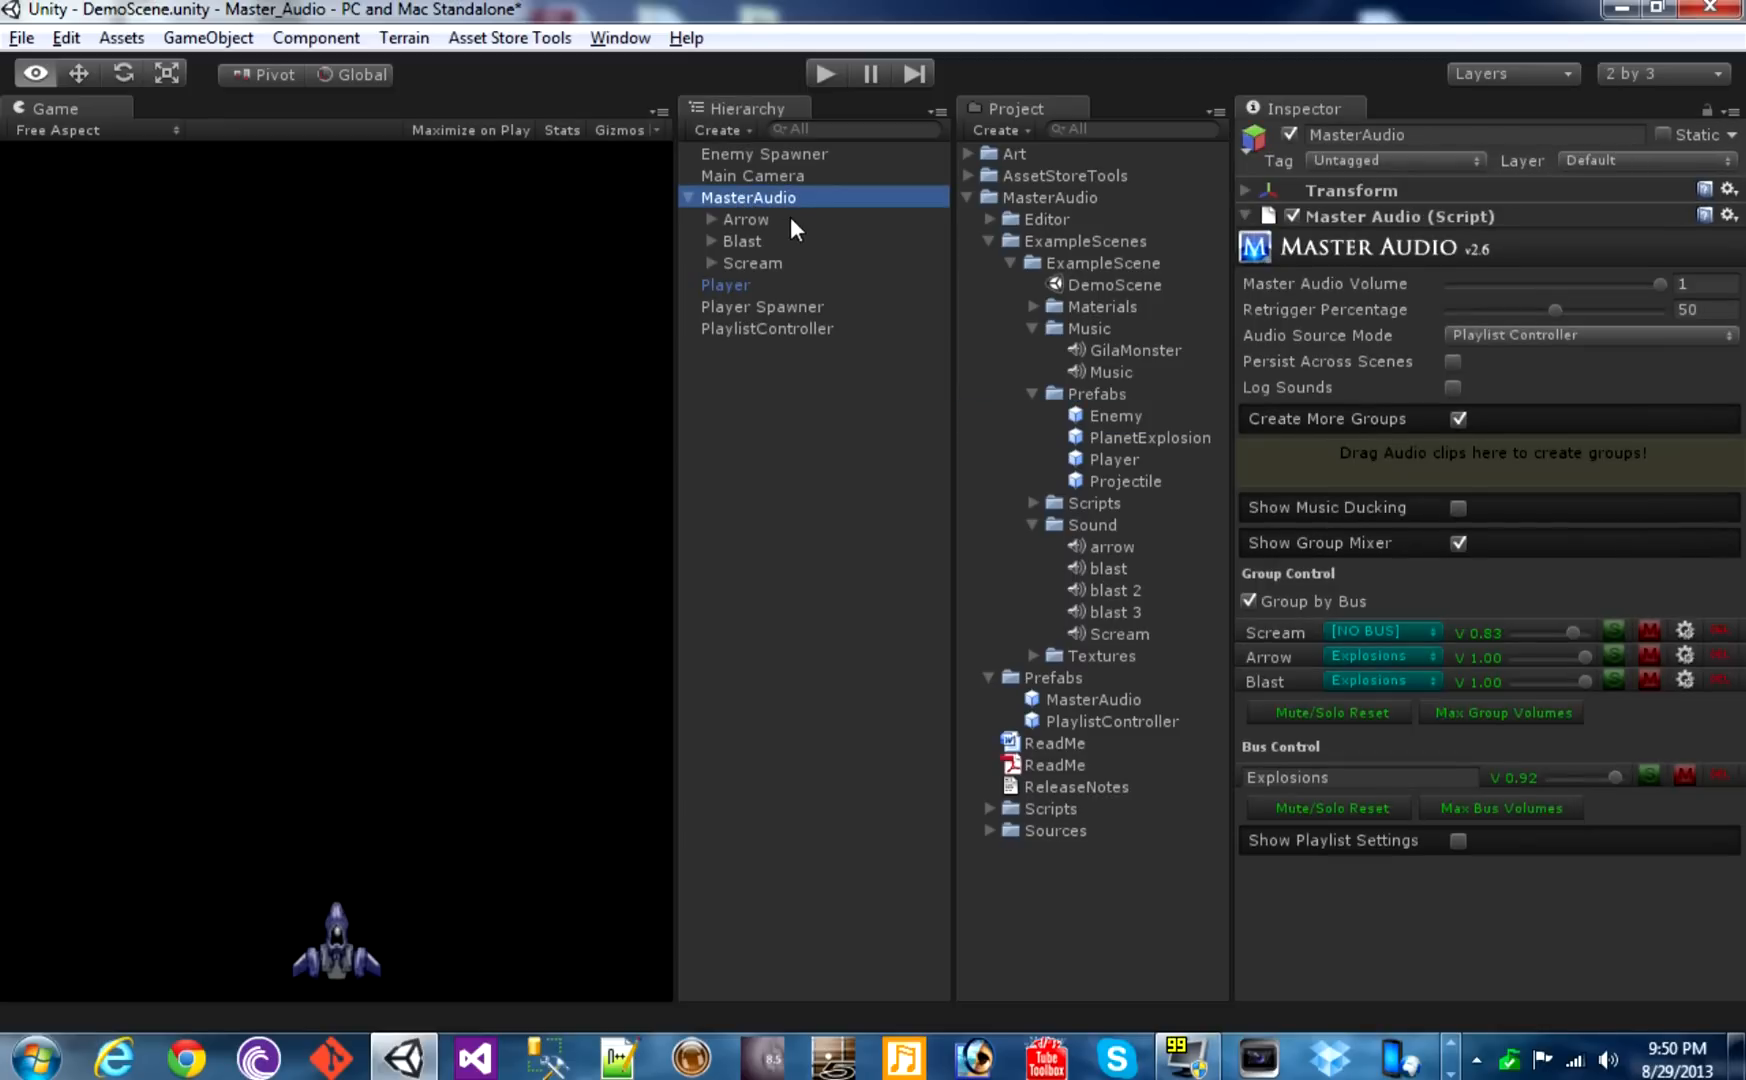
Fill the playlist with GilaMonster and Music, enable repeat, and duck music on Blast
click(1456, 542)
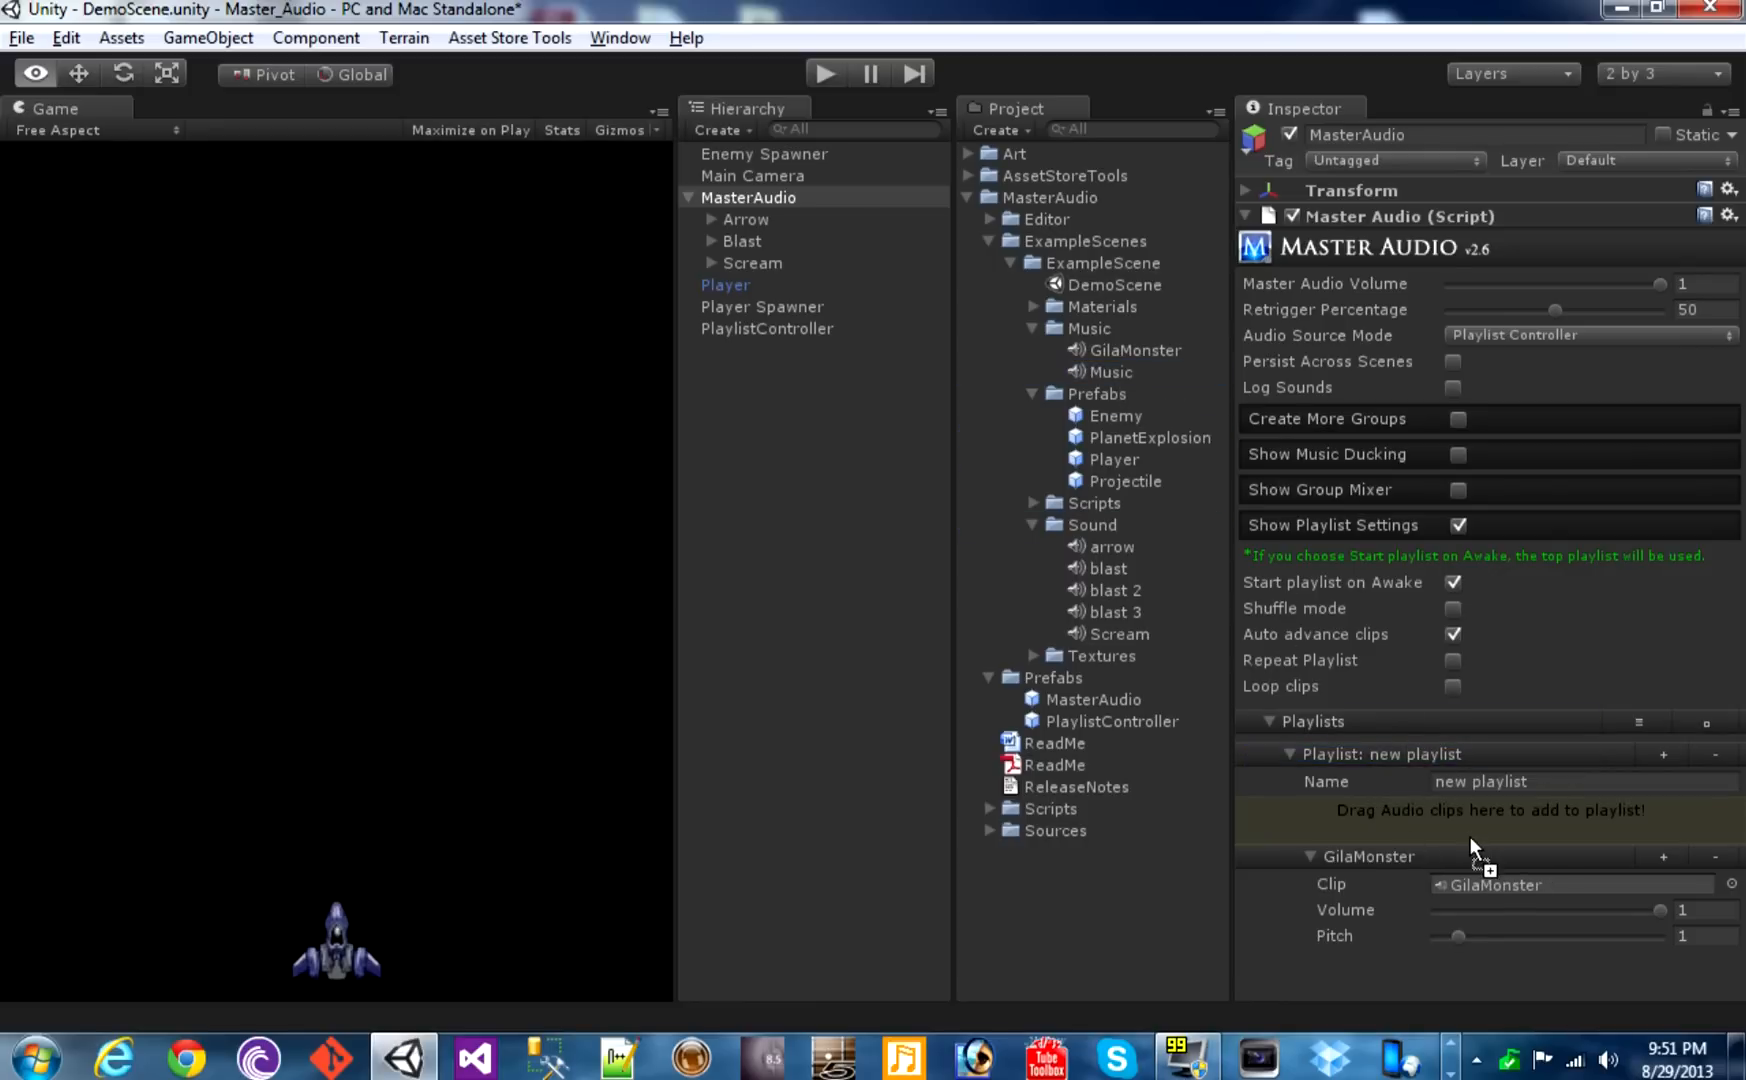
scroll(down, 3)
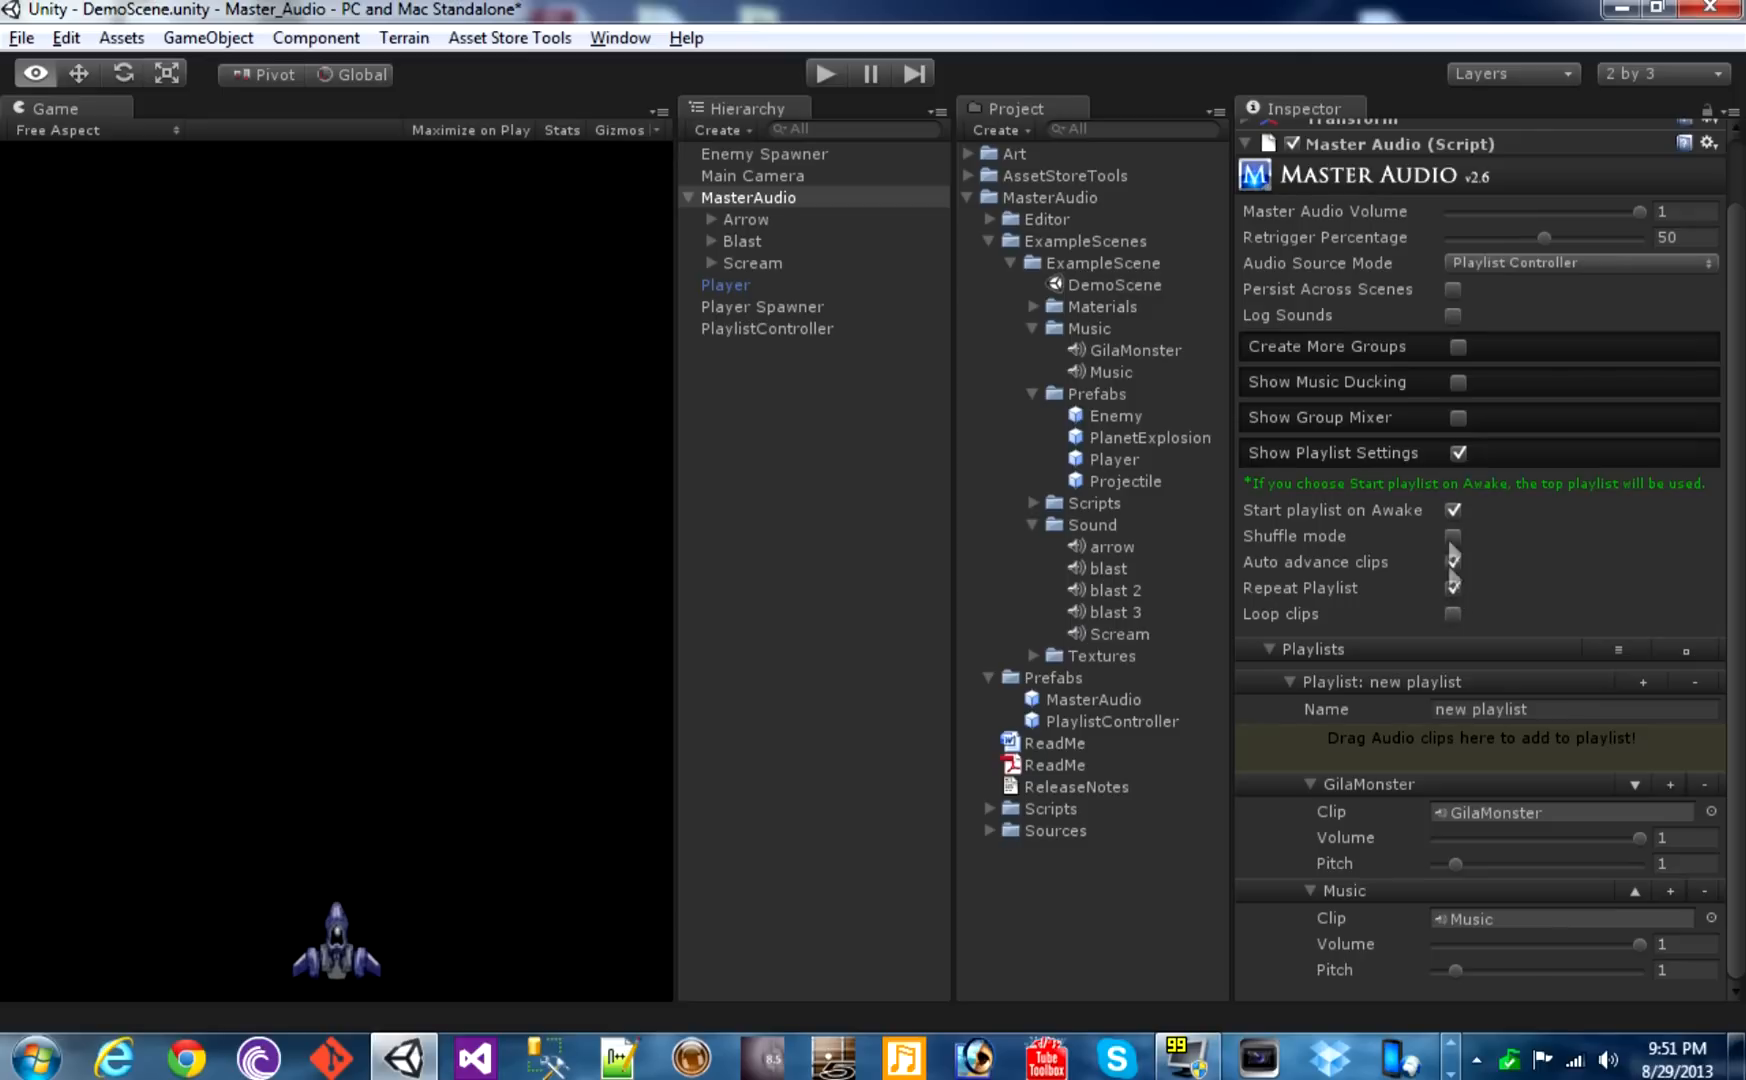
click(1456, 382)
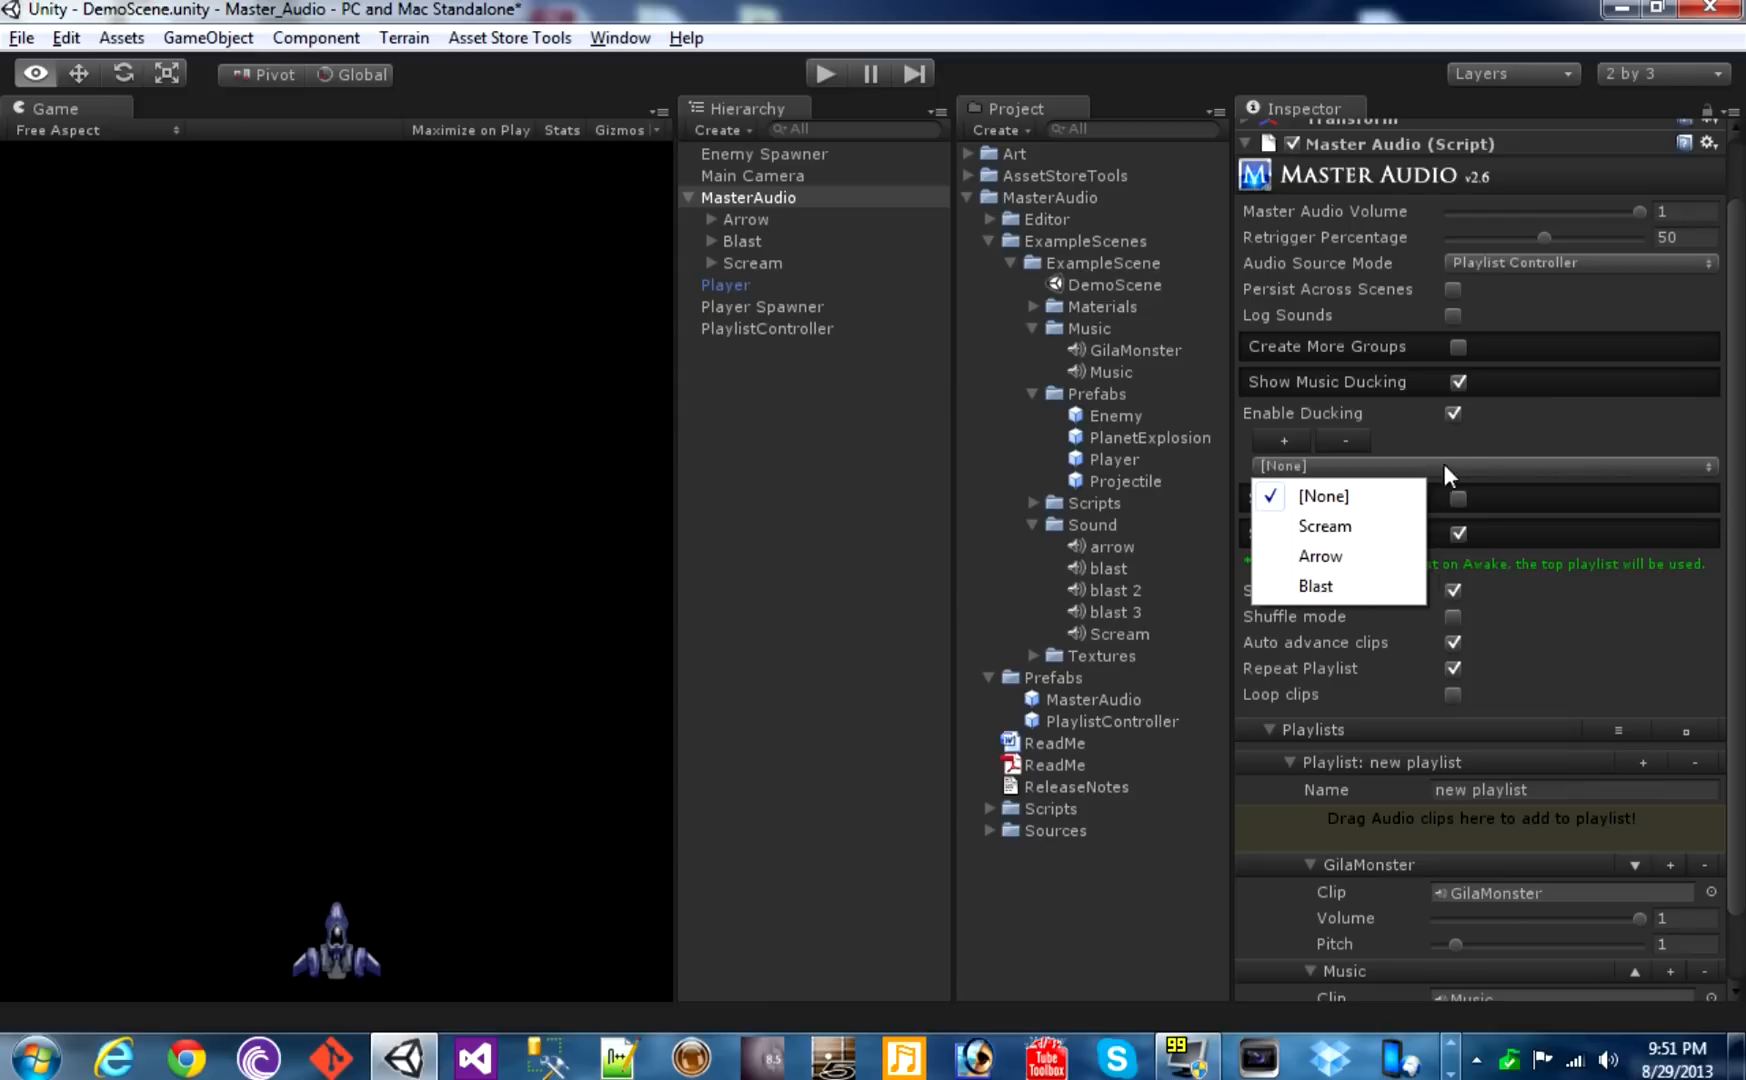
click(1315, 586)
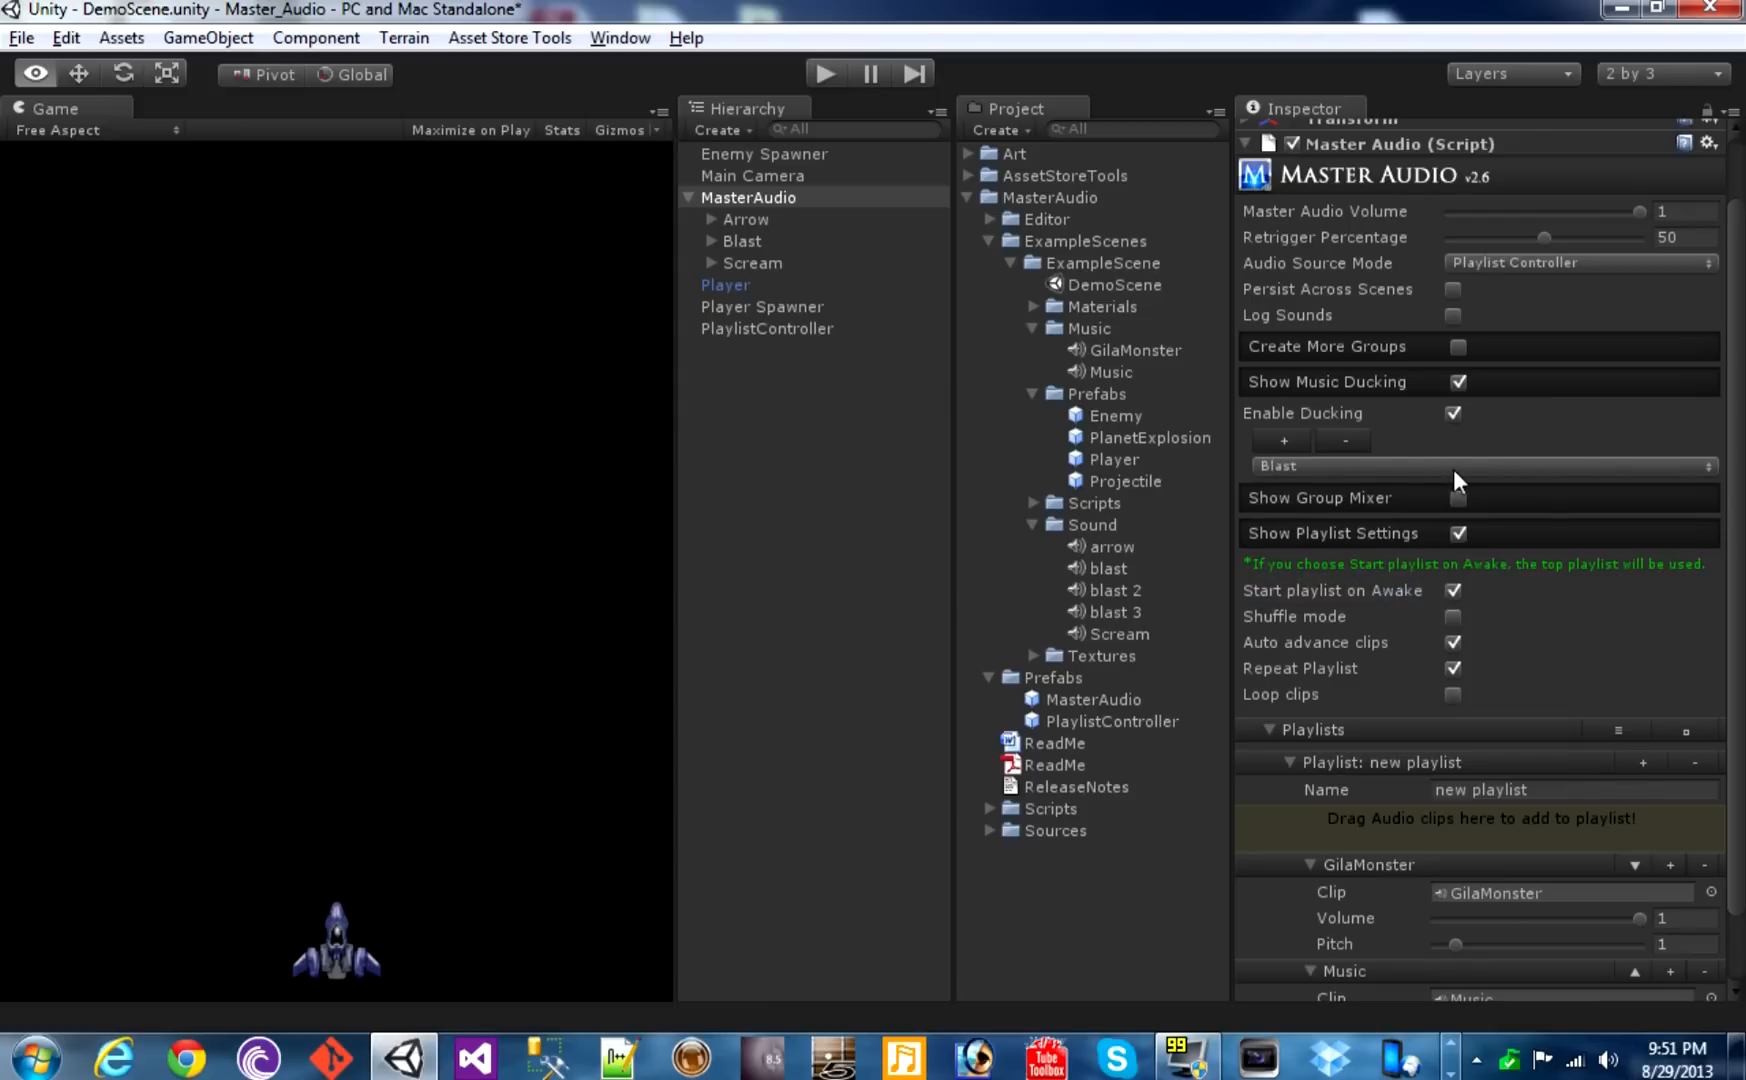
click(766, 328)
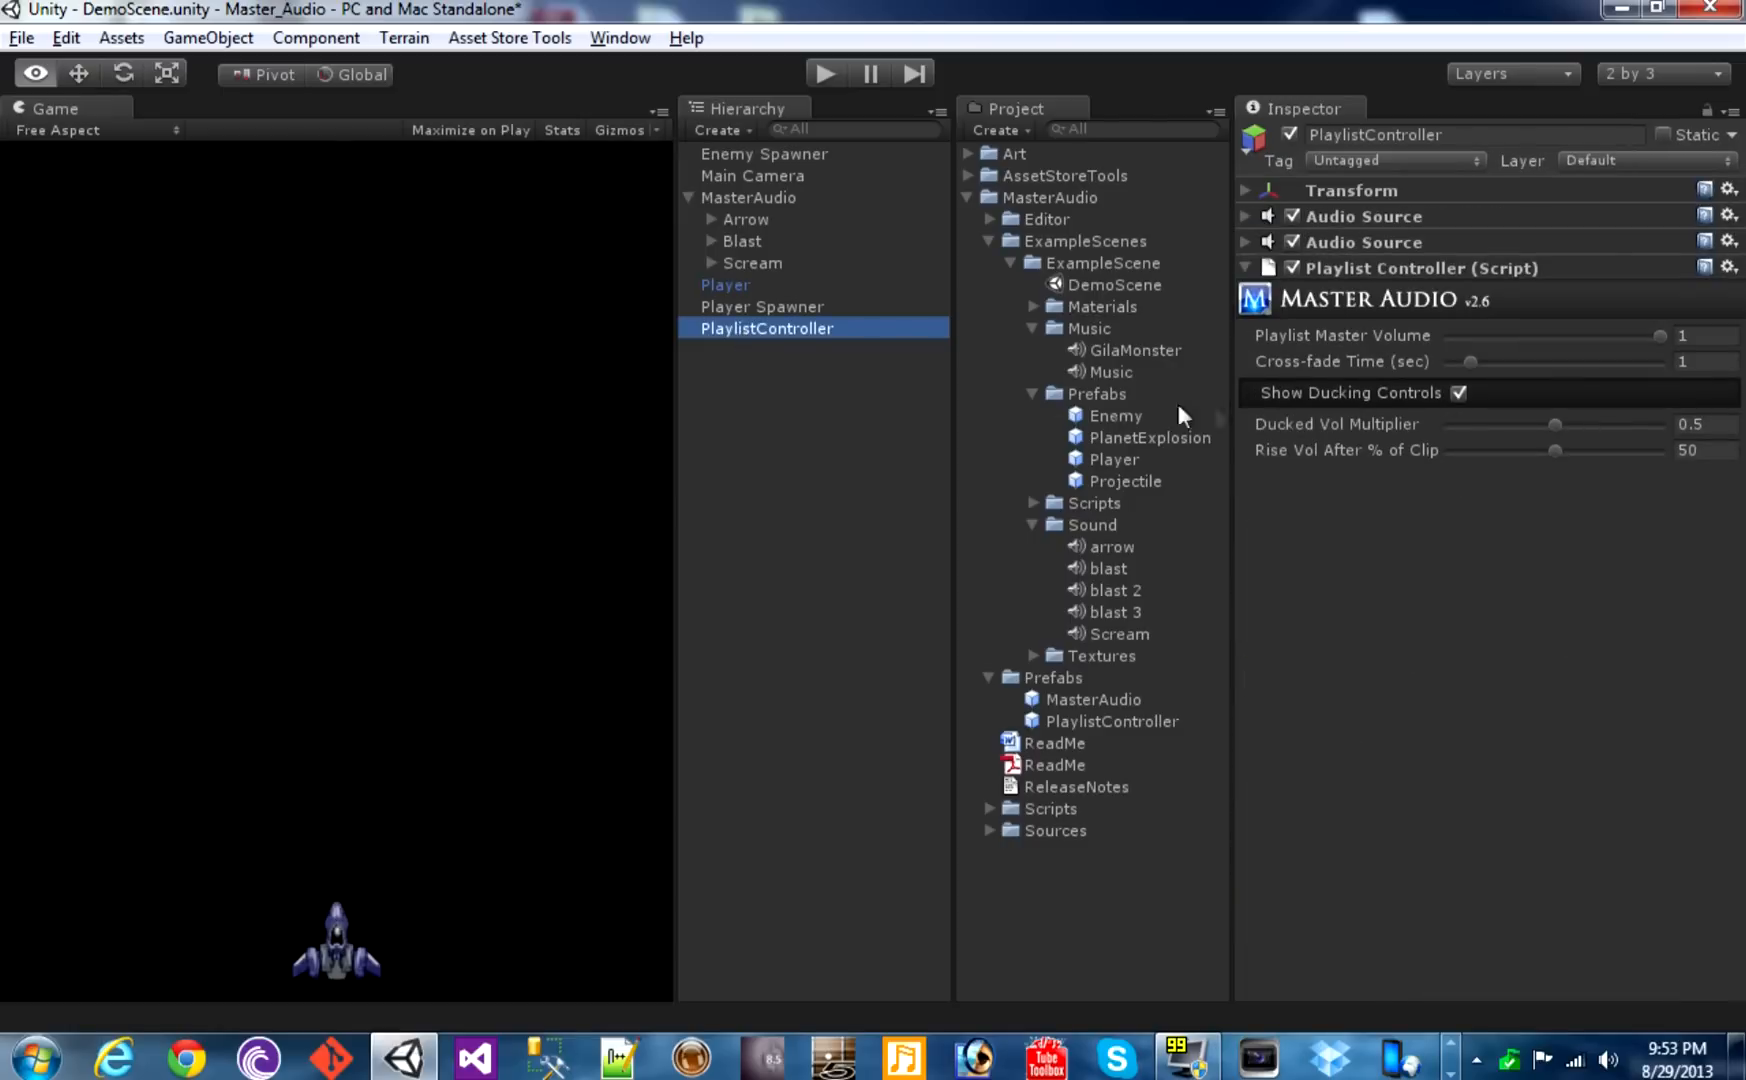
mouse_move(1659, 345)
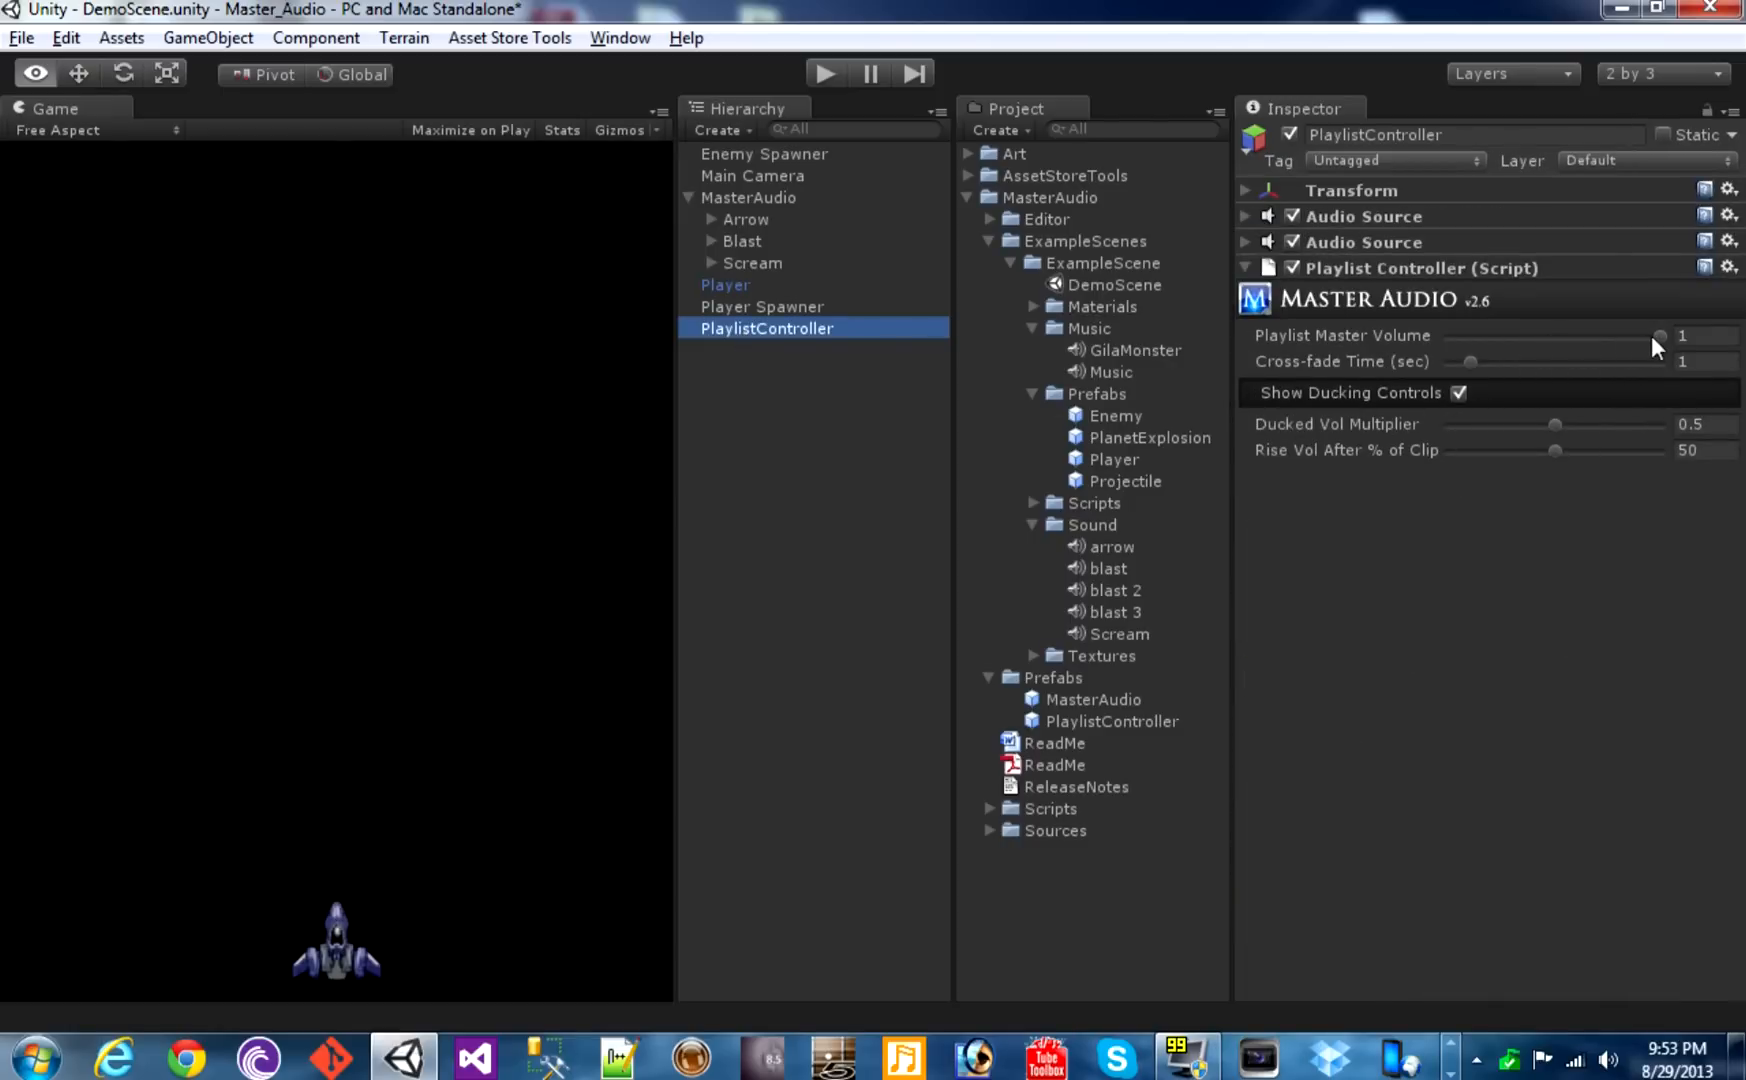
mouse_move(1472, 379)
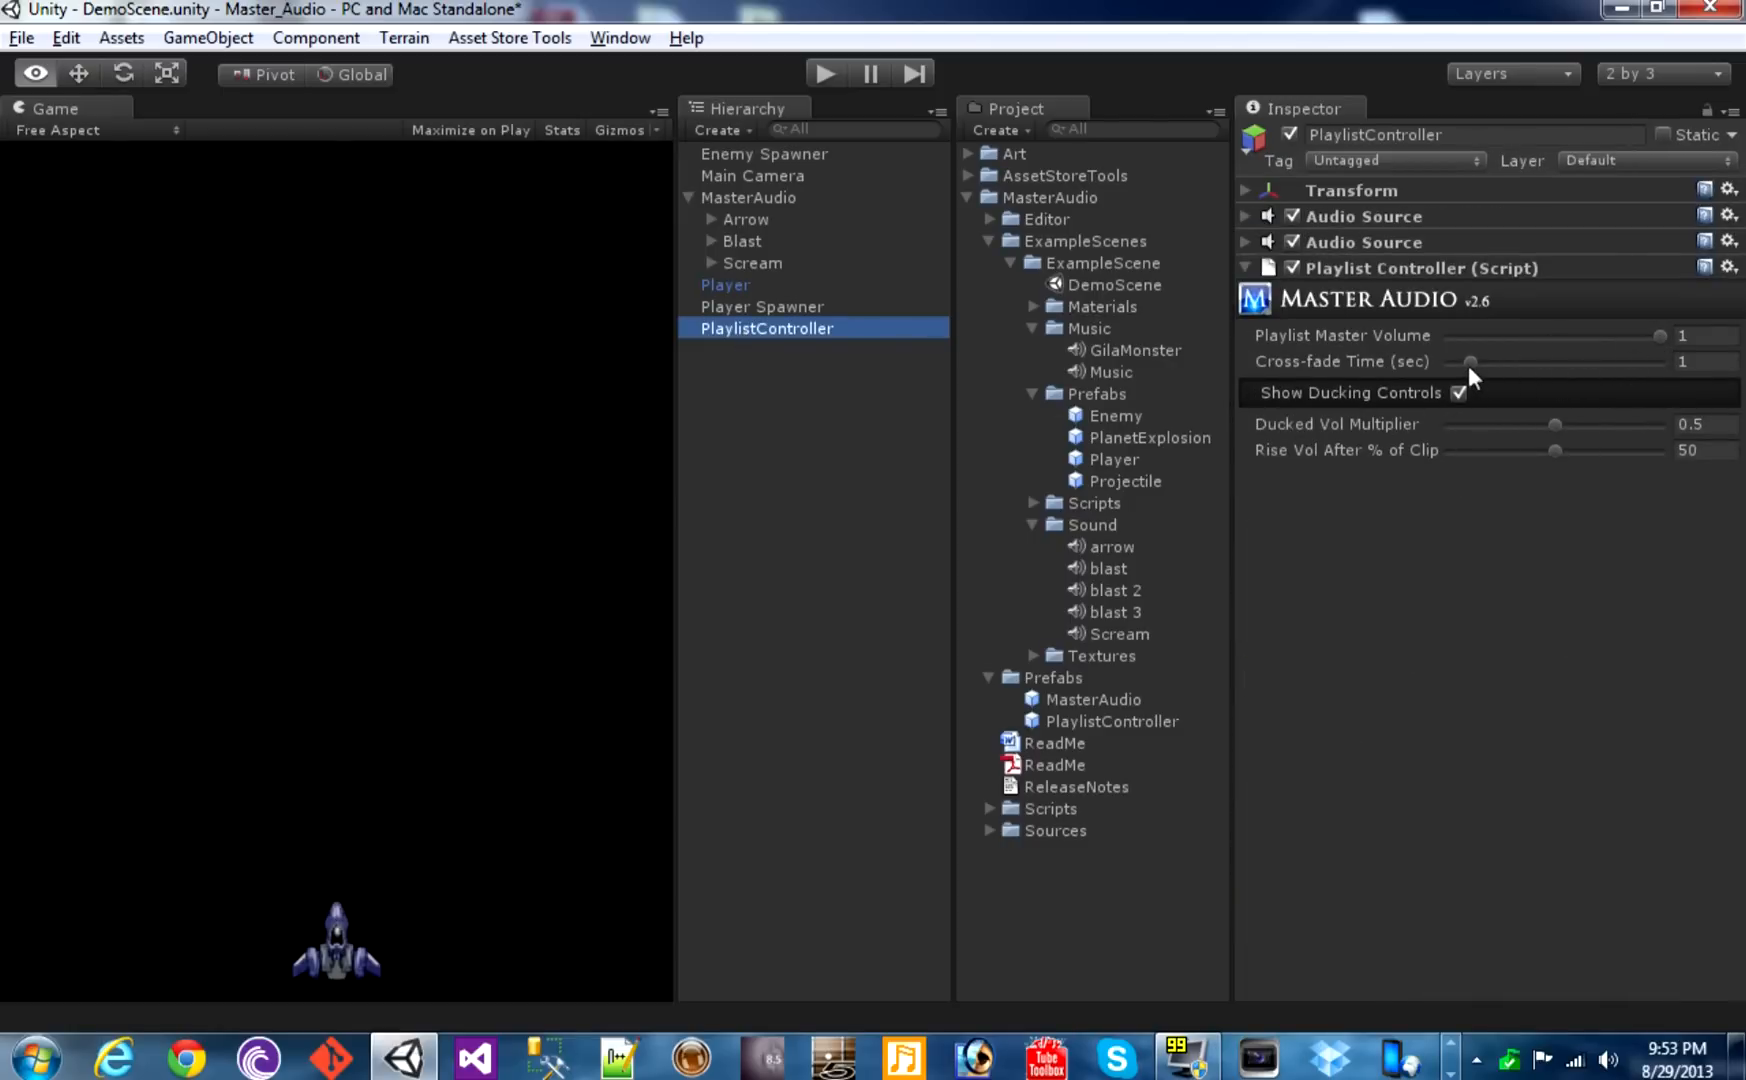
mouse_move(1540, 436)
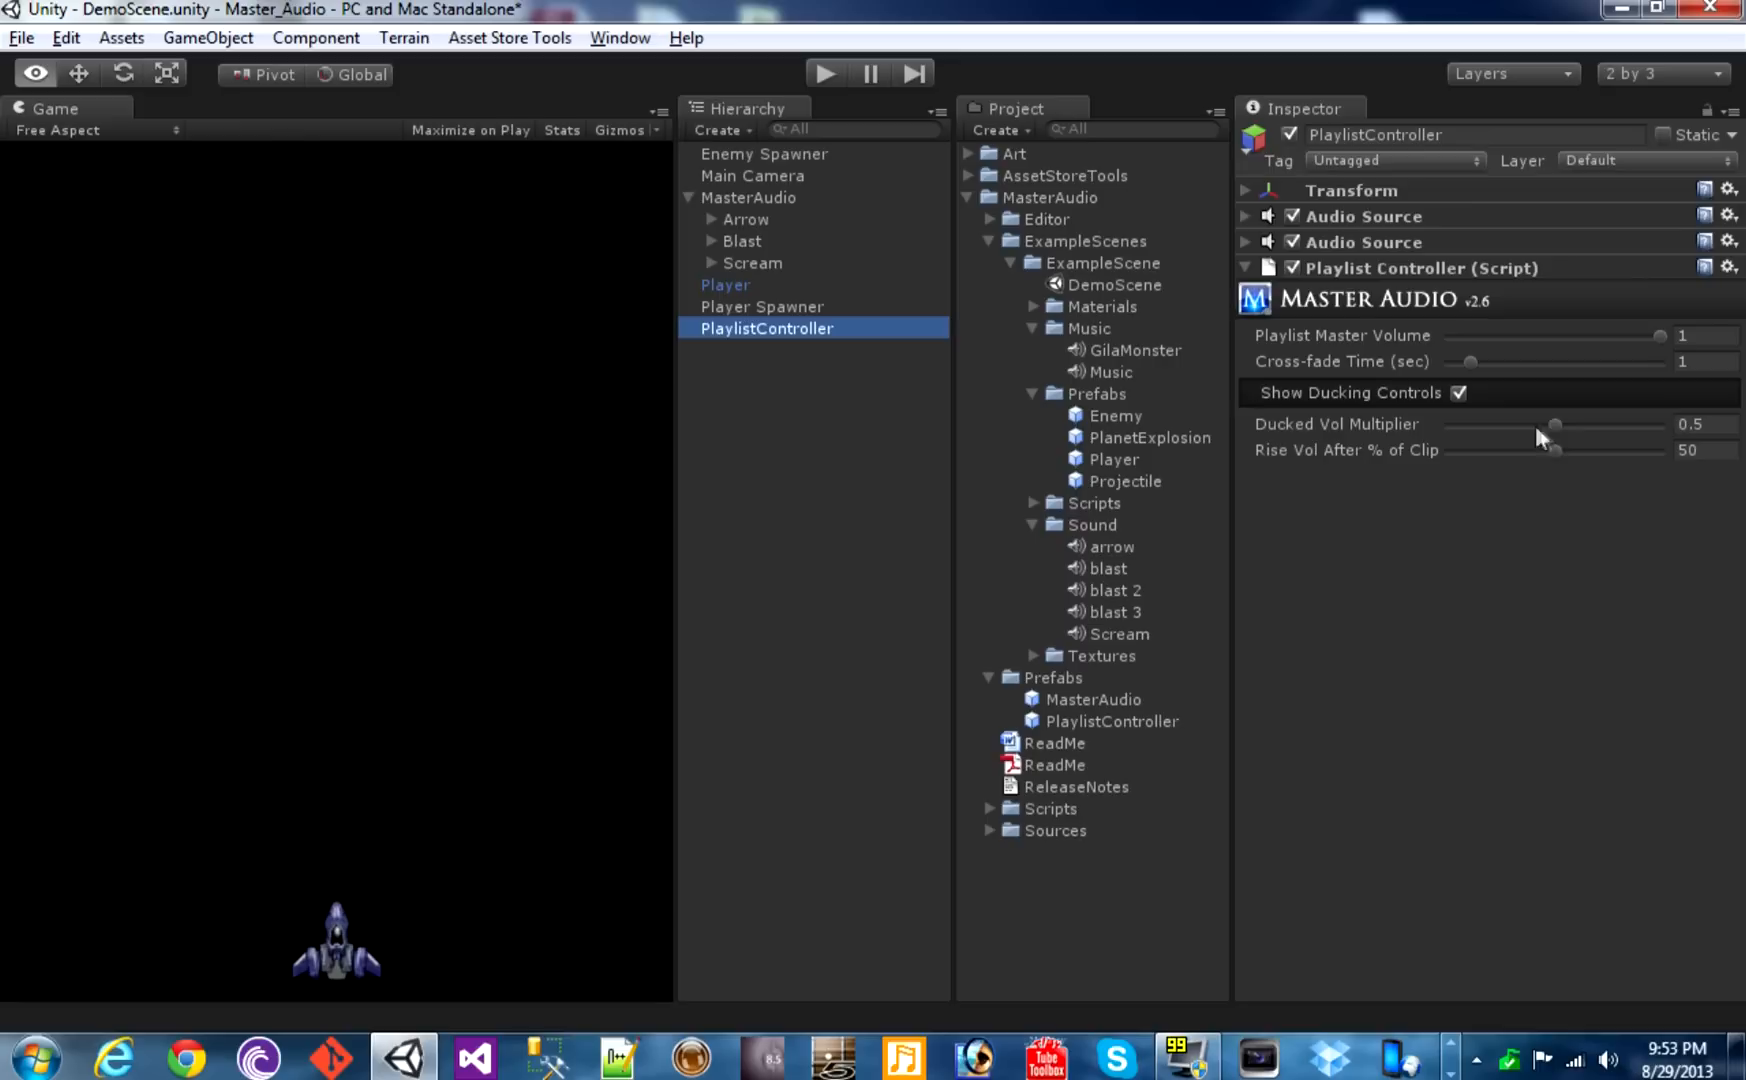
mouse_move(1591, 432)
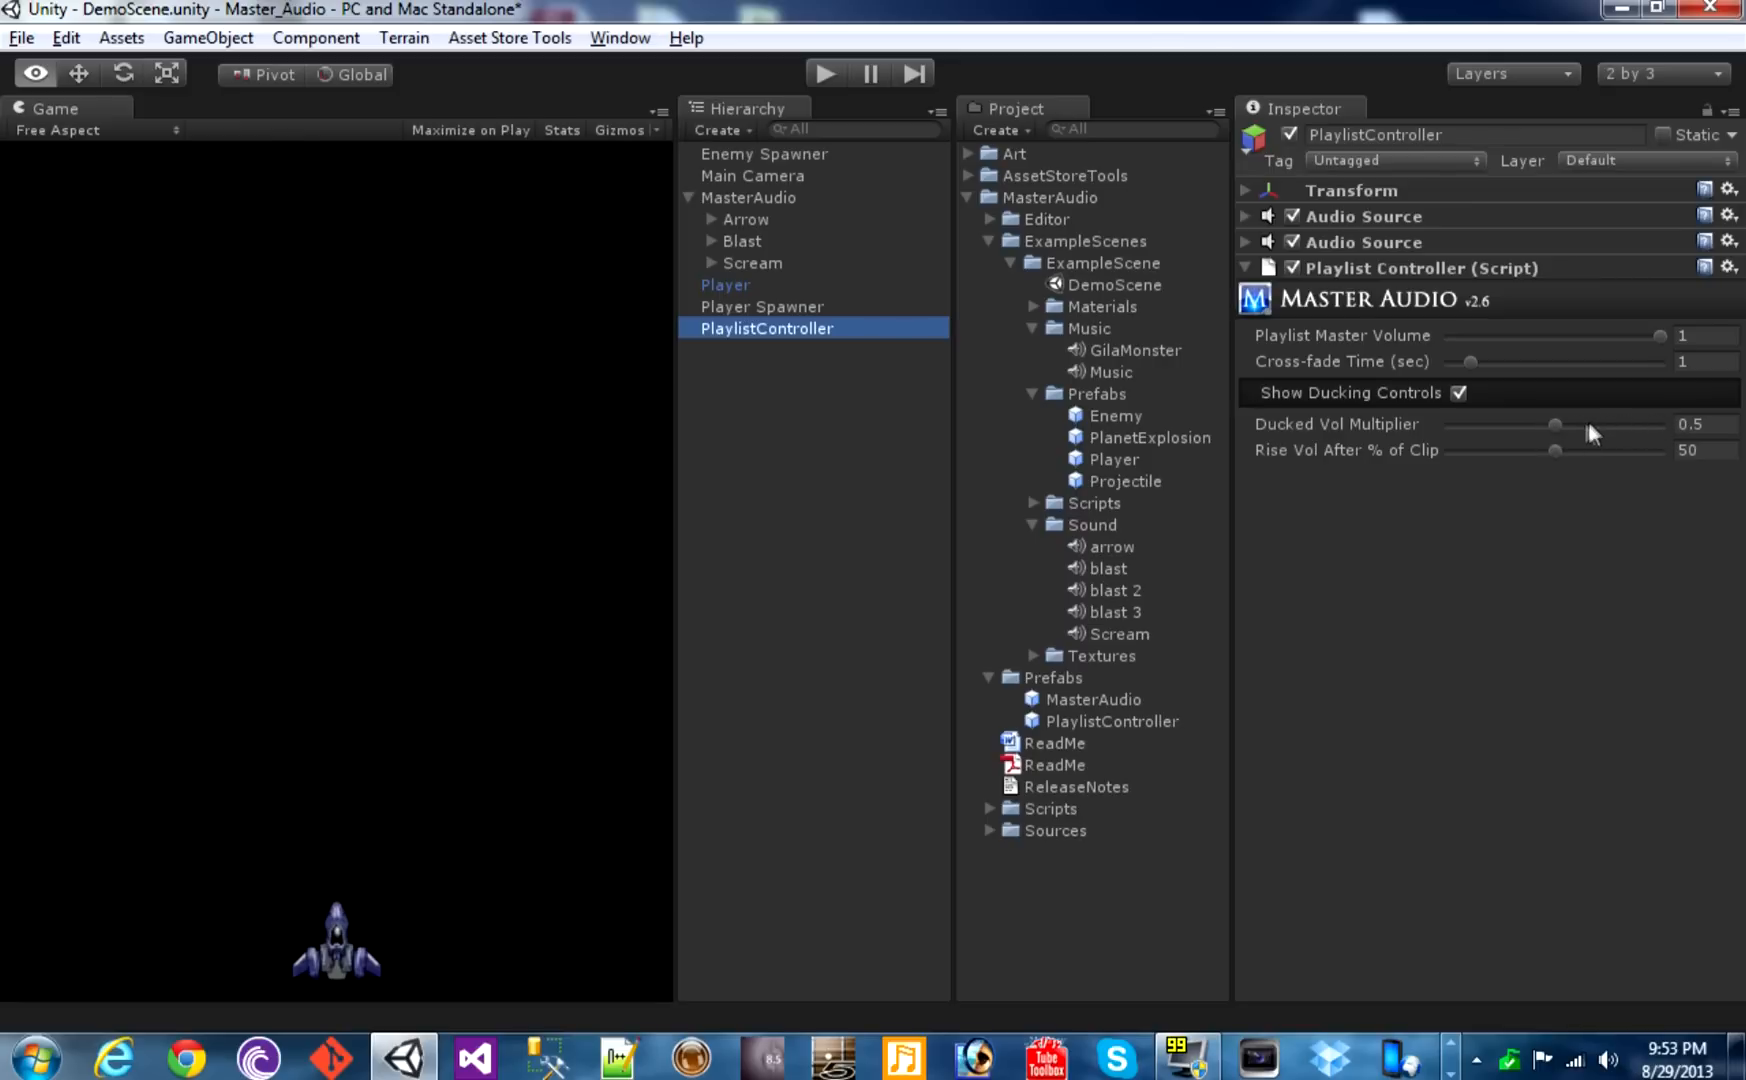
mouse_move(1559, 462)
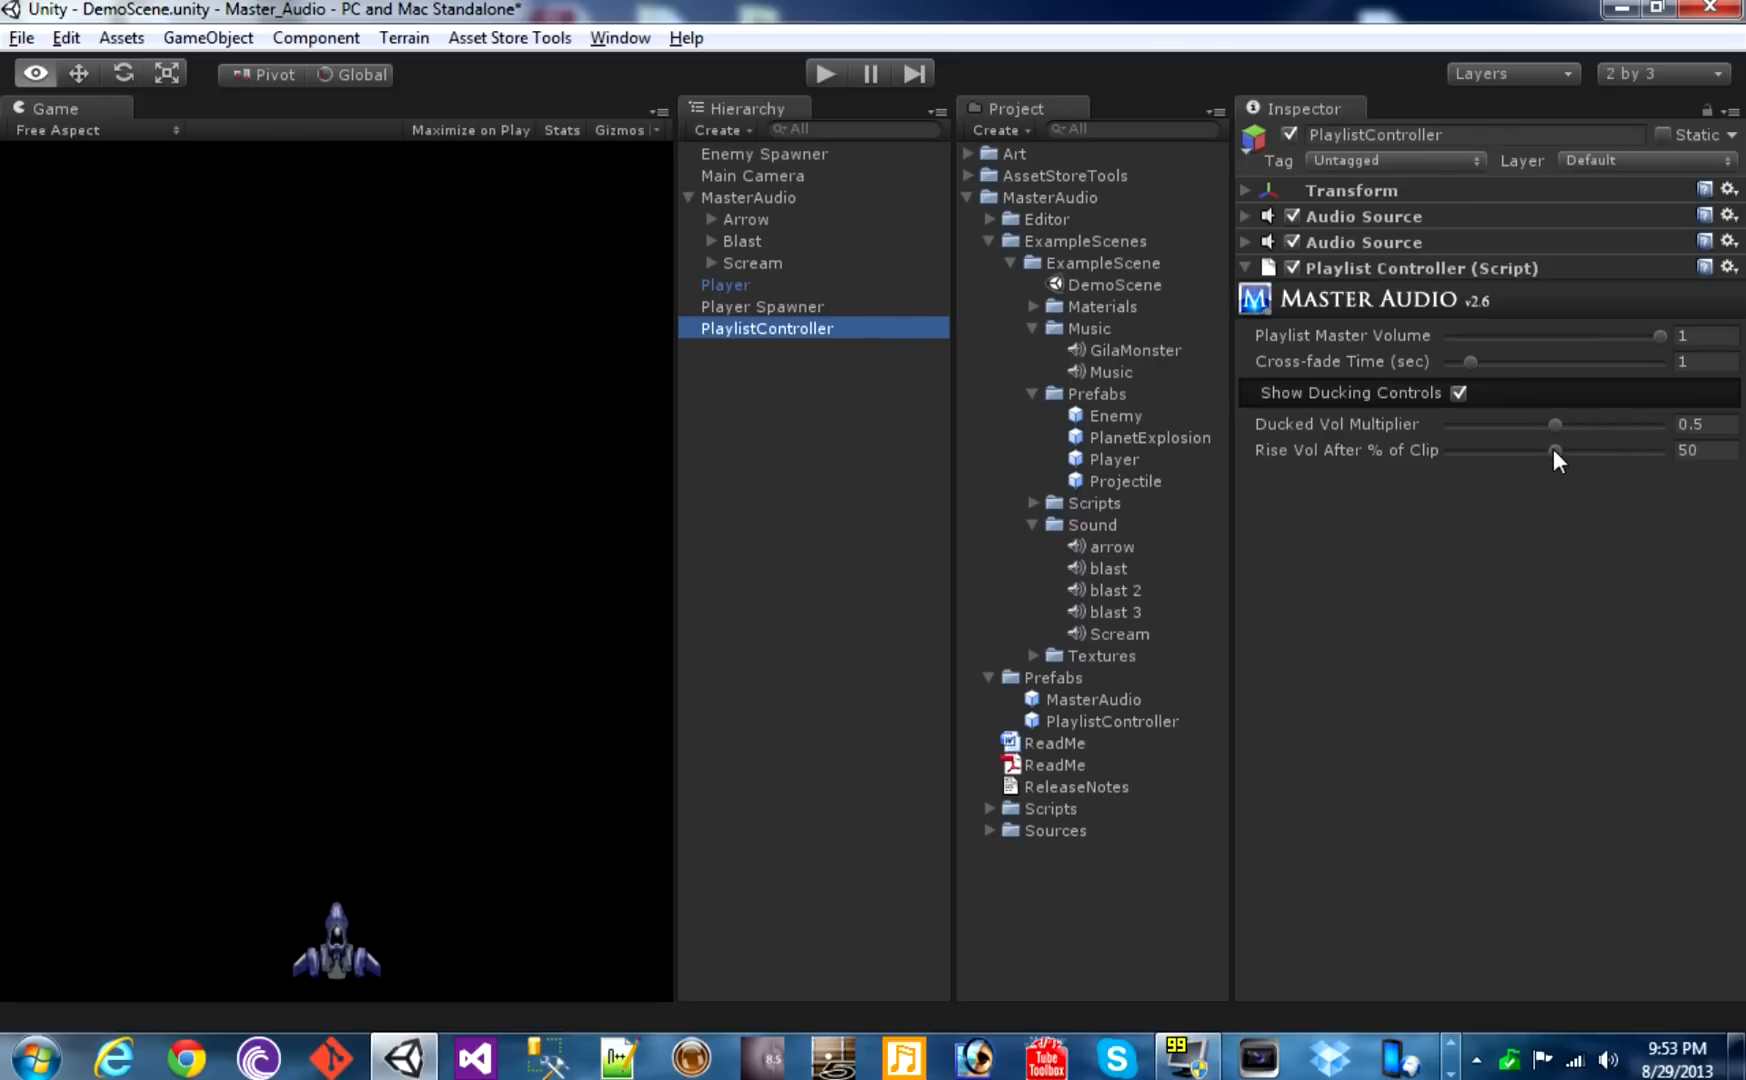